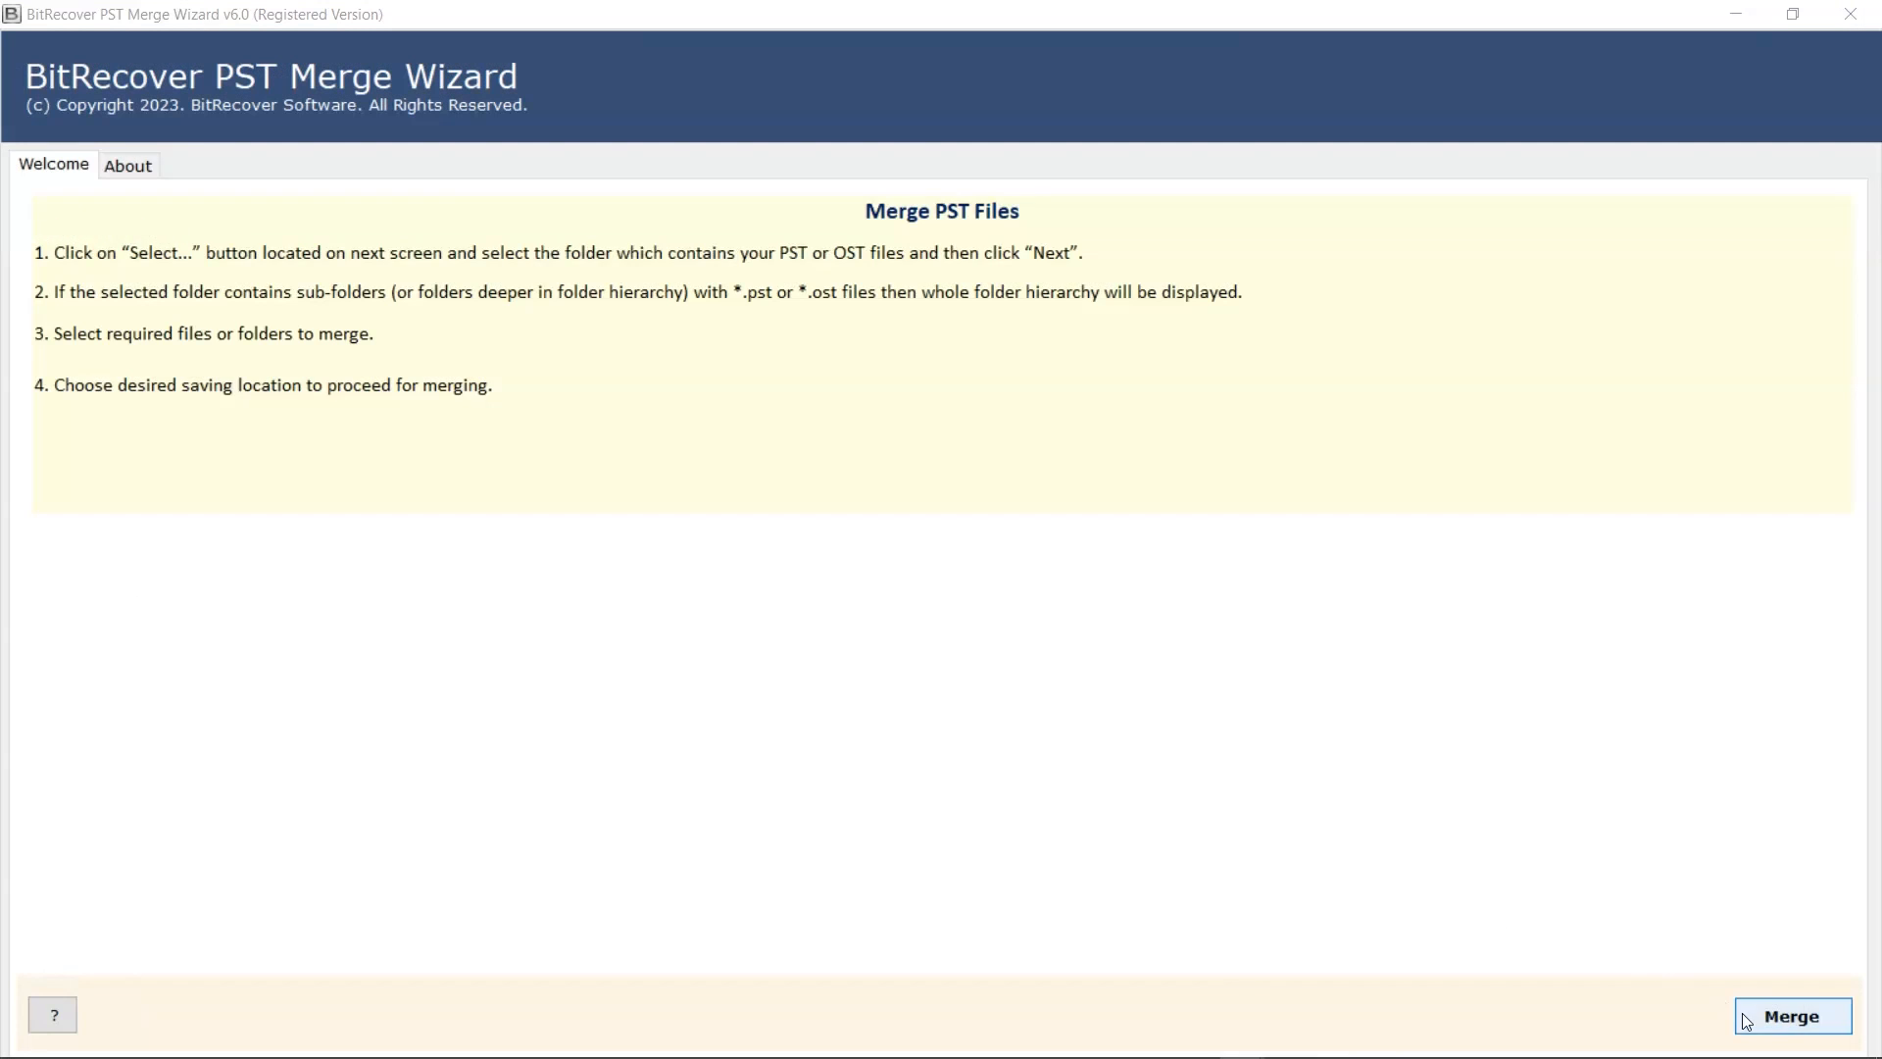
- Click Merge on the Welcome screen to begin merging PST files
left_click(1792, 1016)
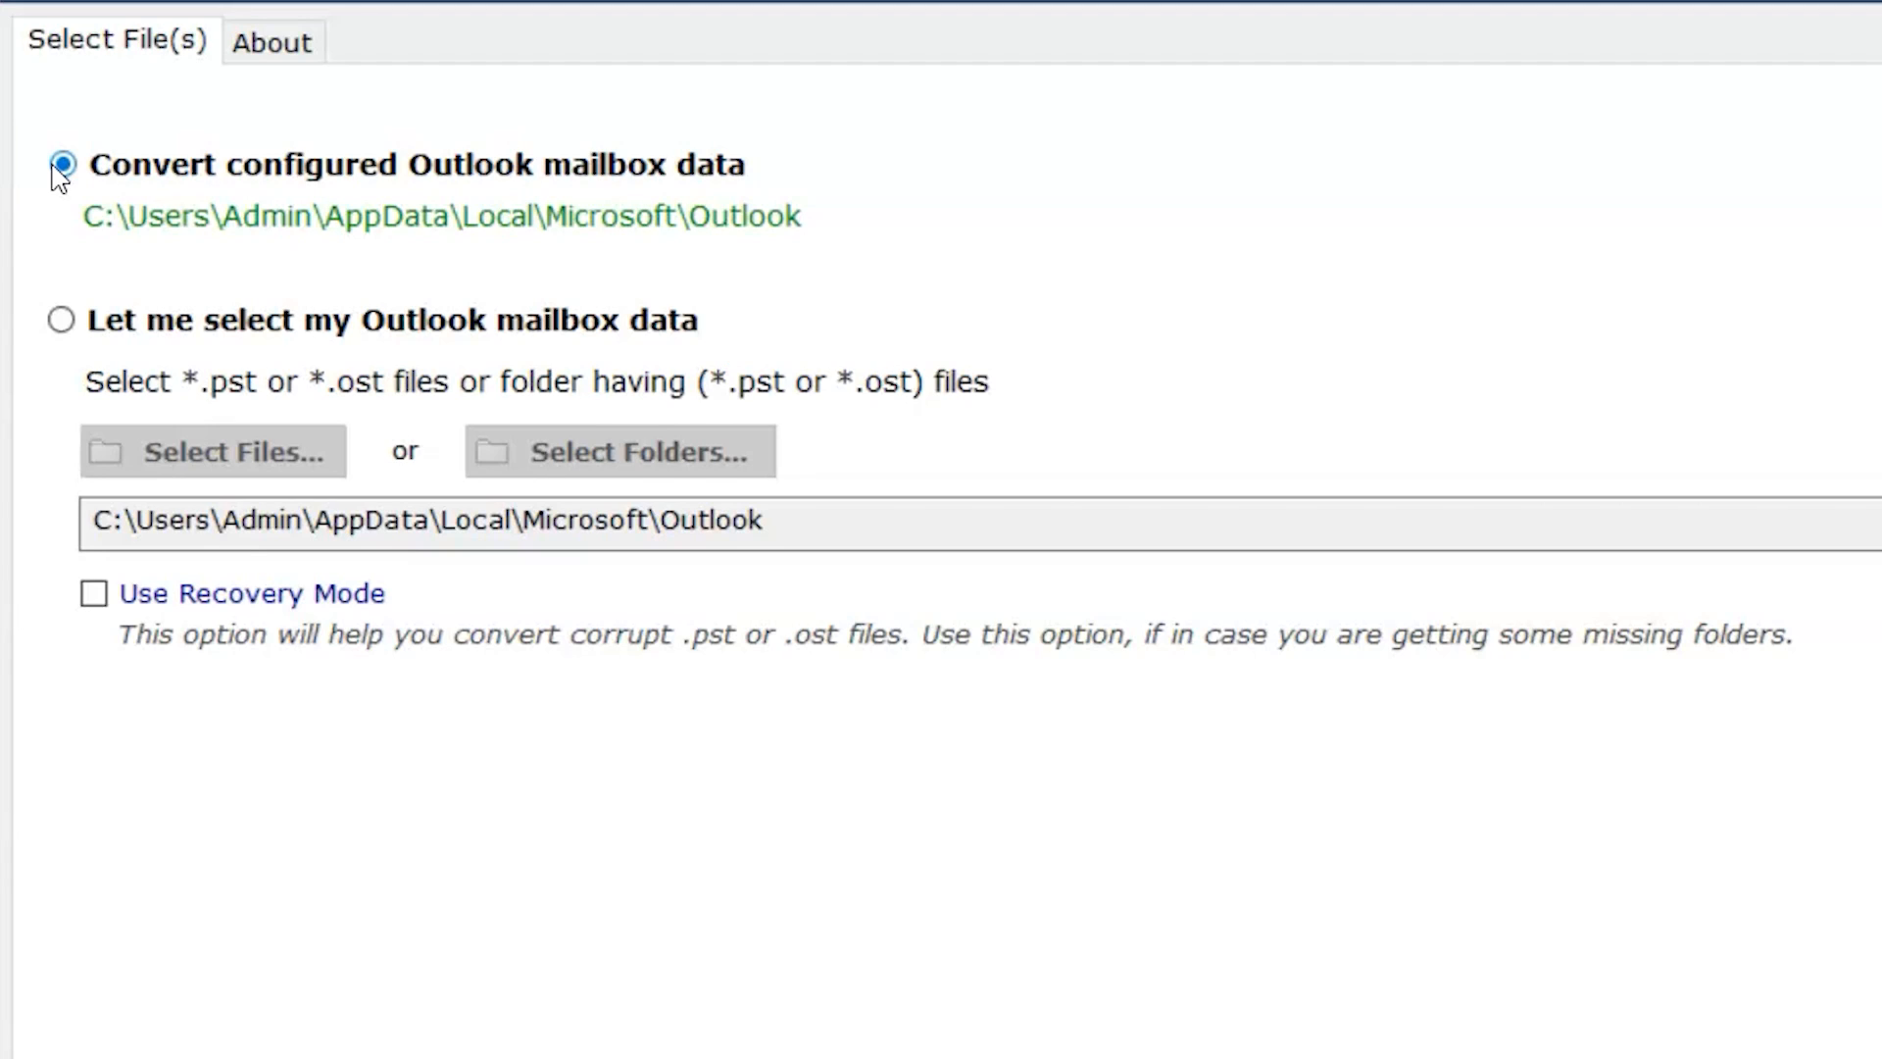
- Choose 'Let me select my Outlook mailbox data' so PST files can be added manually
left_click(61, 320)
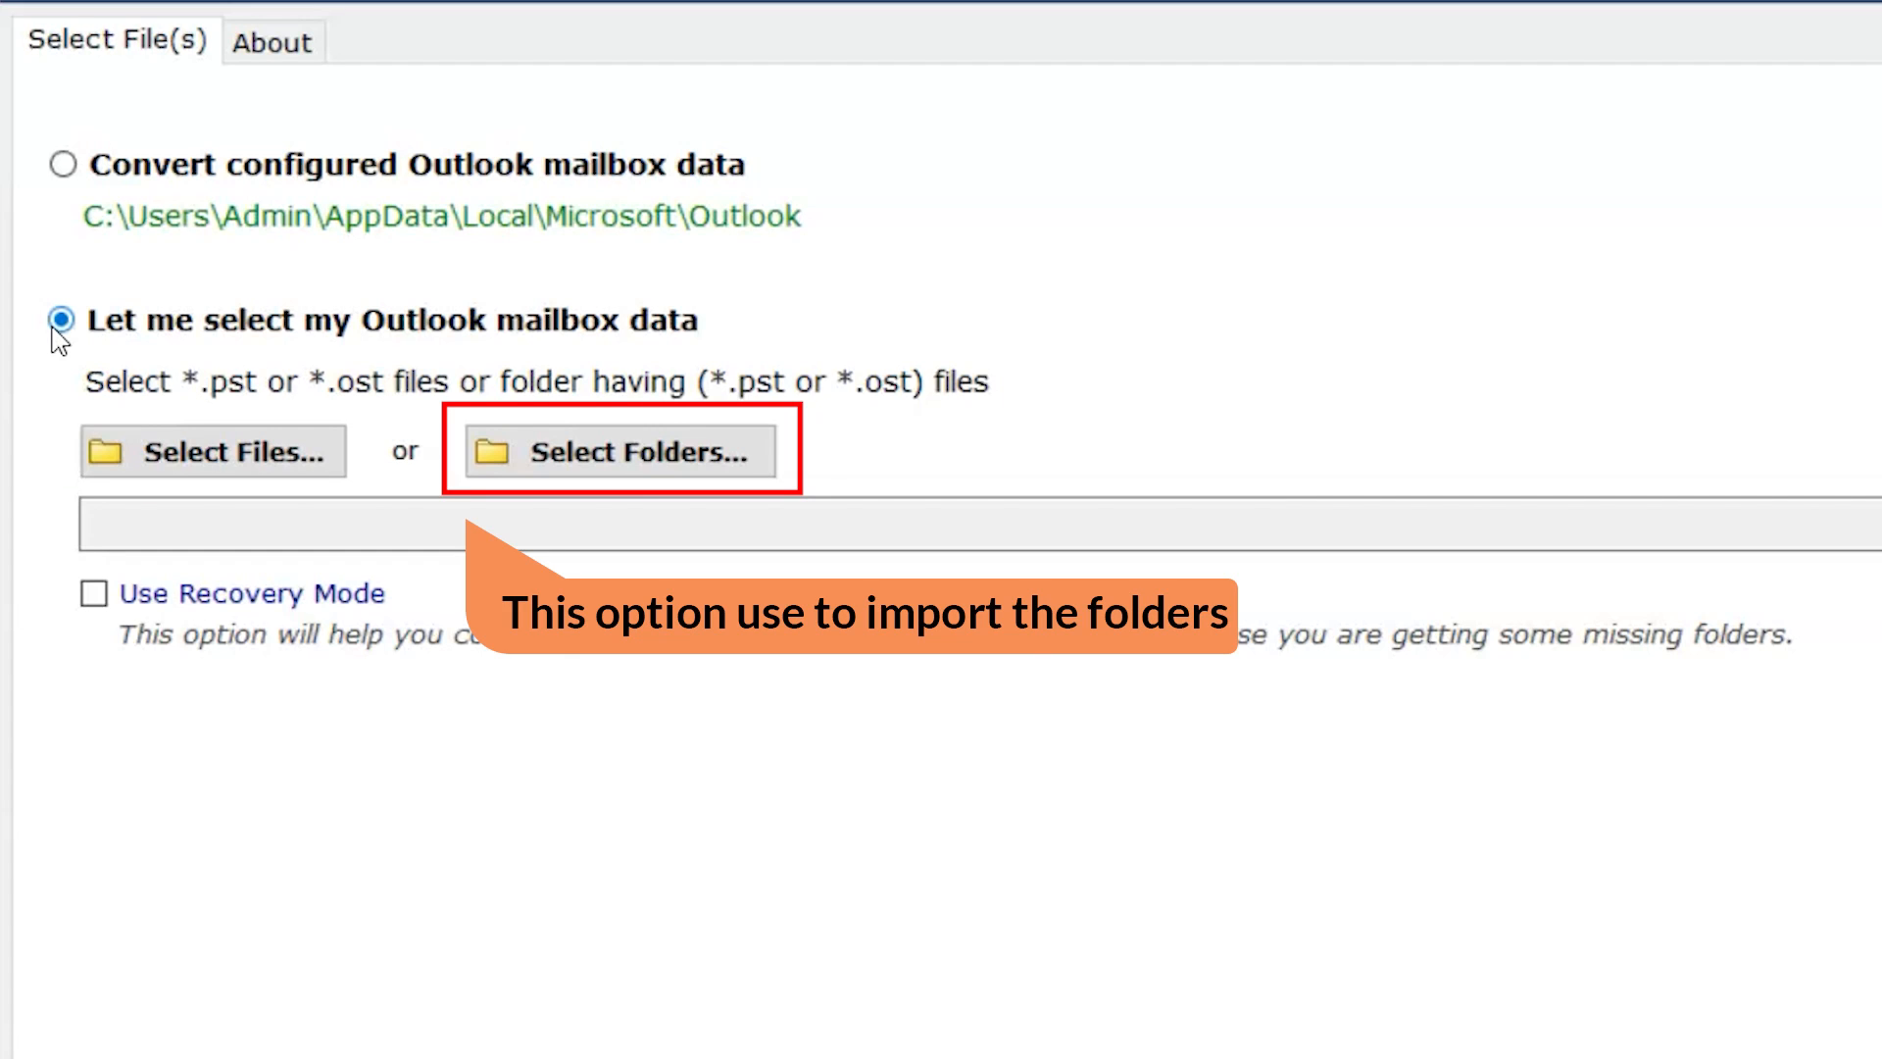
mouse_move(493, 483)
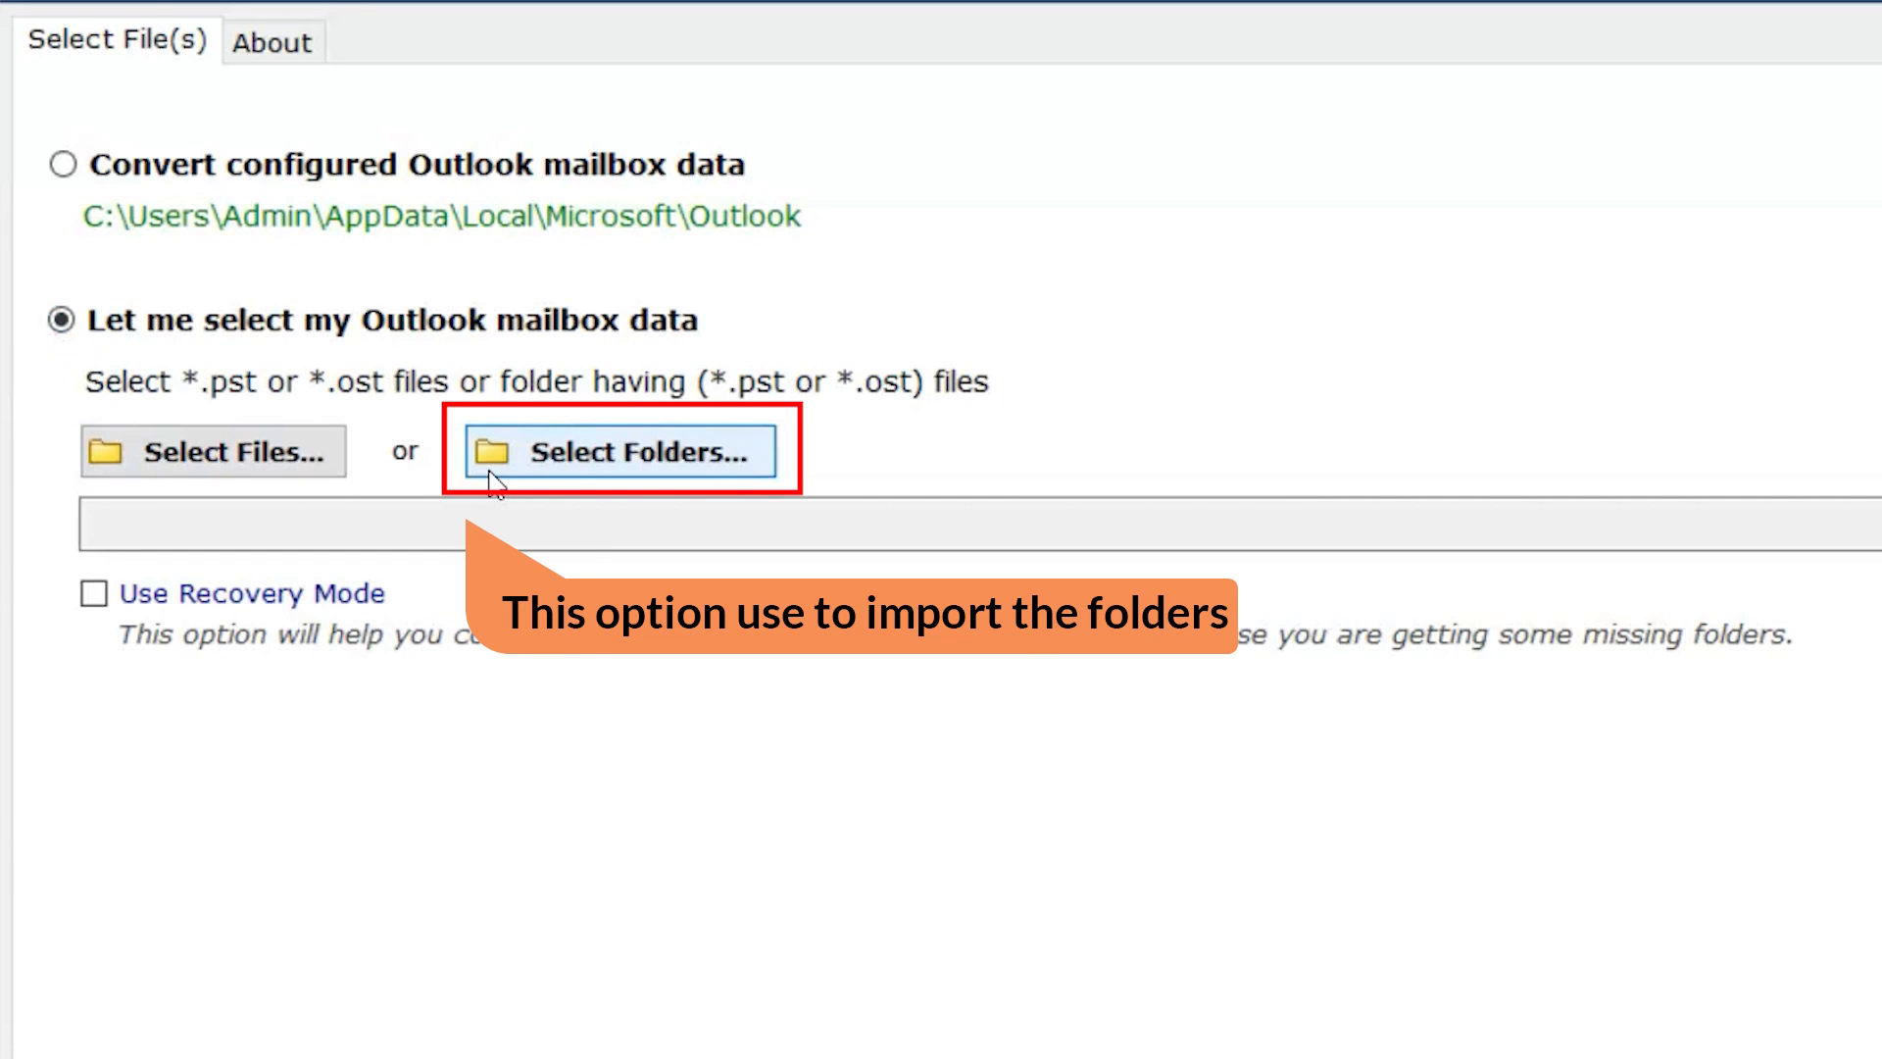
left_click(621, 451)
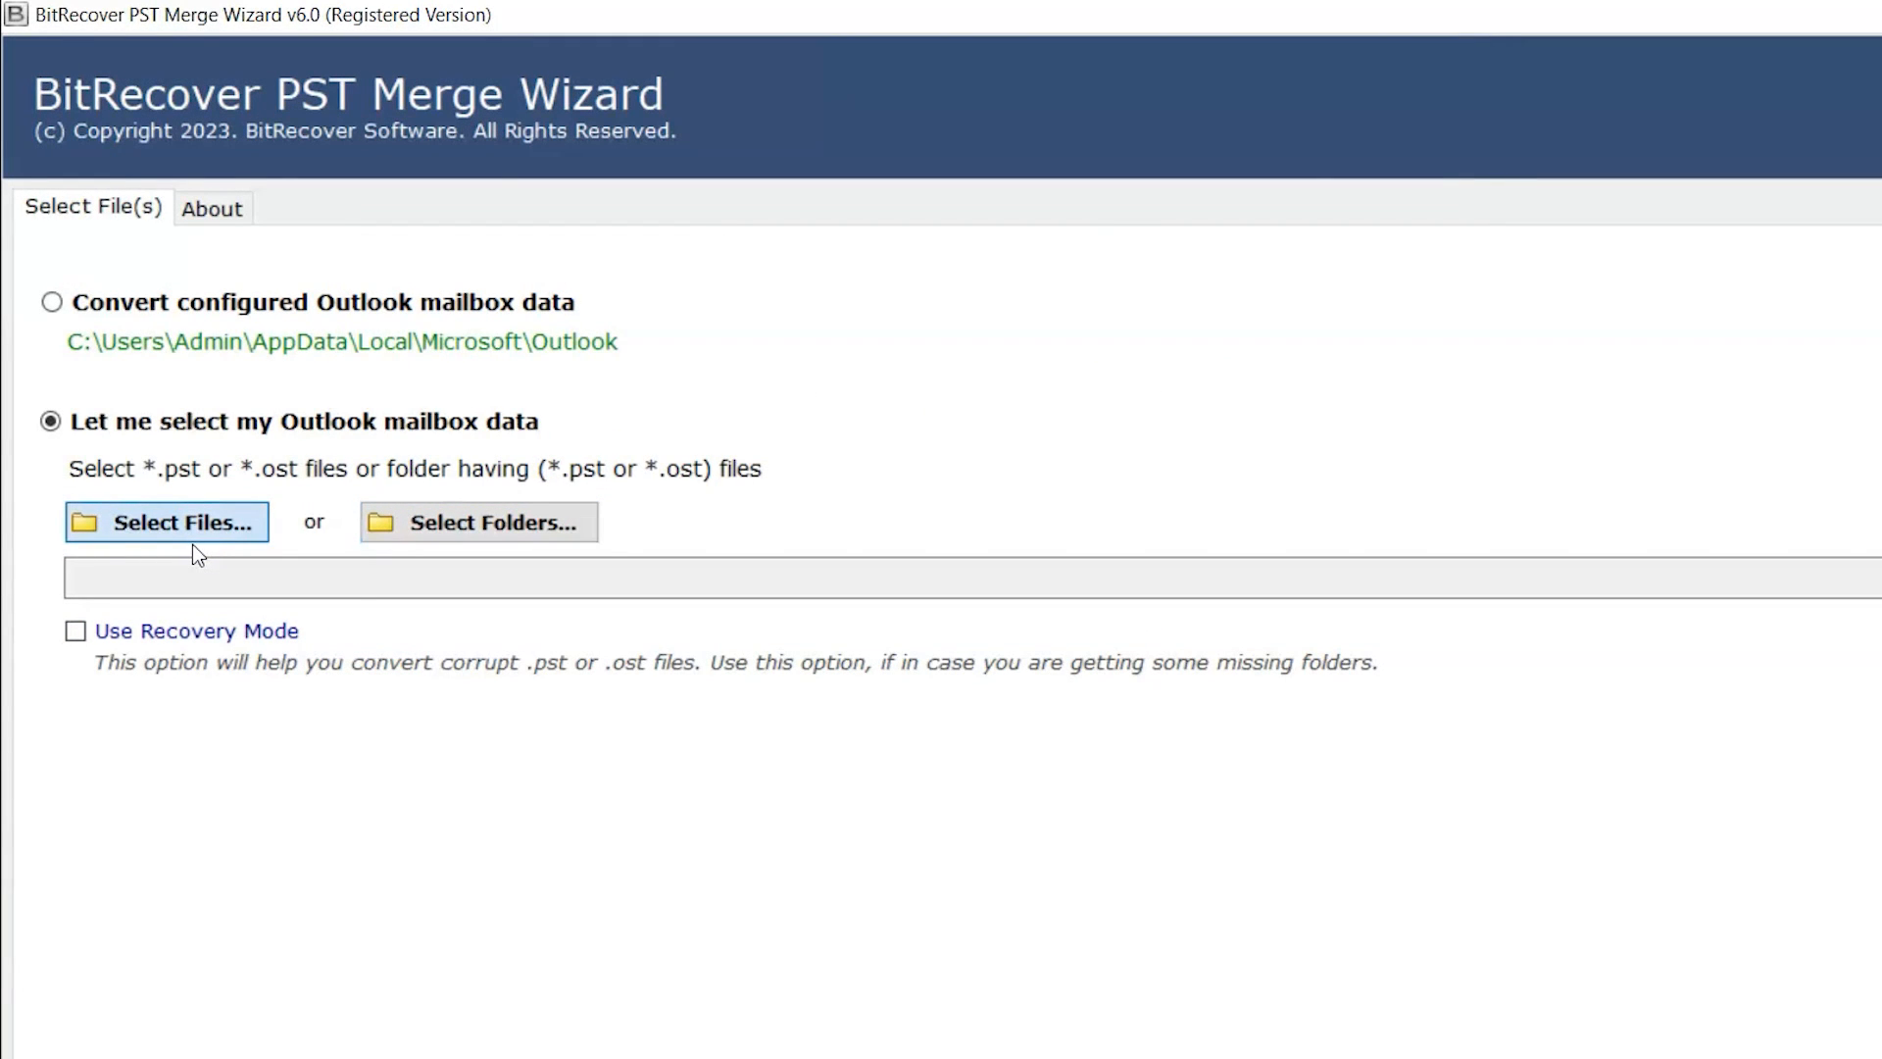
- Select and open all the PST files in F:\PST-Files
left_click(166, 521)
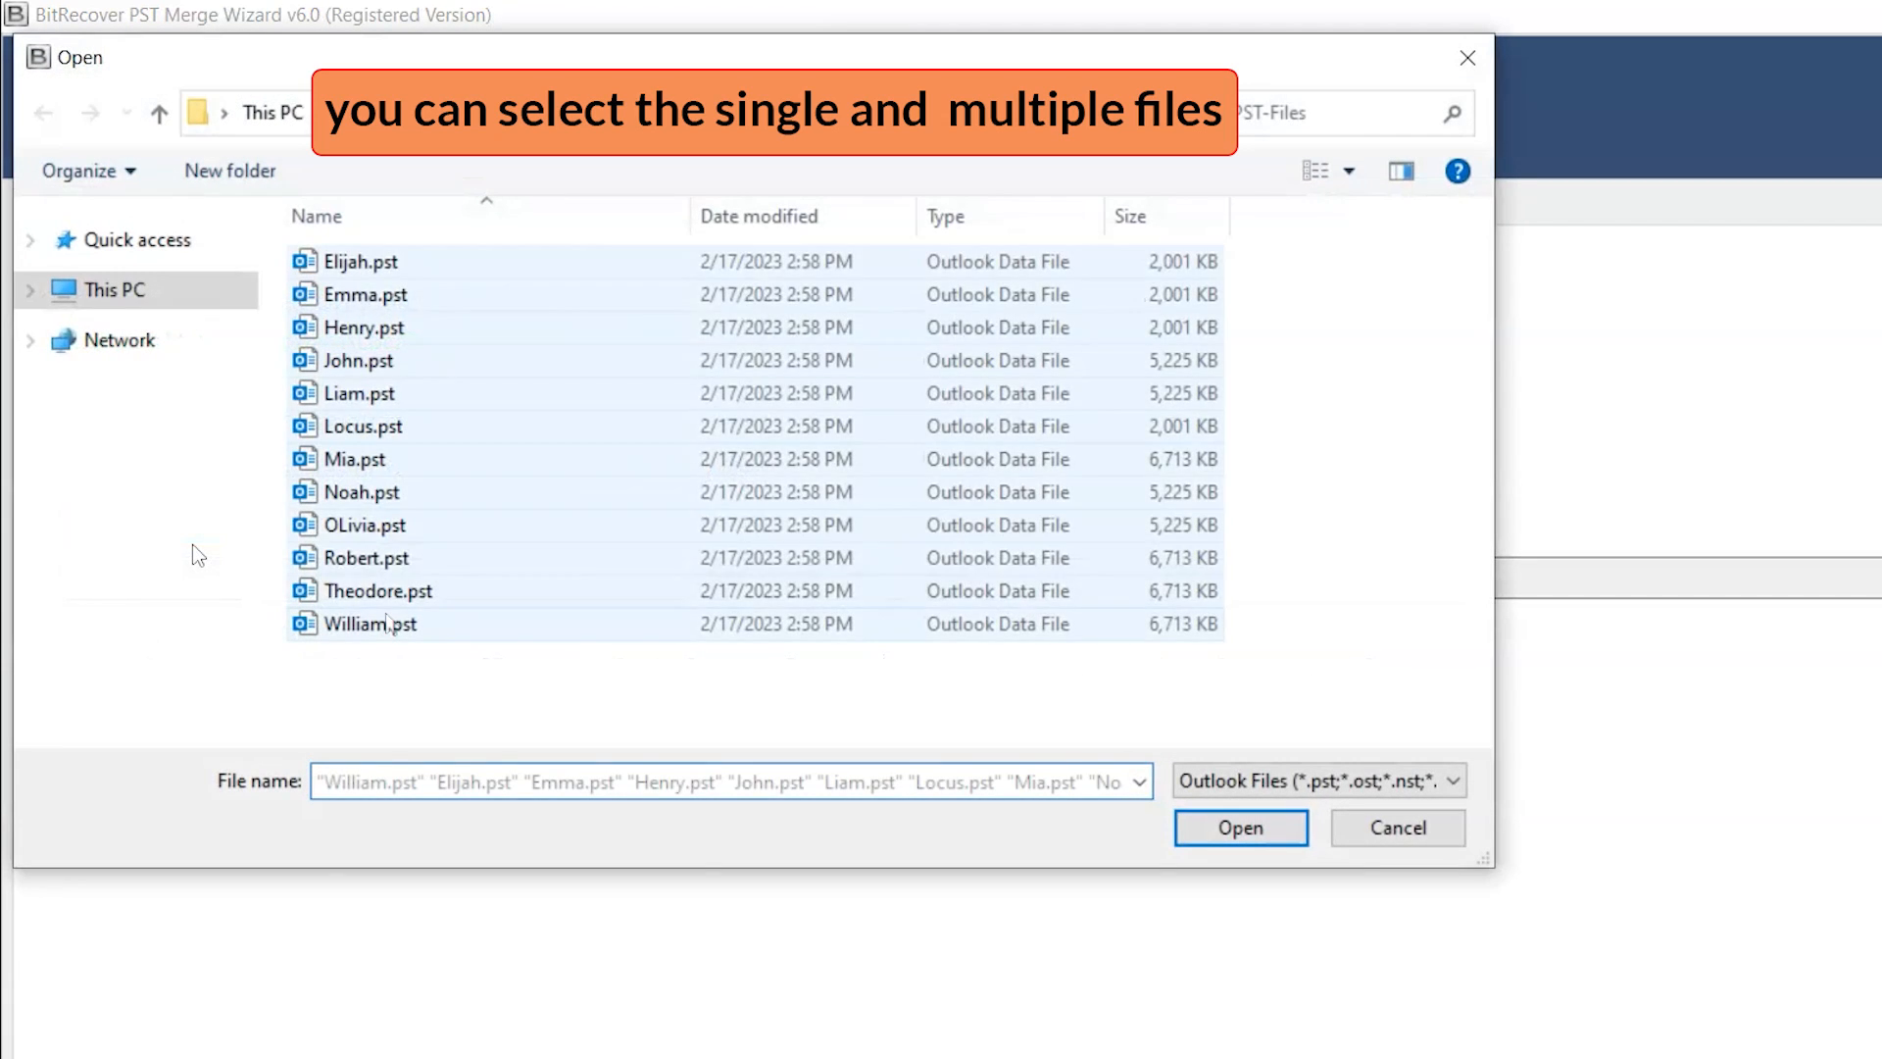
left_click(1237, 827)
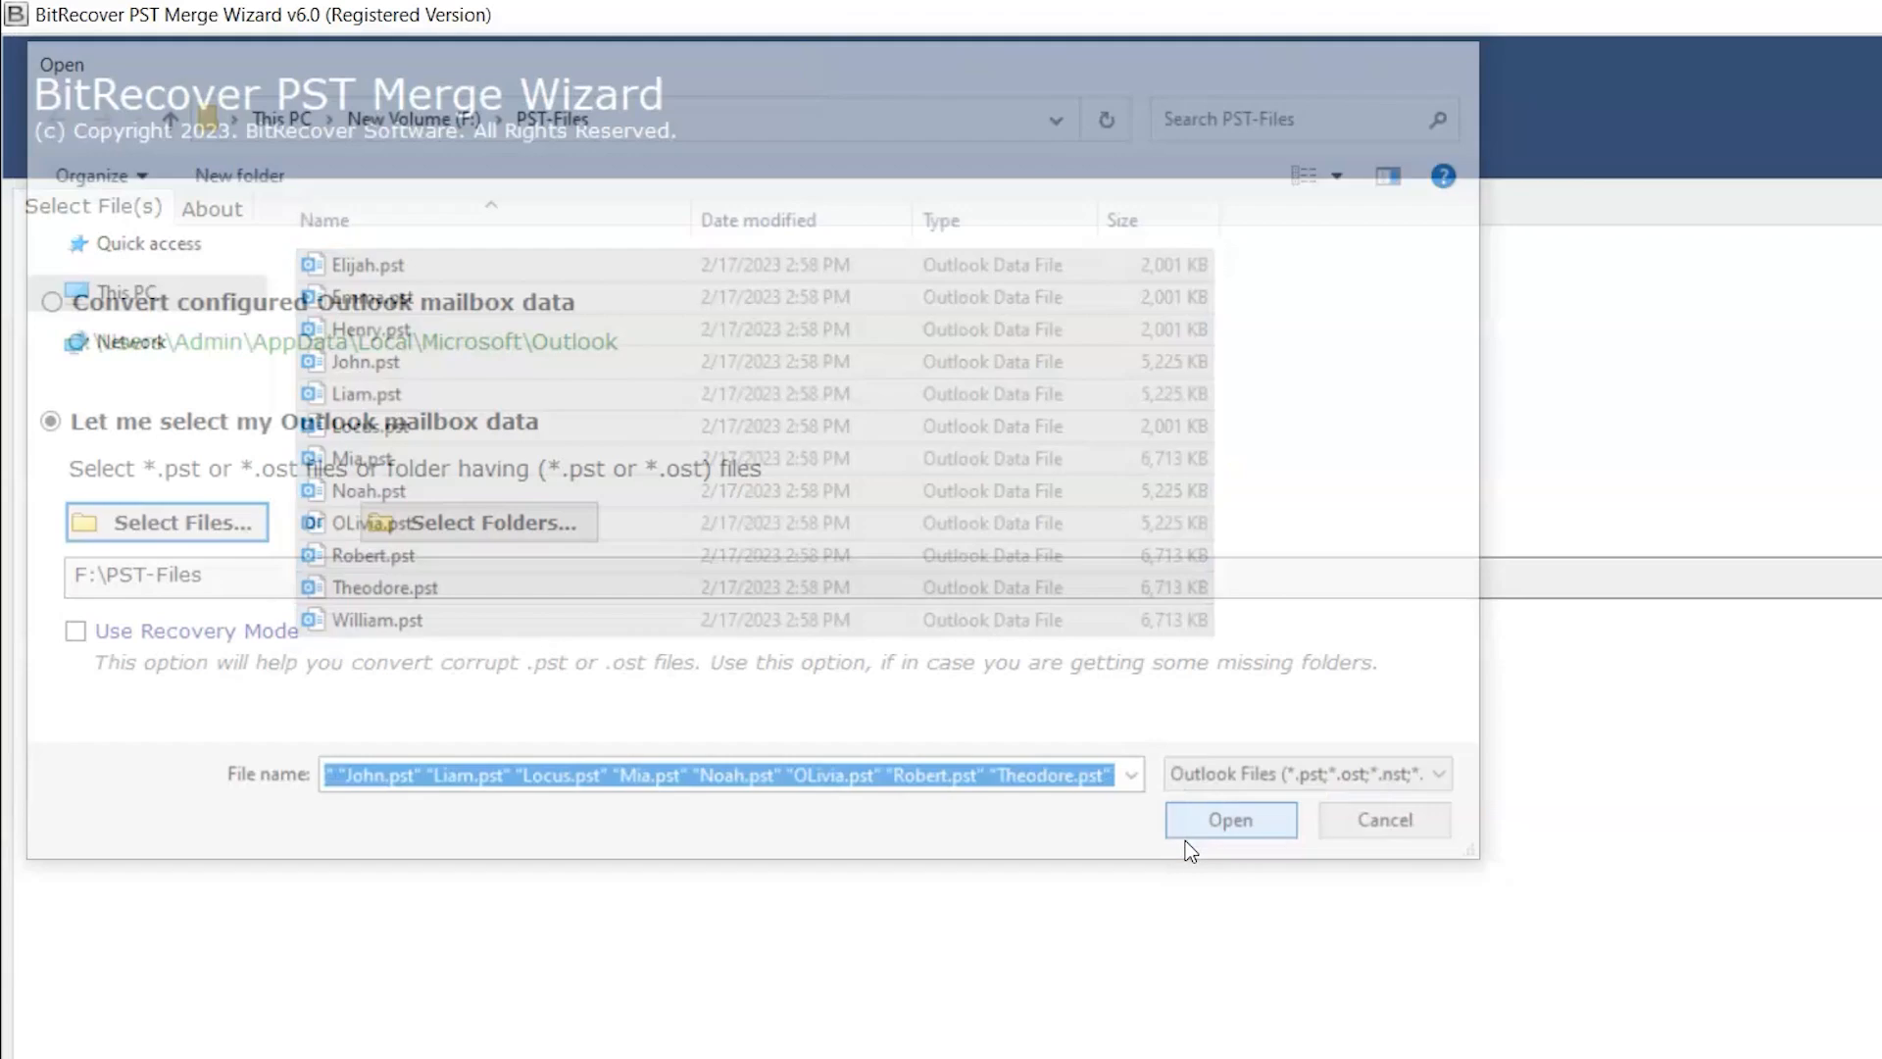
left_click(1229, 819)
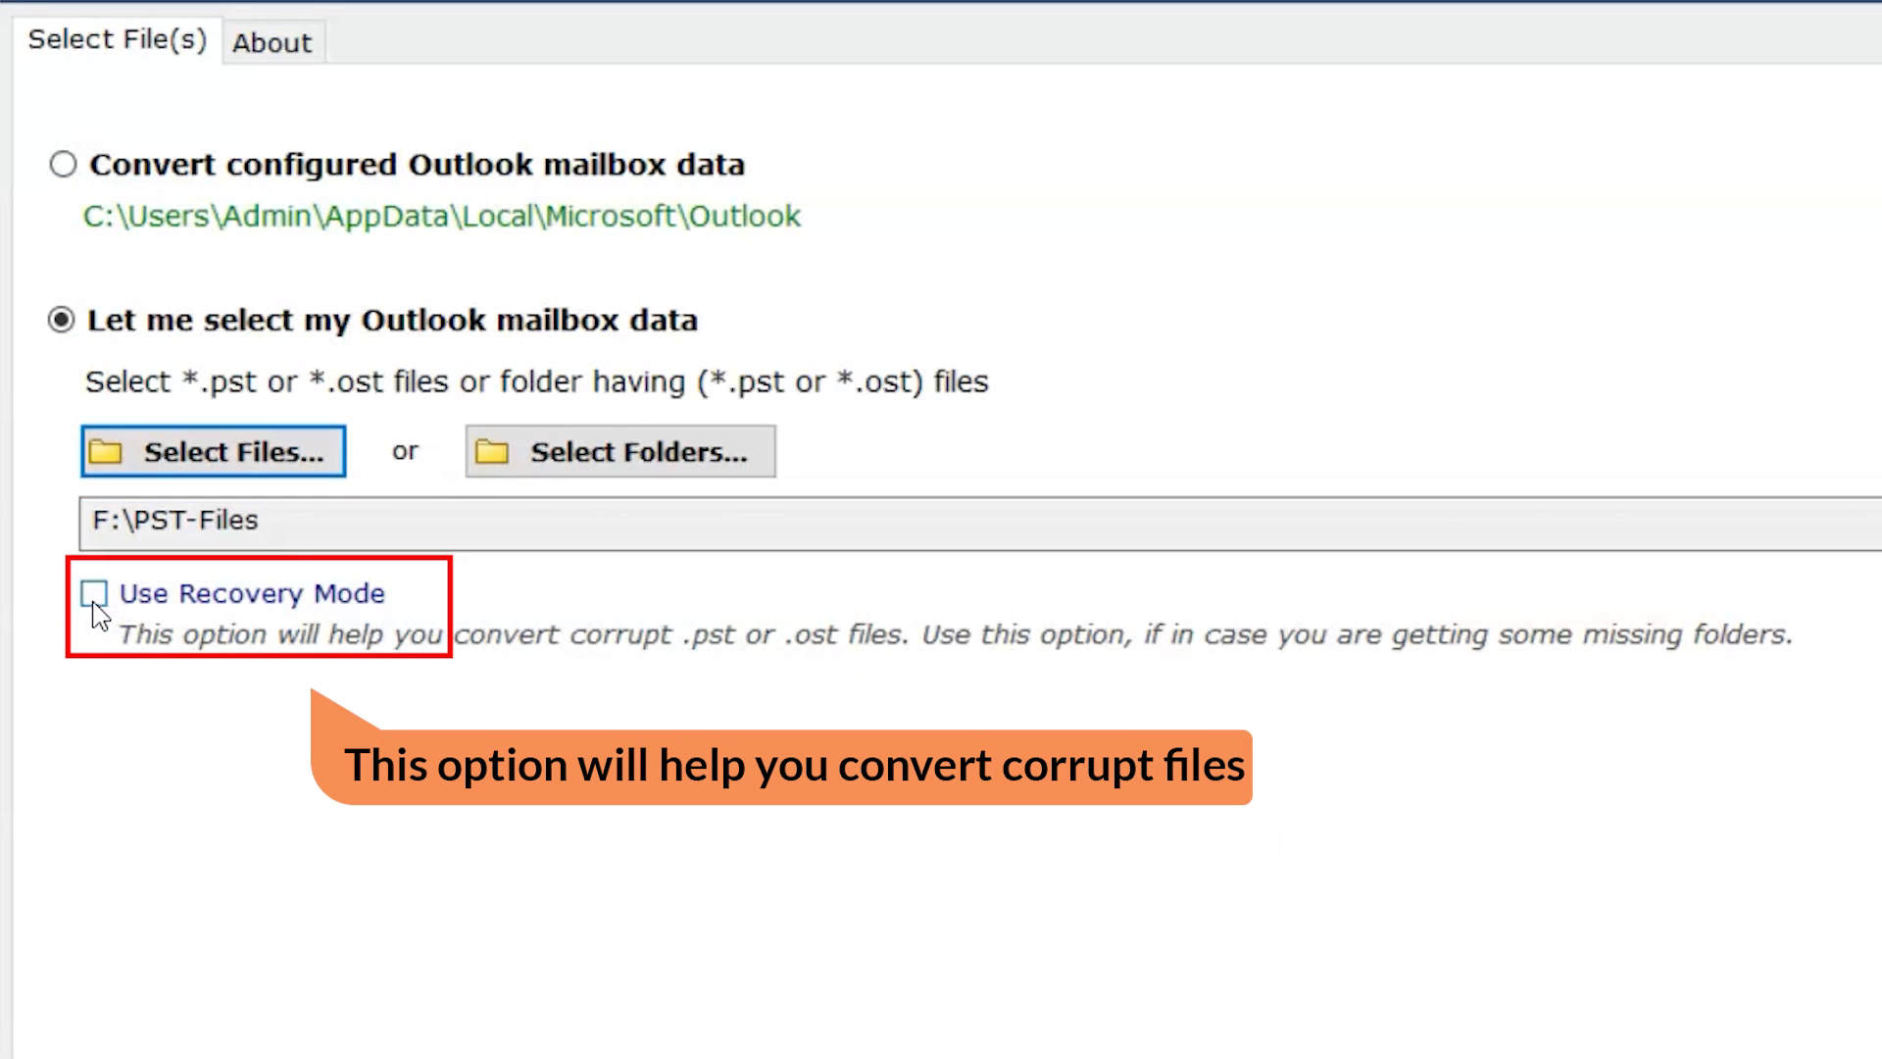
- Enable Use Recovery Mode and continue to the loaded files' folder tree
left_click(91, 593)
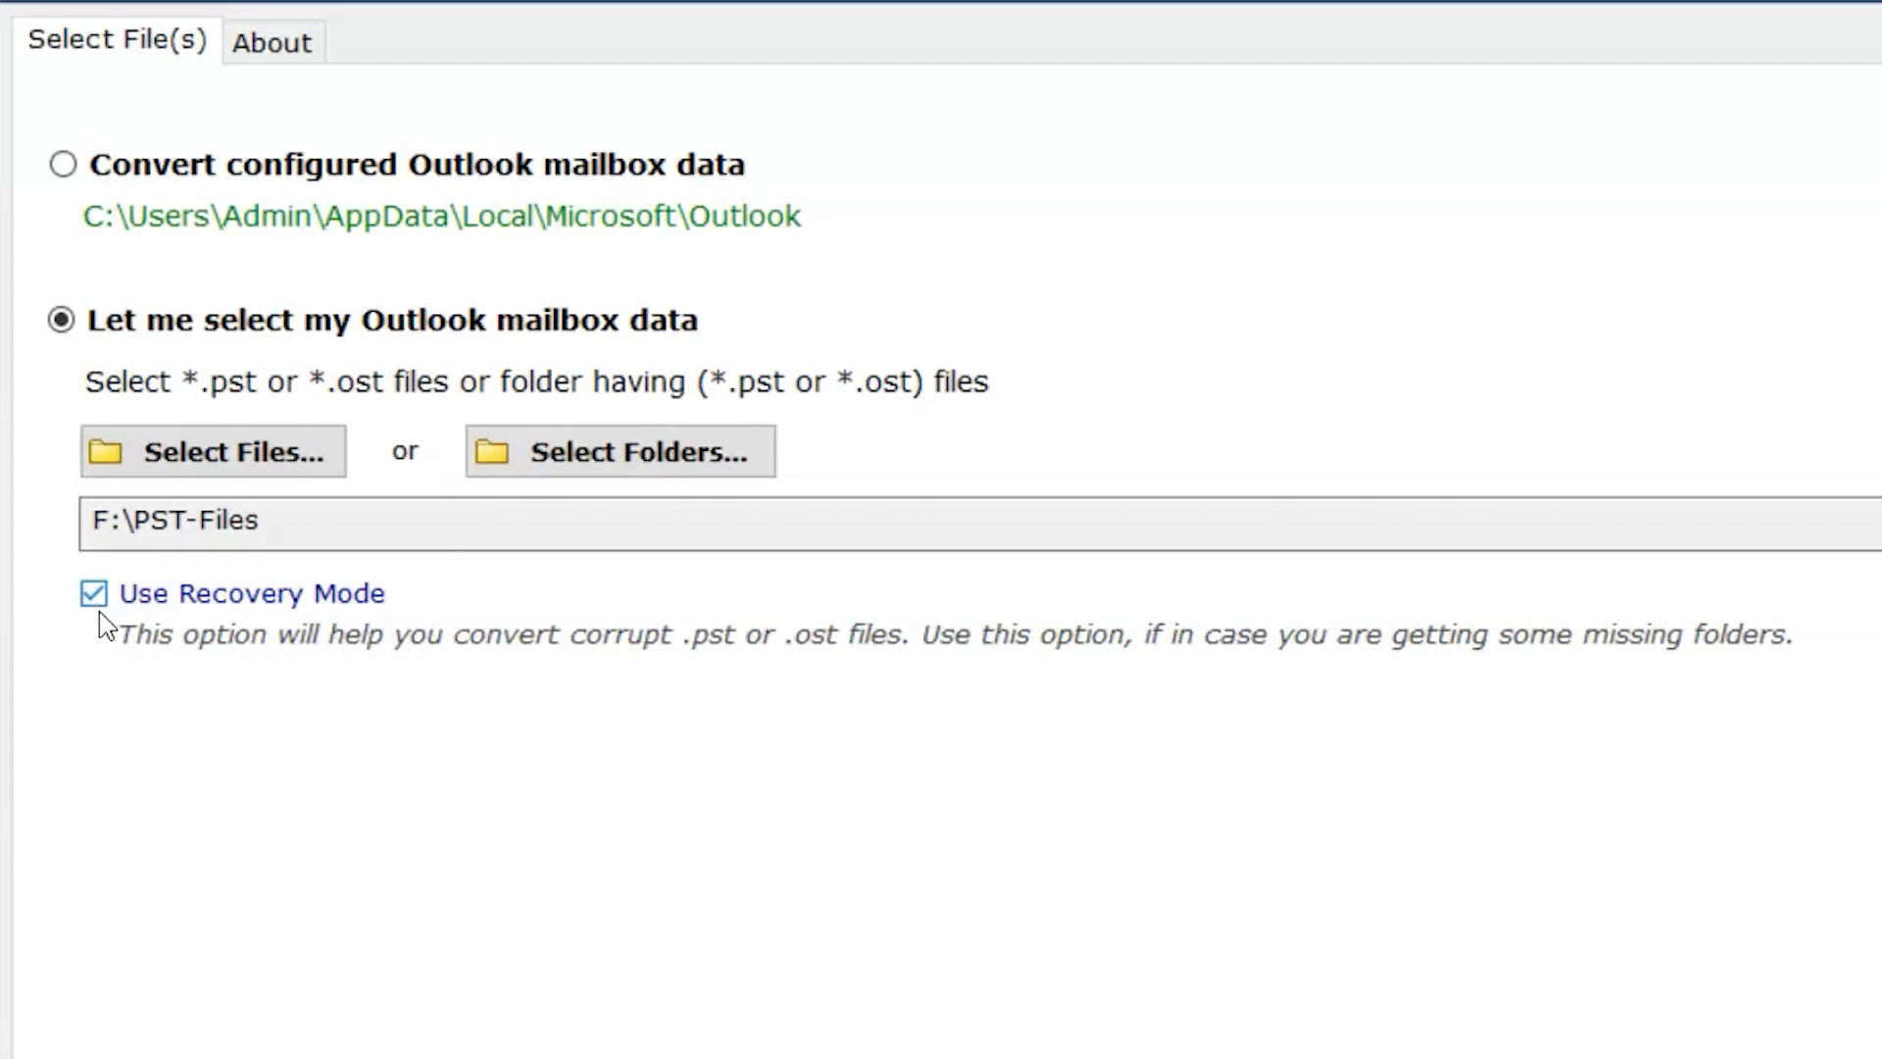
left_click(1790, 1015)
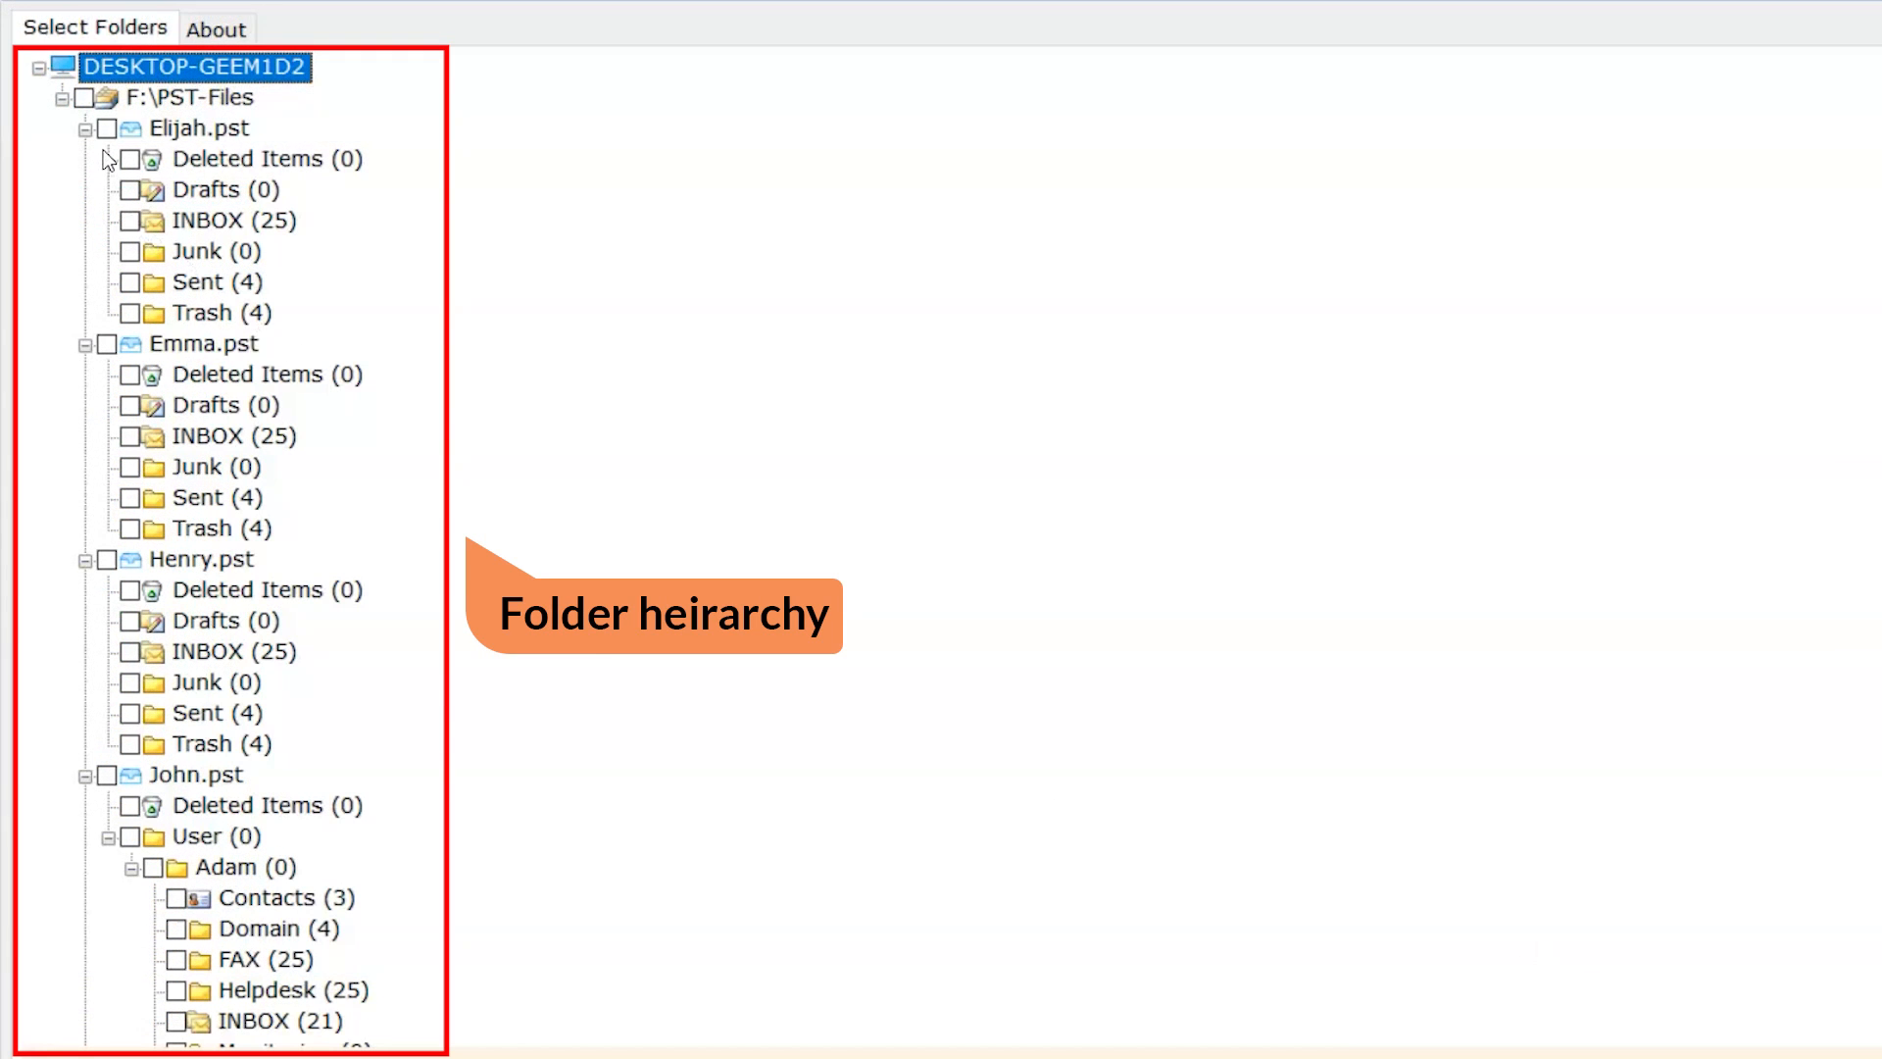
- Check Elijah.pst and the F:\PST-Files root to include all folders, then continue
left_click(108, 129)
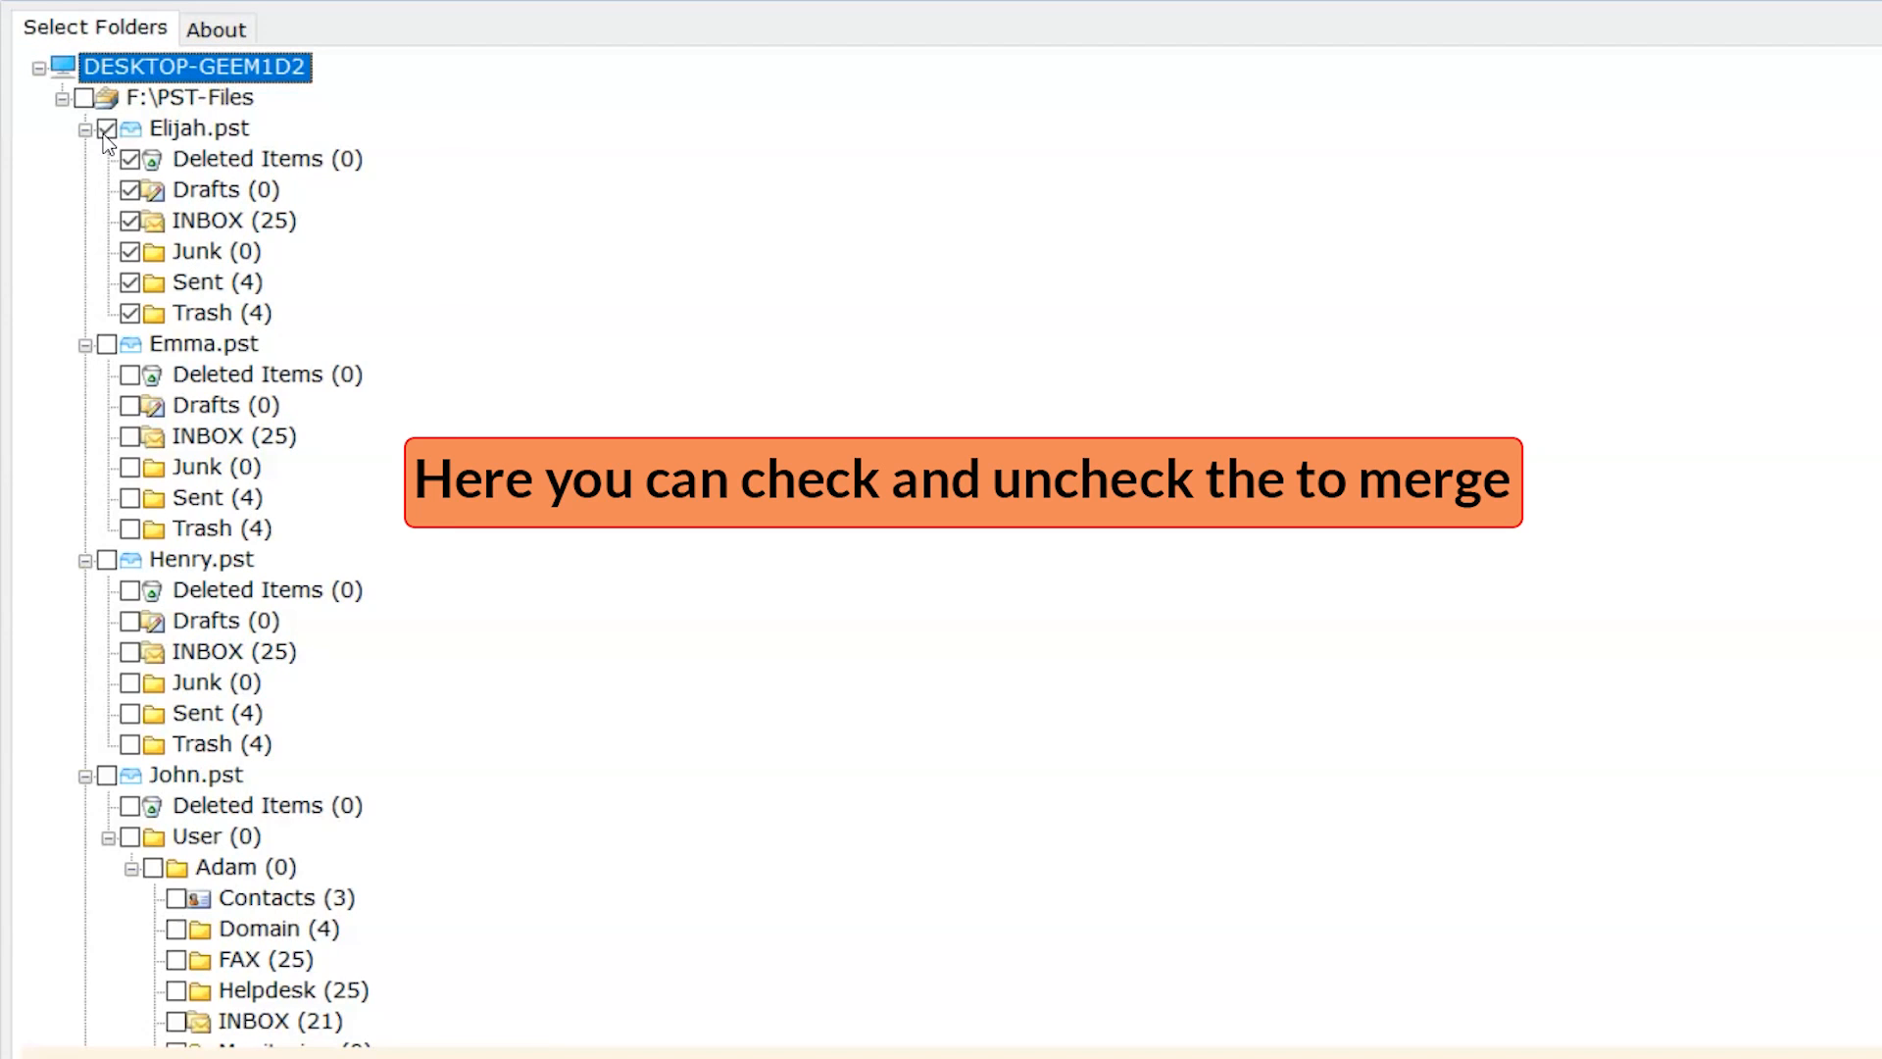
left_click(84, 97)
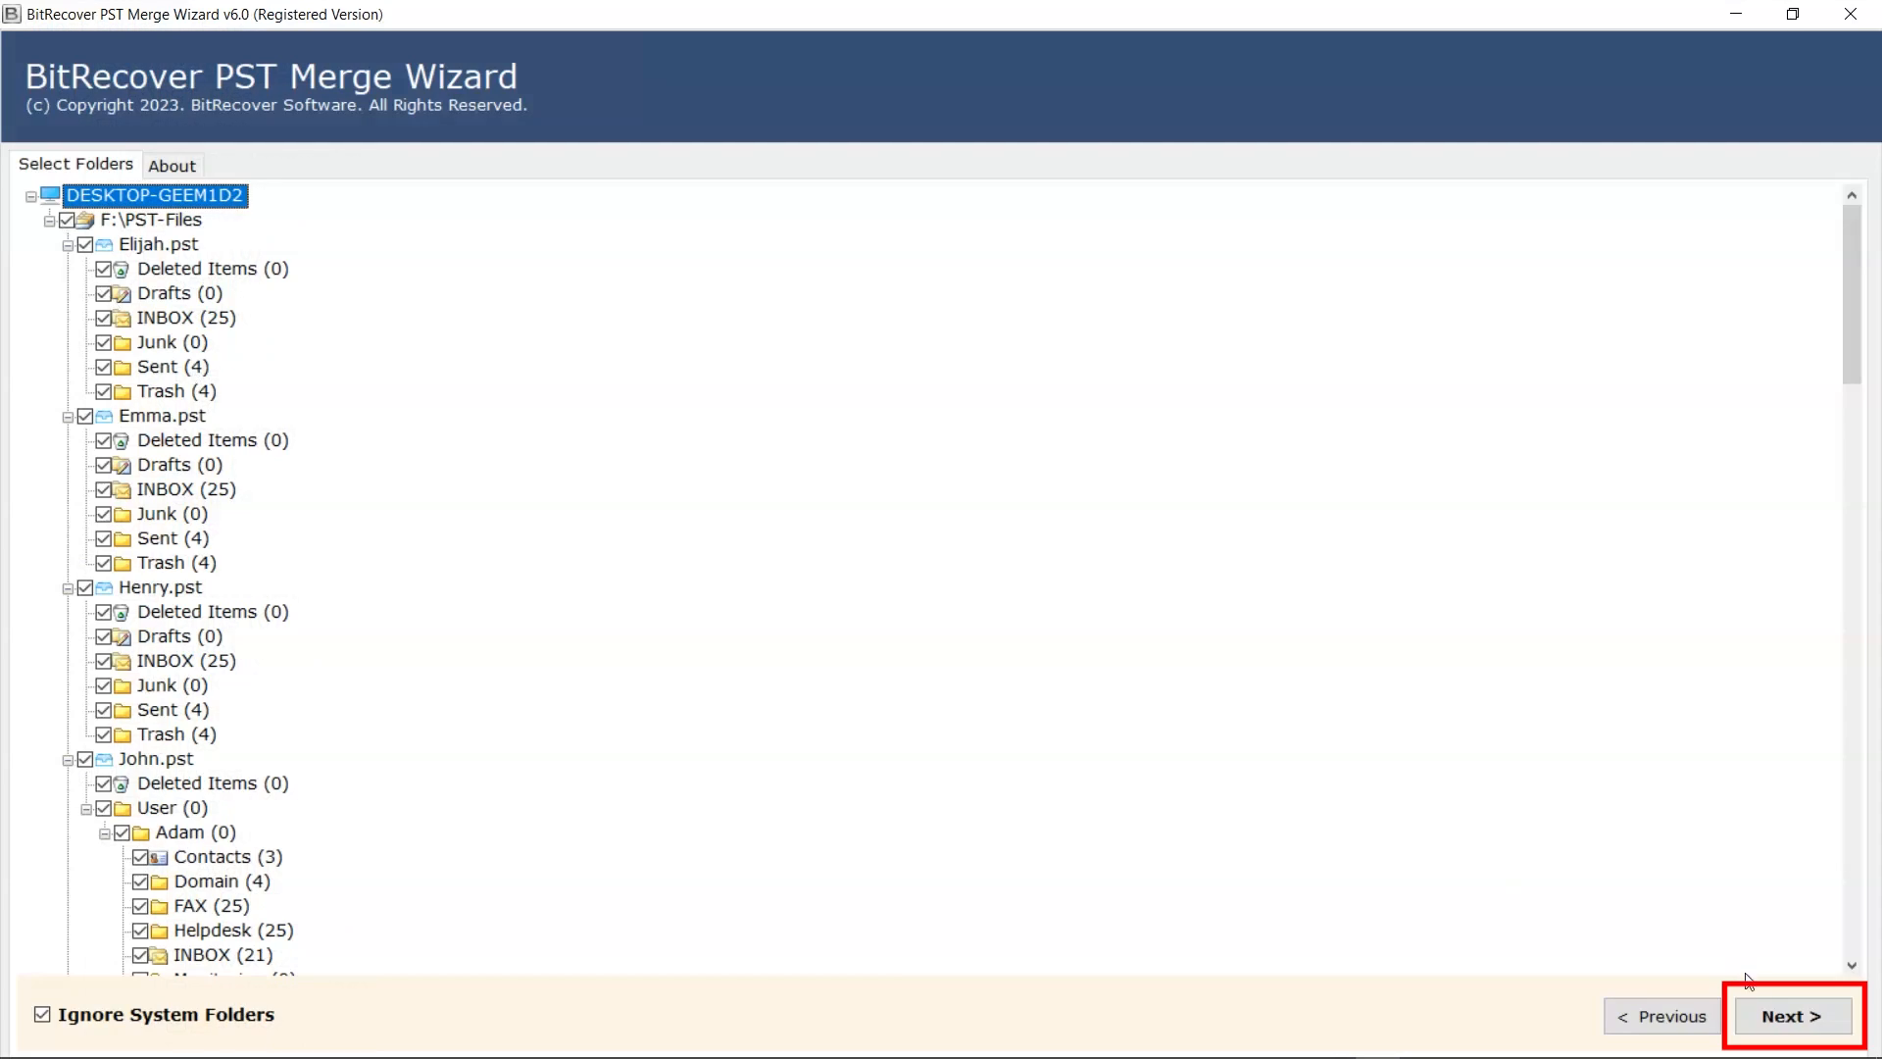
left_click(1790, 1016)
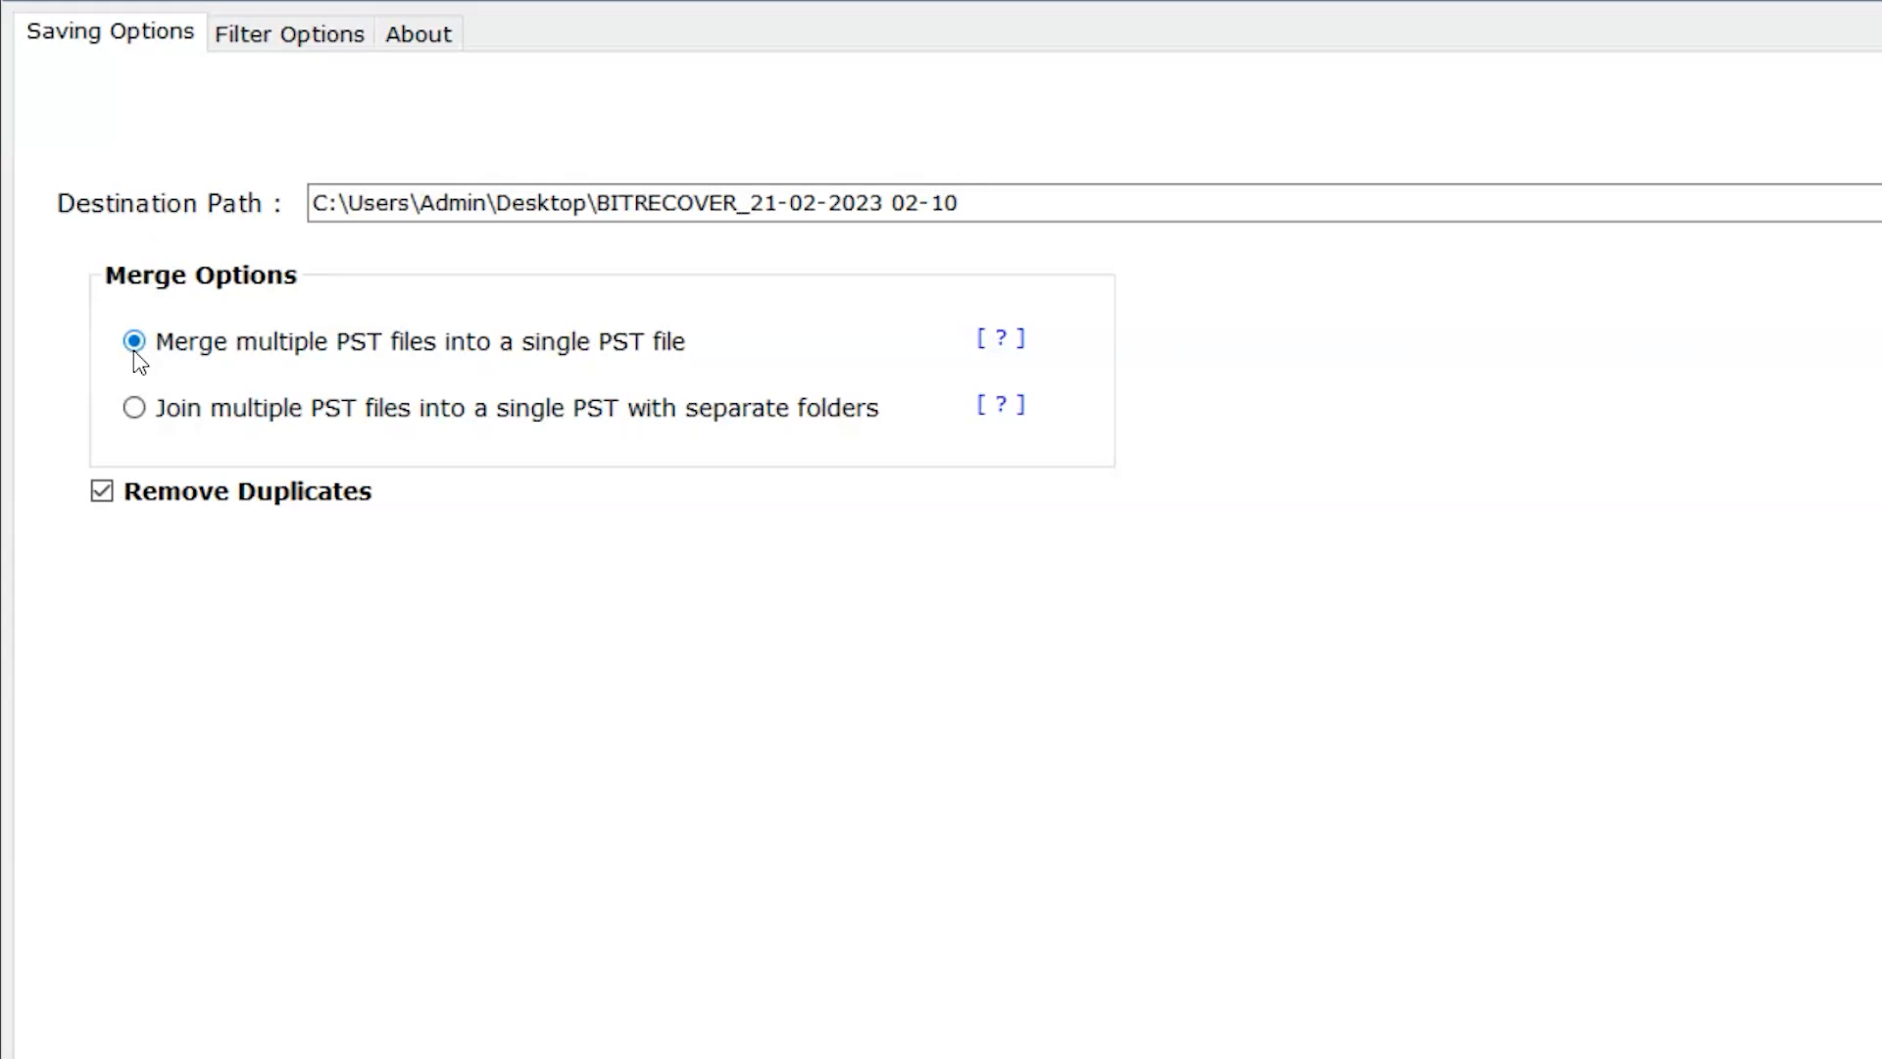
- Select 'Join multiple PST files into a single PST with separate folders' under Merge Options
left_click(134, 408)
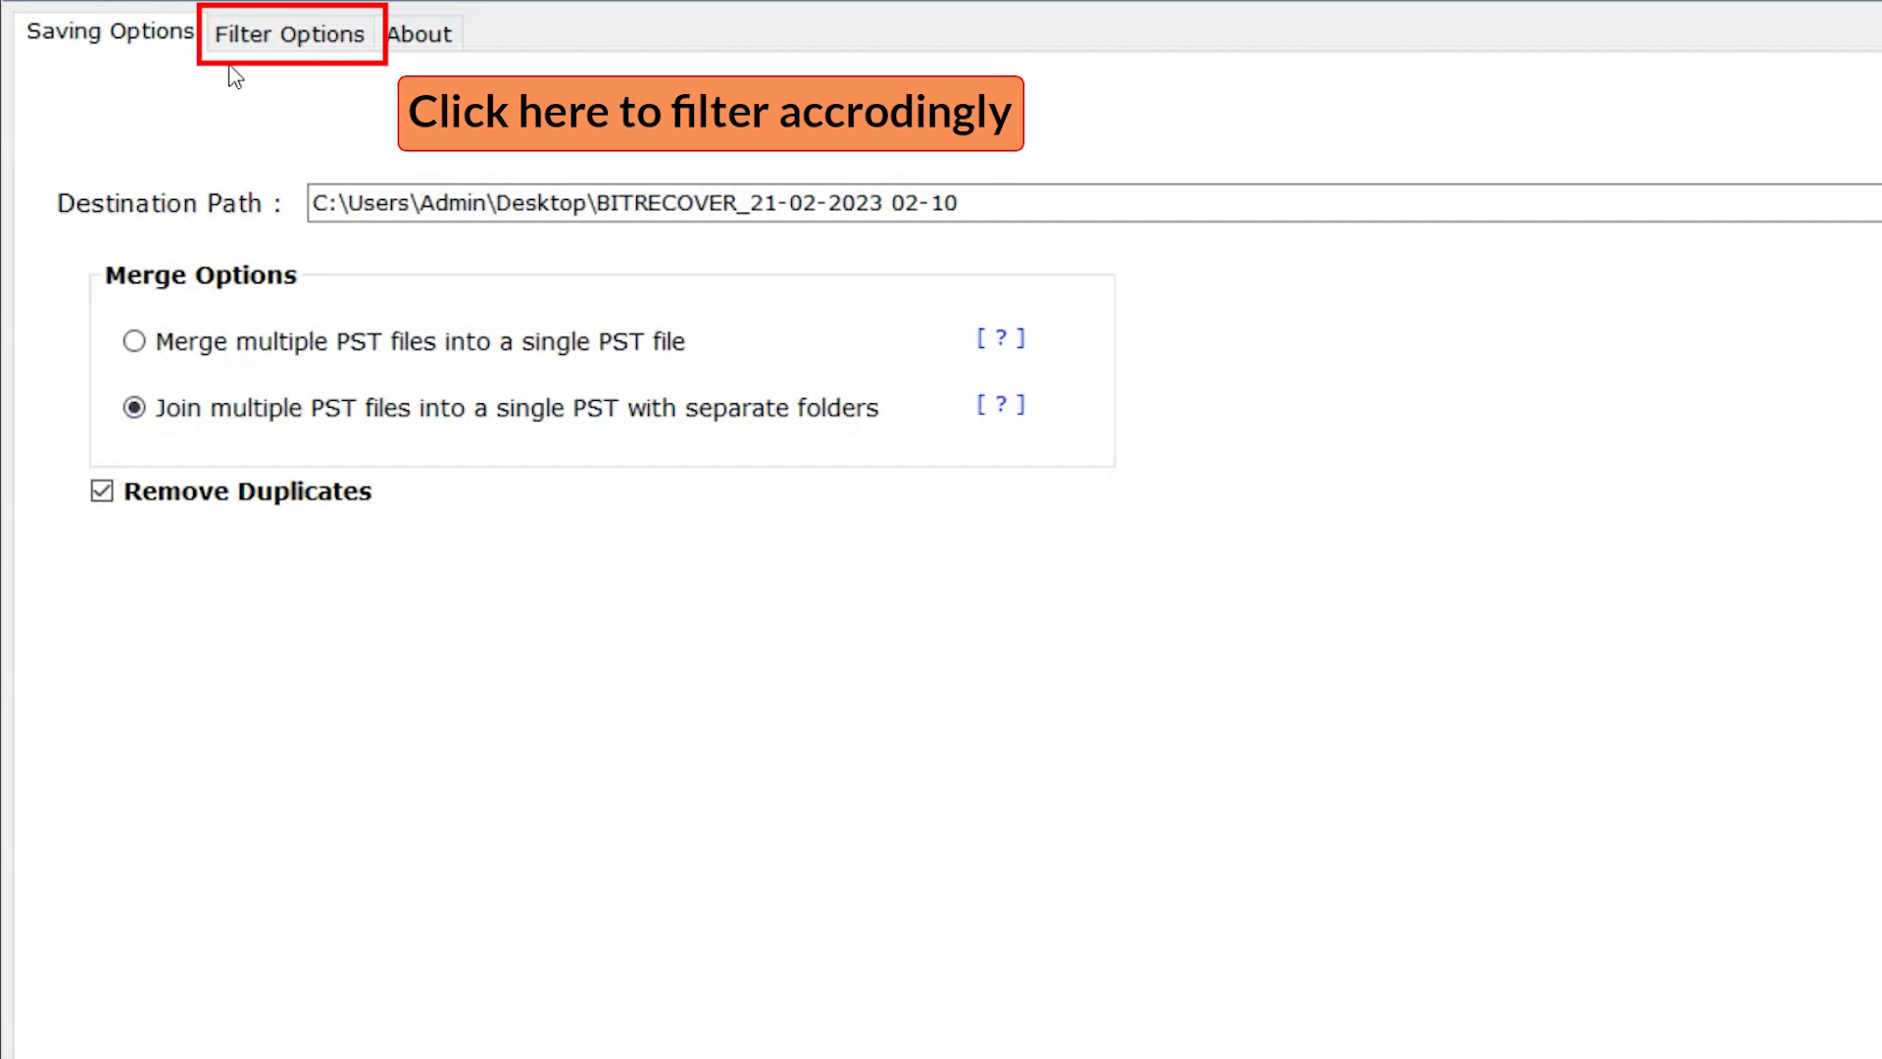
- On Filter Options, keep the From field included and enable the Date Range filter
left_click(290, 33)
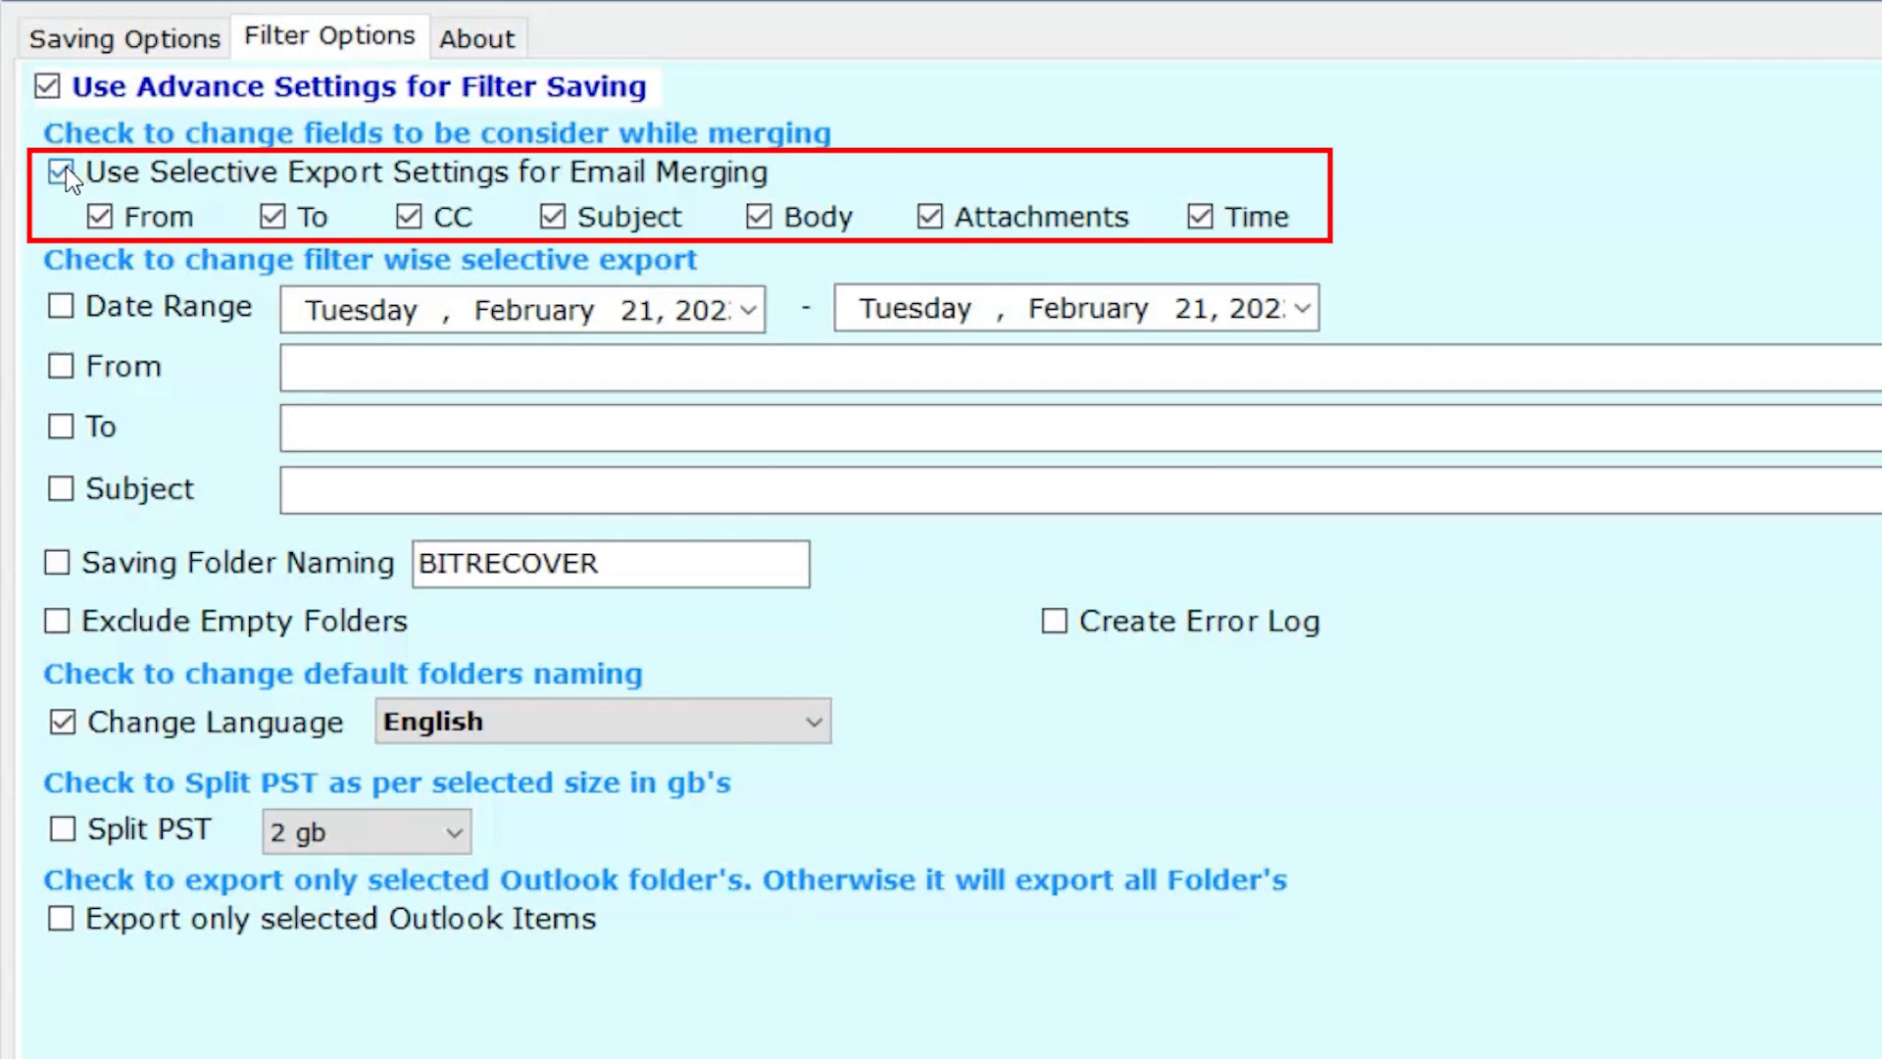
left_click(98, 215)
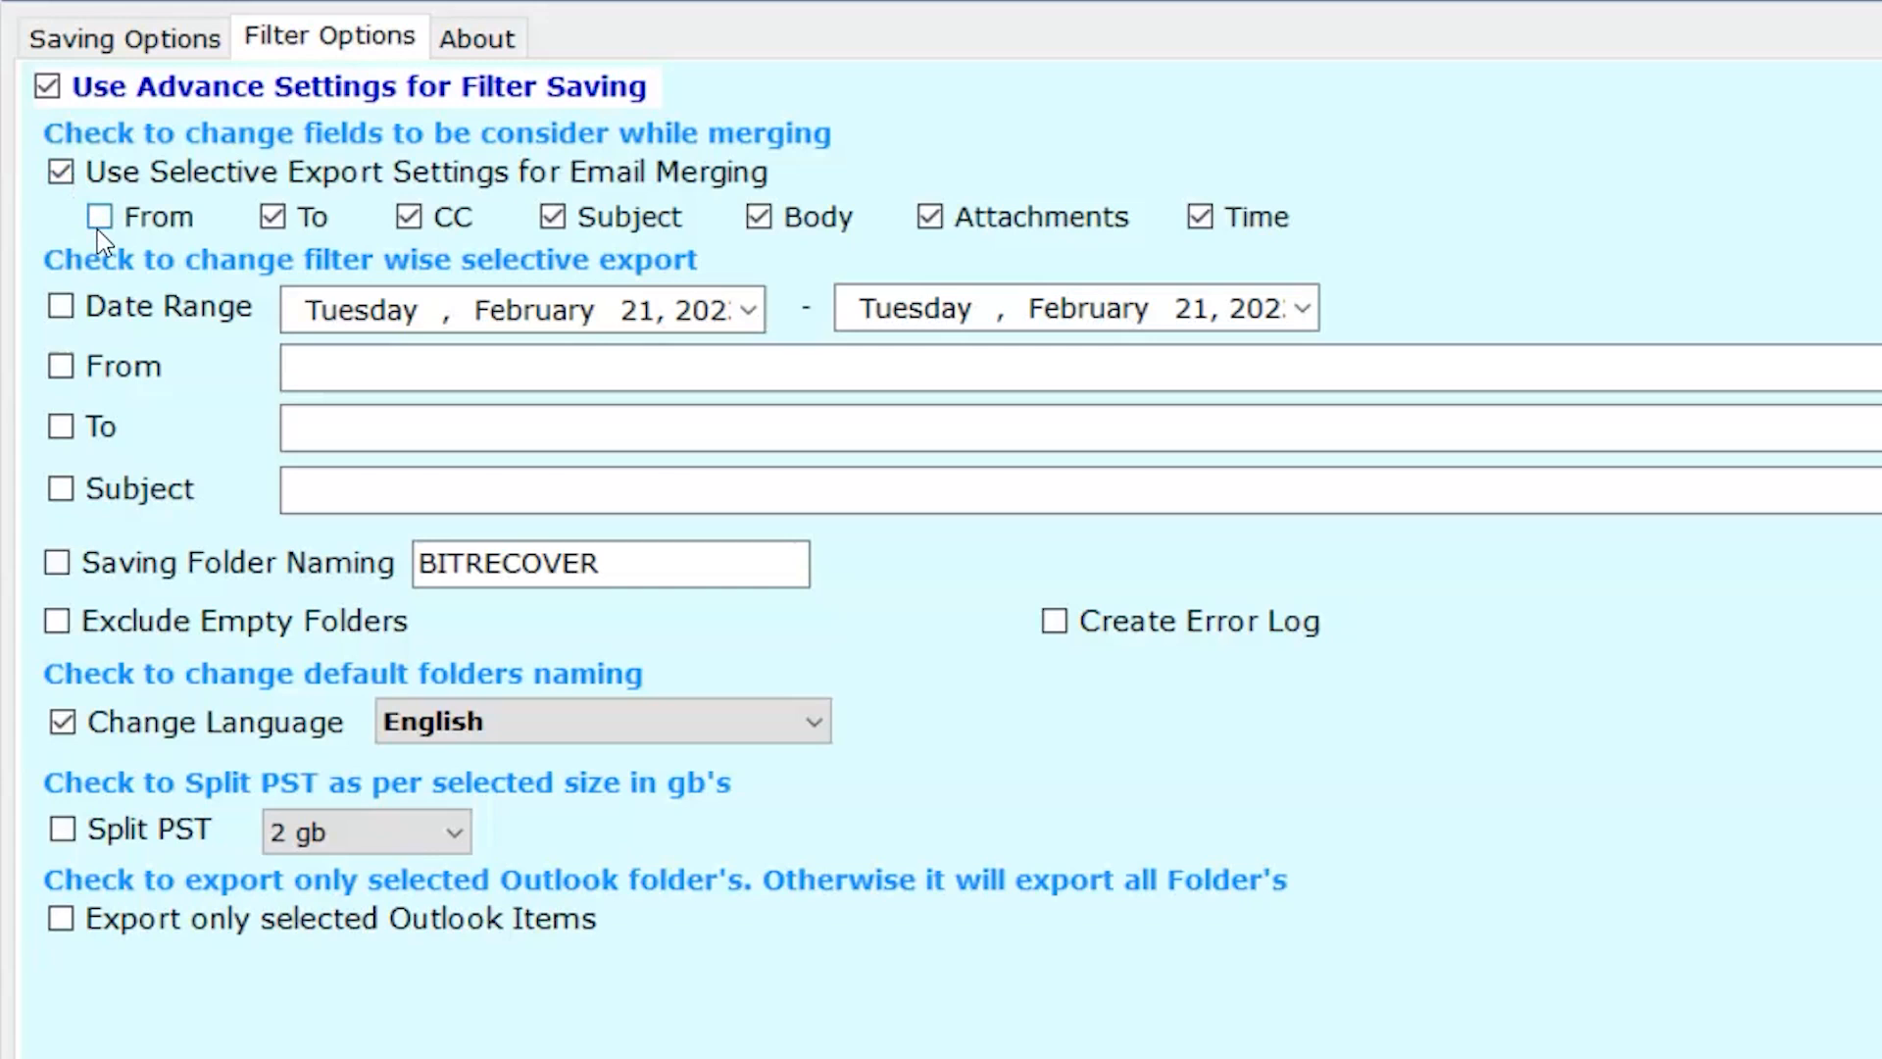
left_click(97, 216)
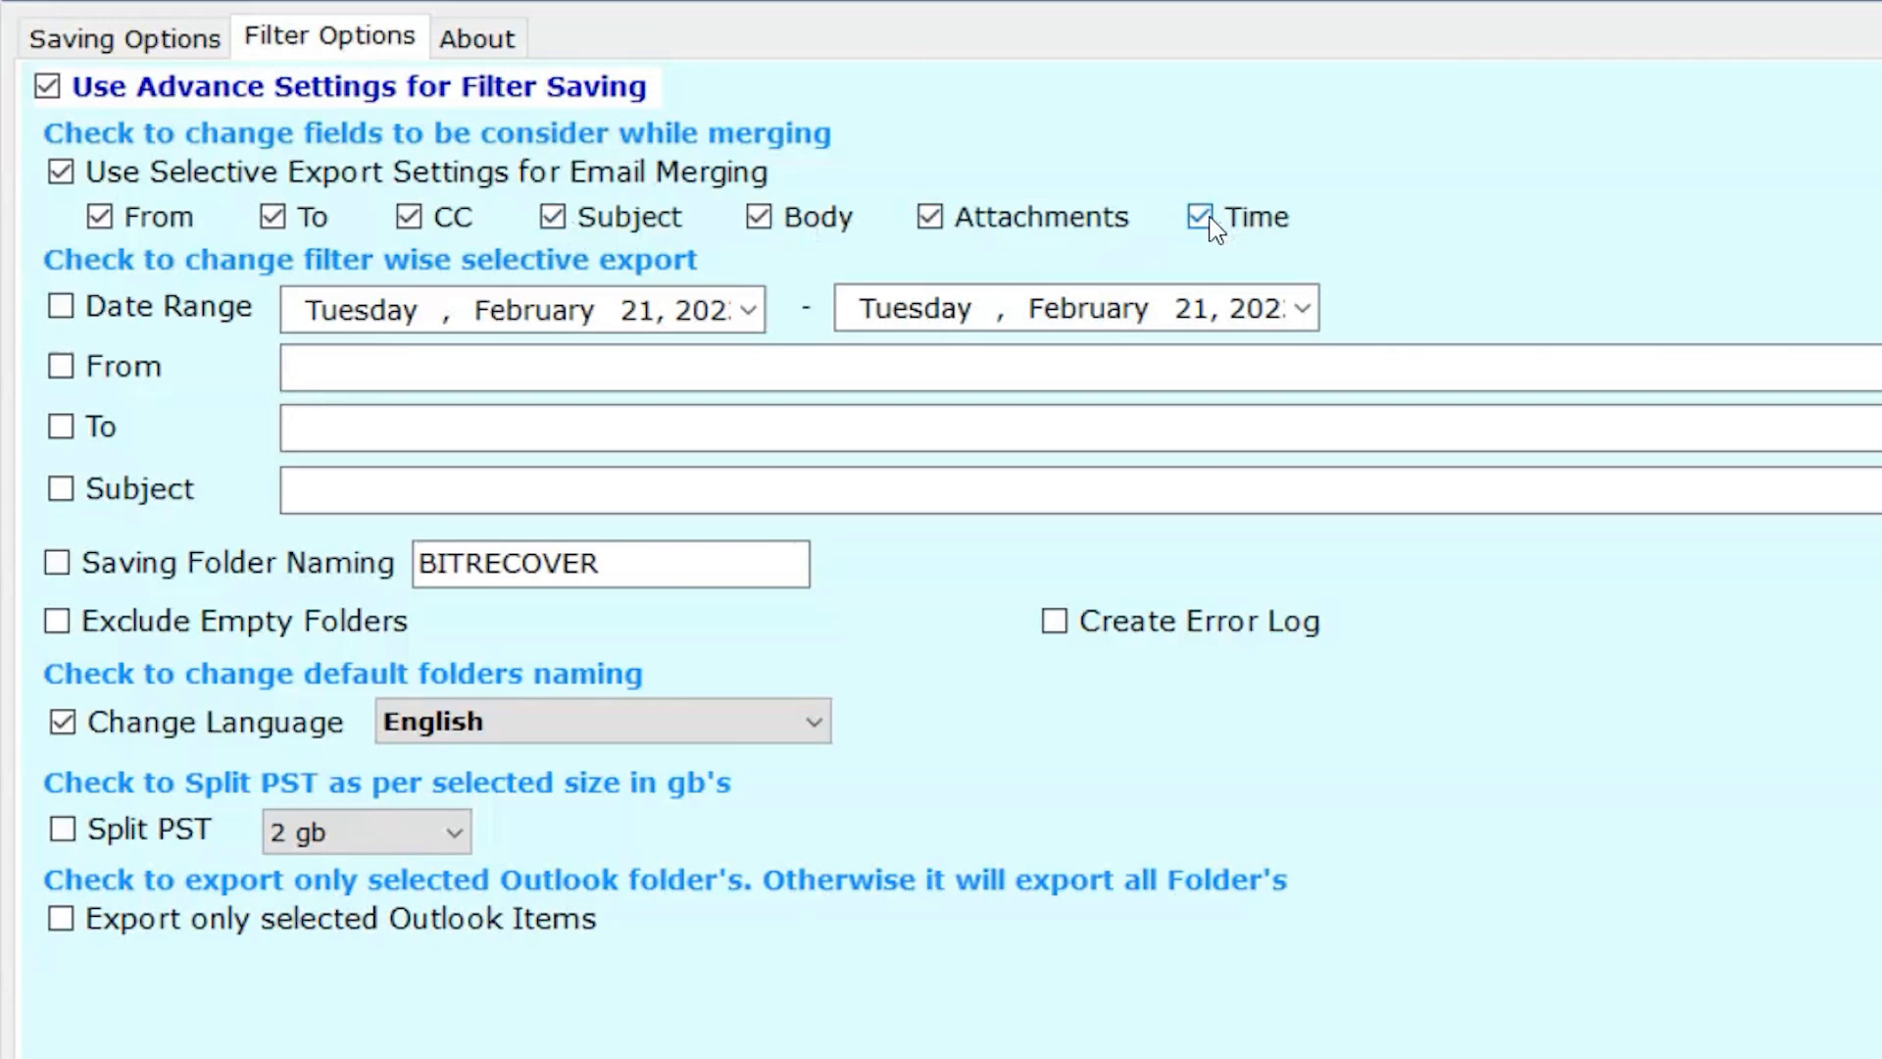
left_click(60, 305)
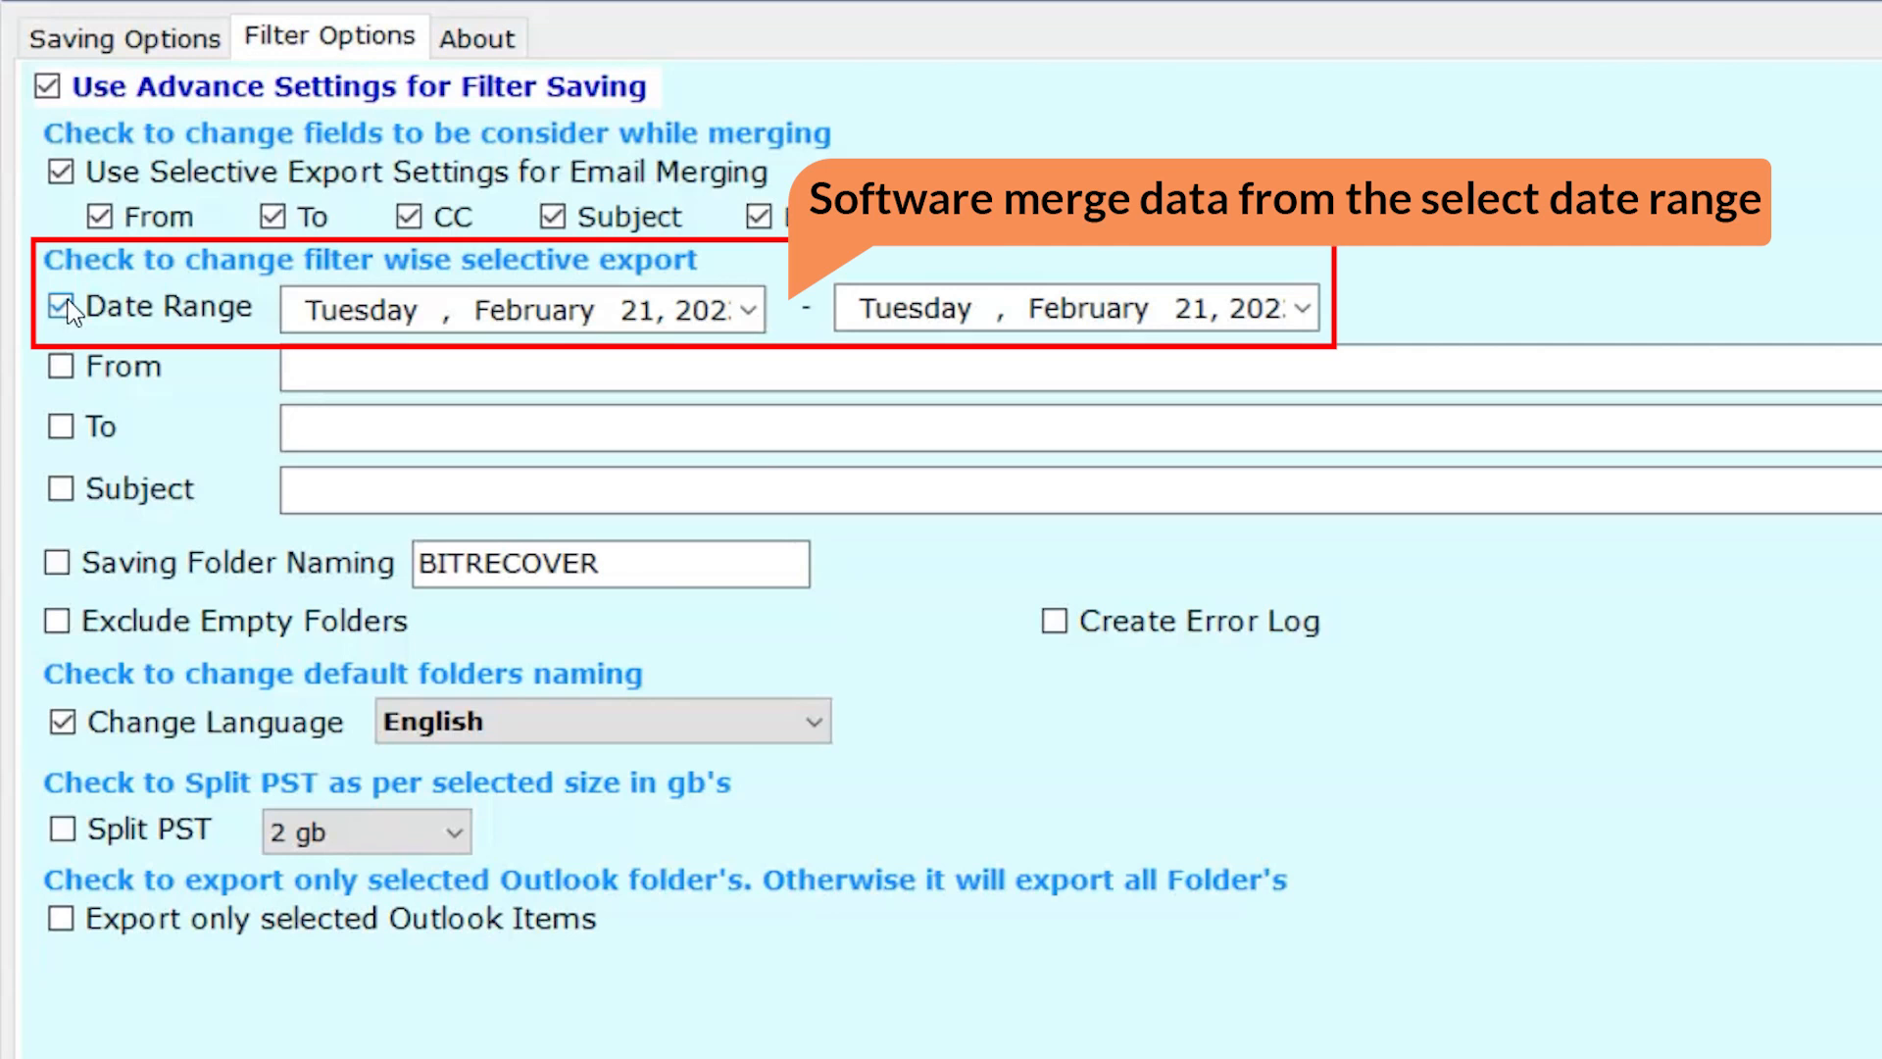
- Set the date range from January 1 to December 31, 2019, and enable the sender filter
left_click(747, 309)
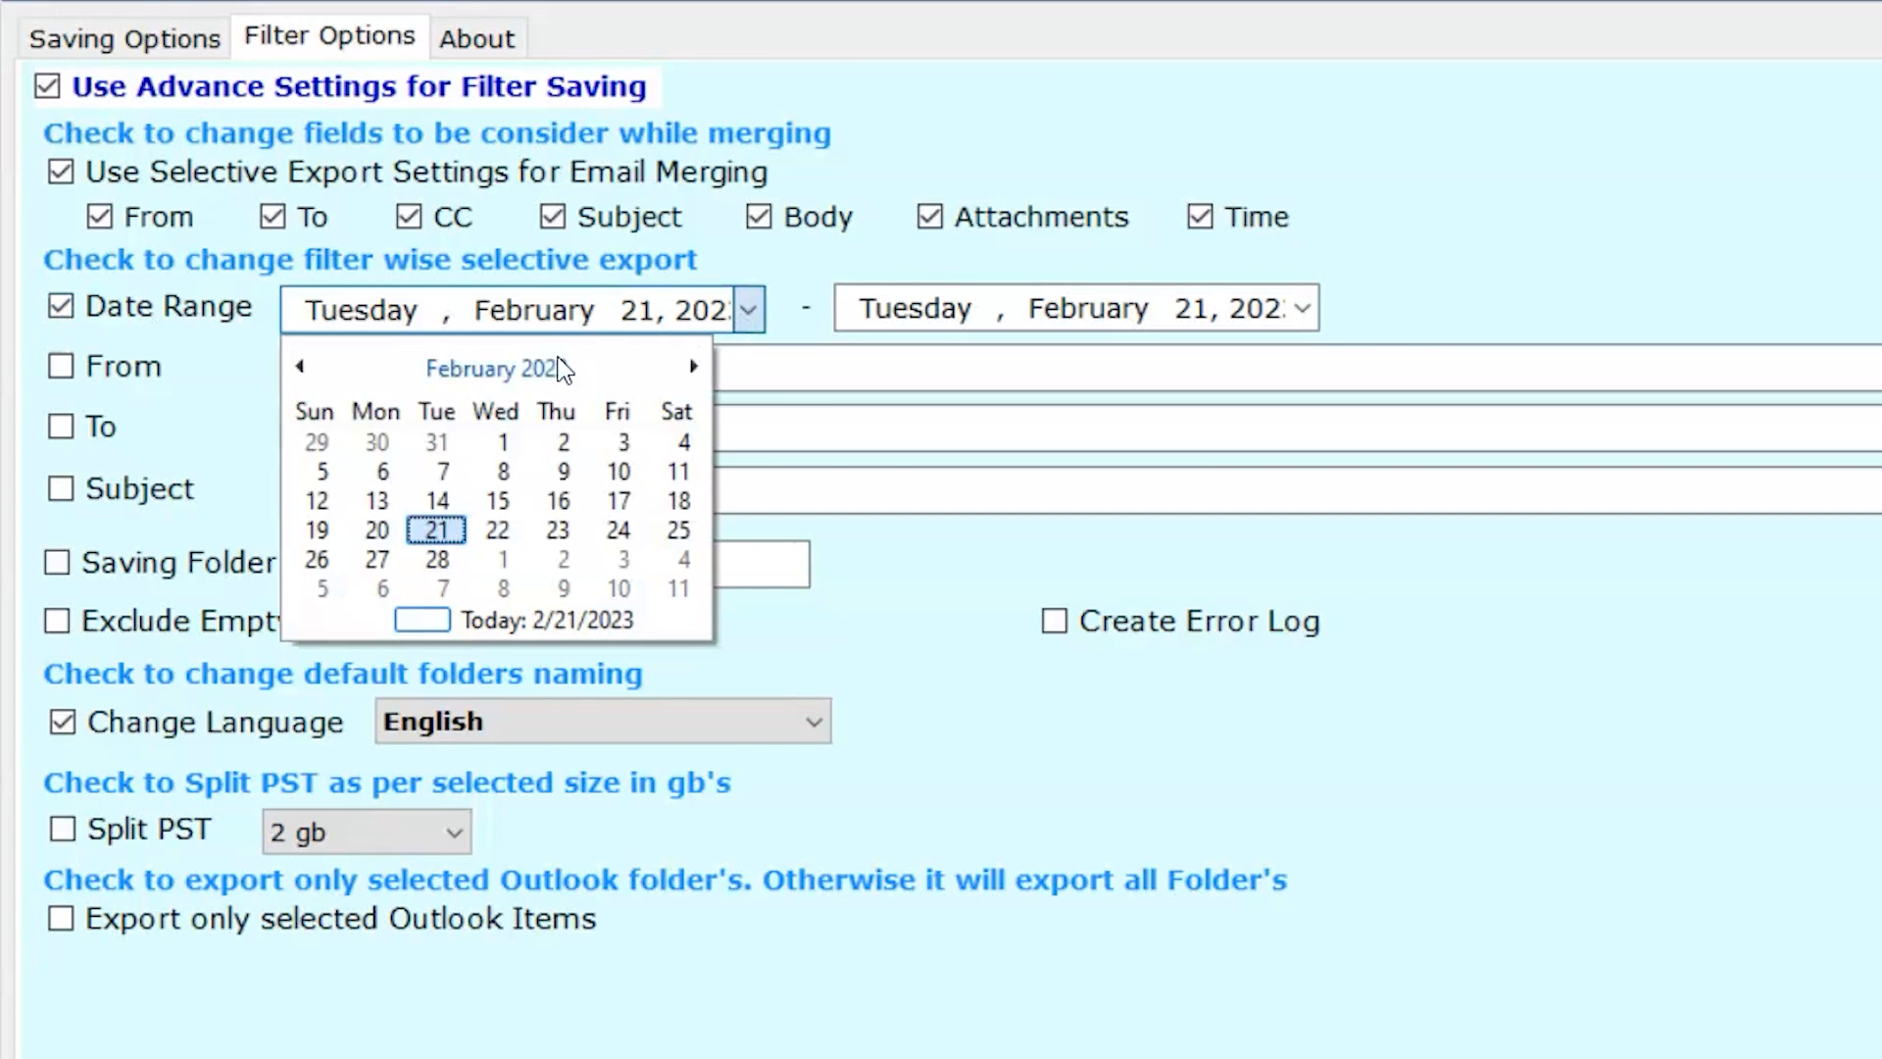
left_click(490, 368)
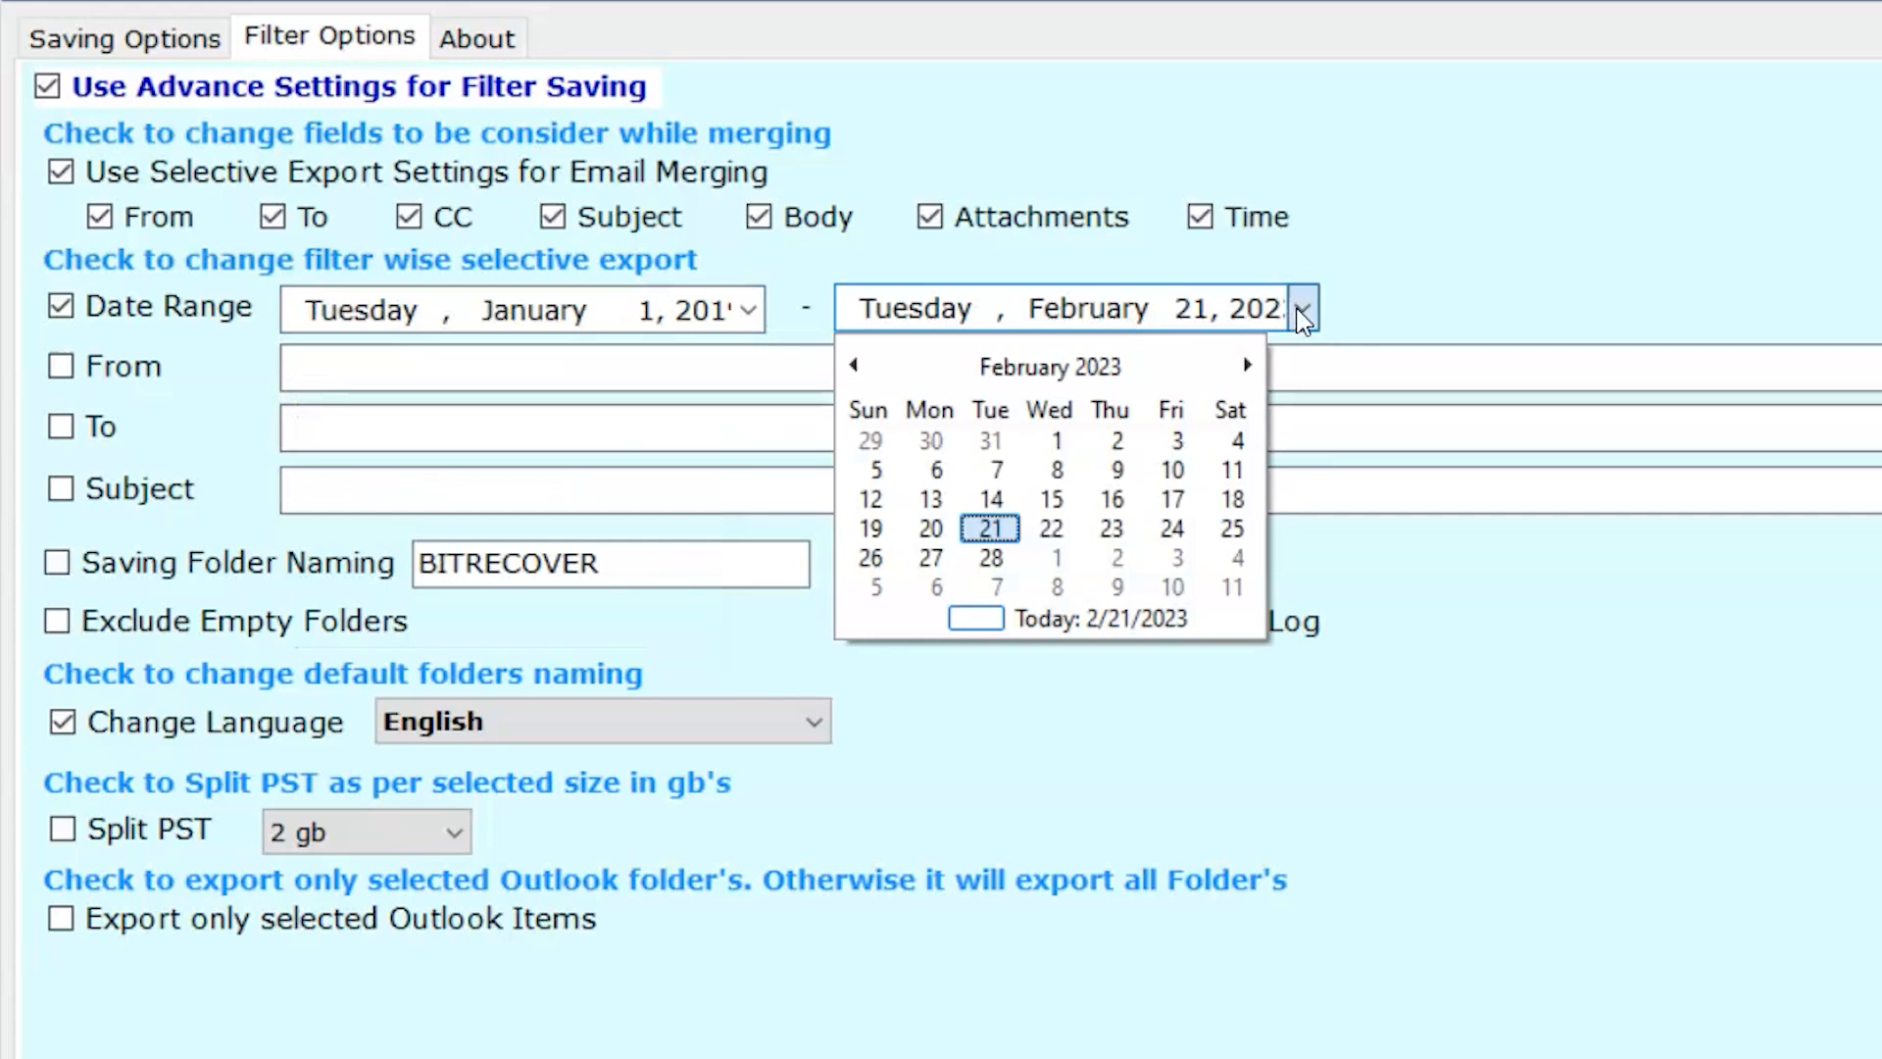
left_click(1049, 366)
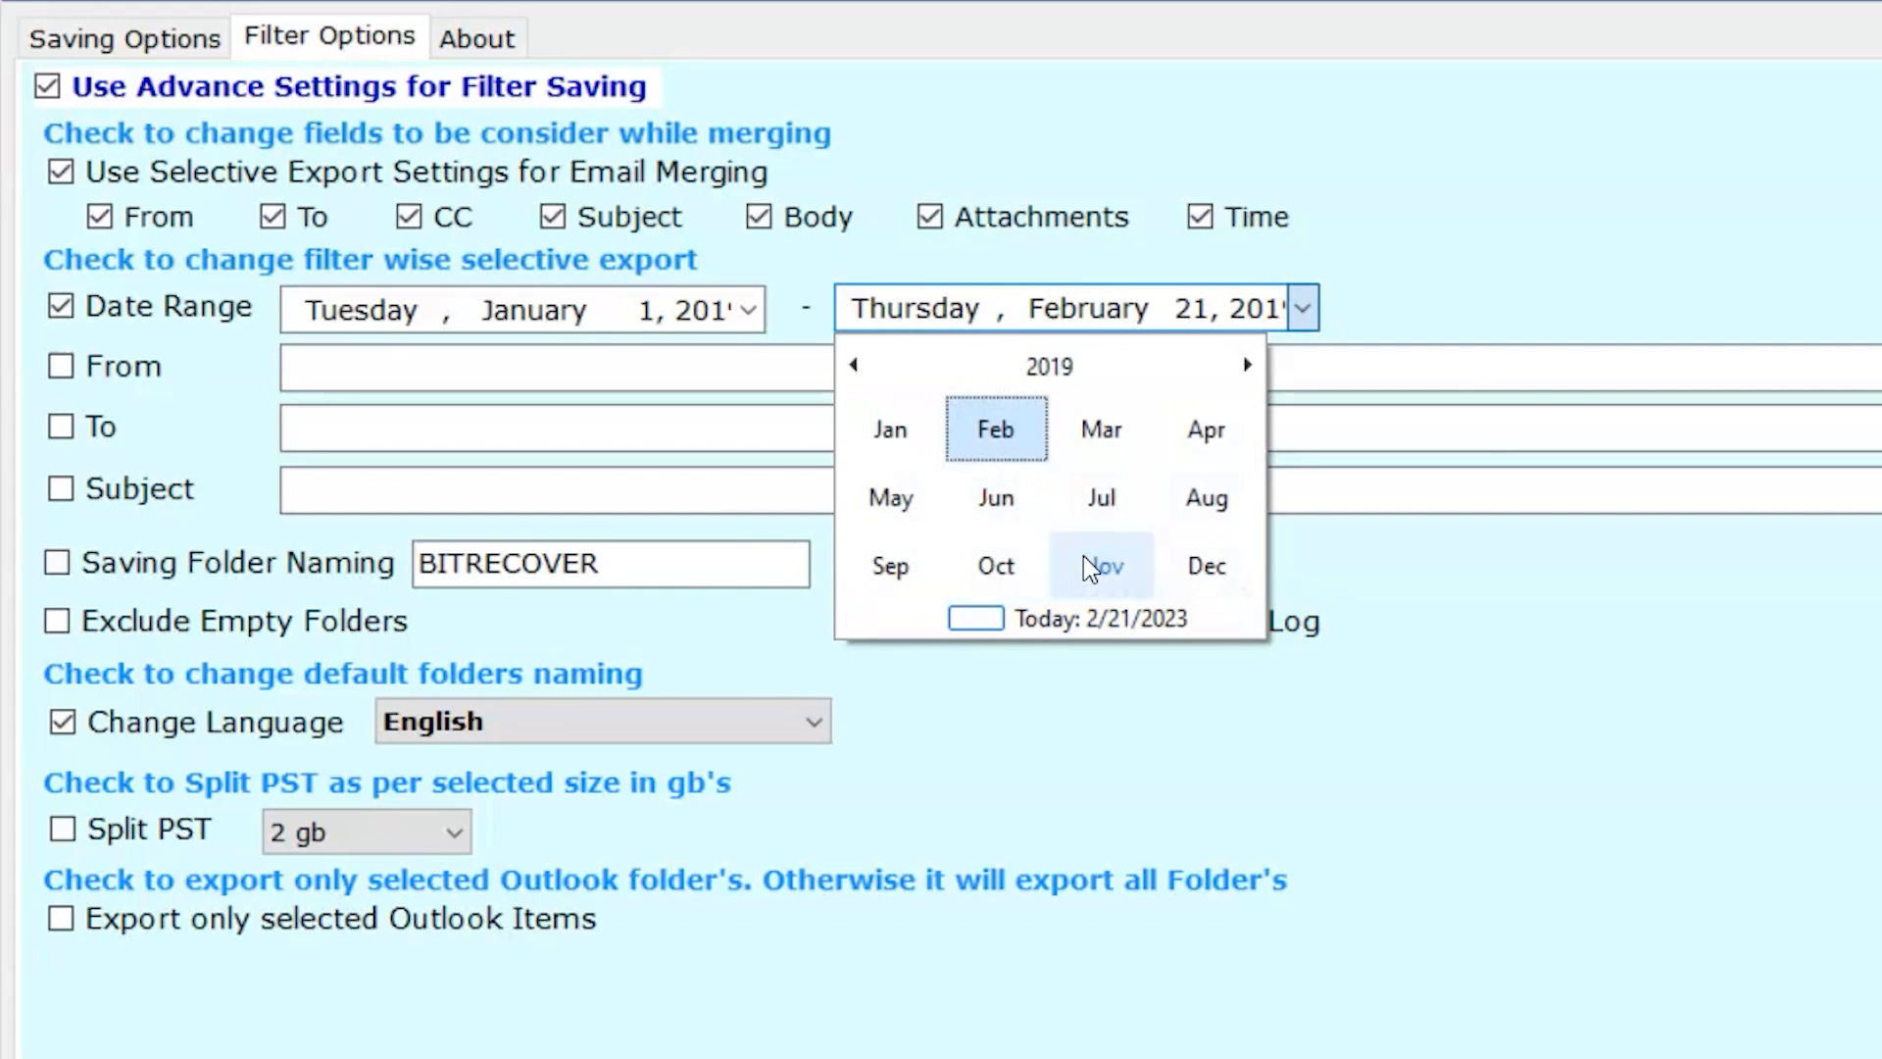
left_click(1205, 566)
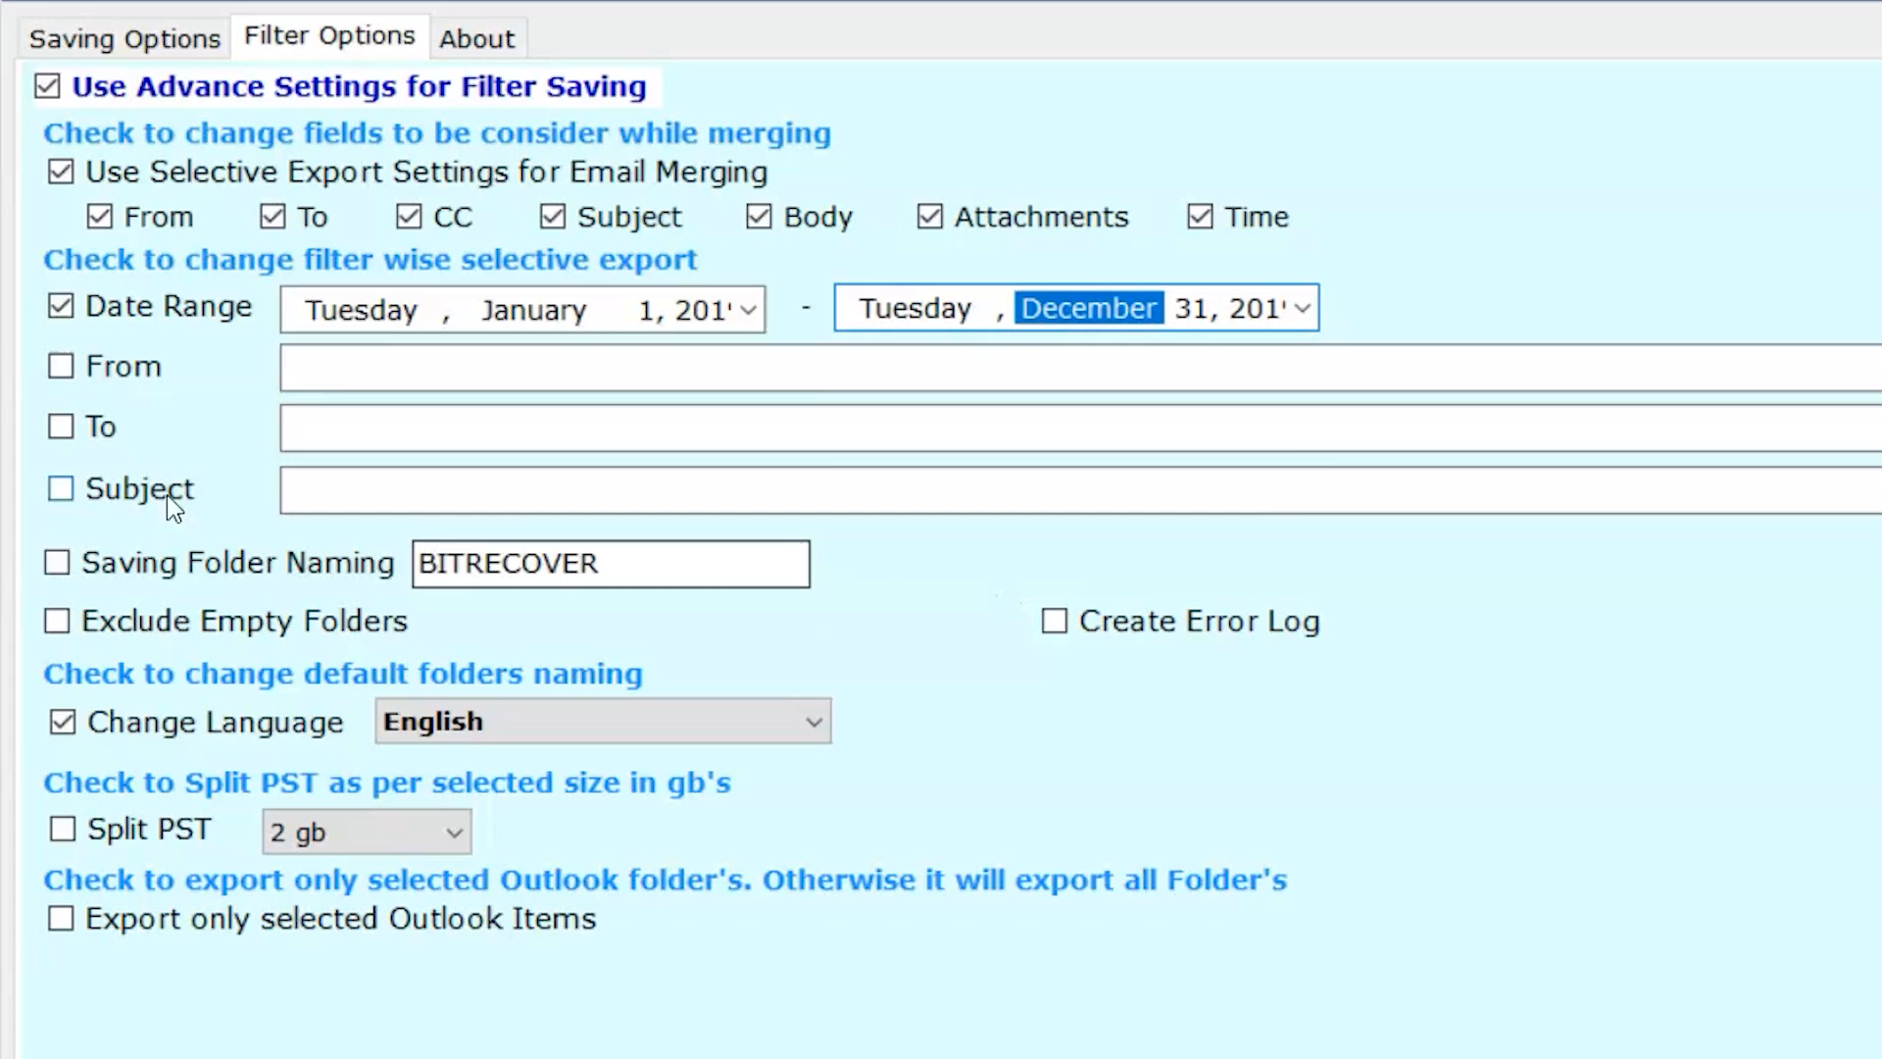
left_click(60, 365)
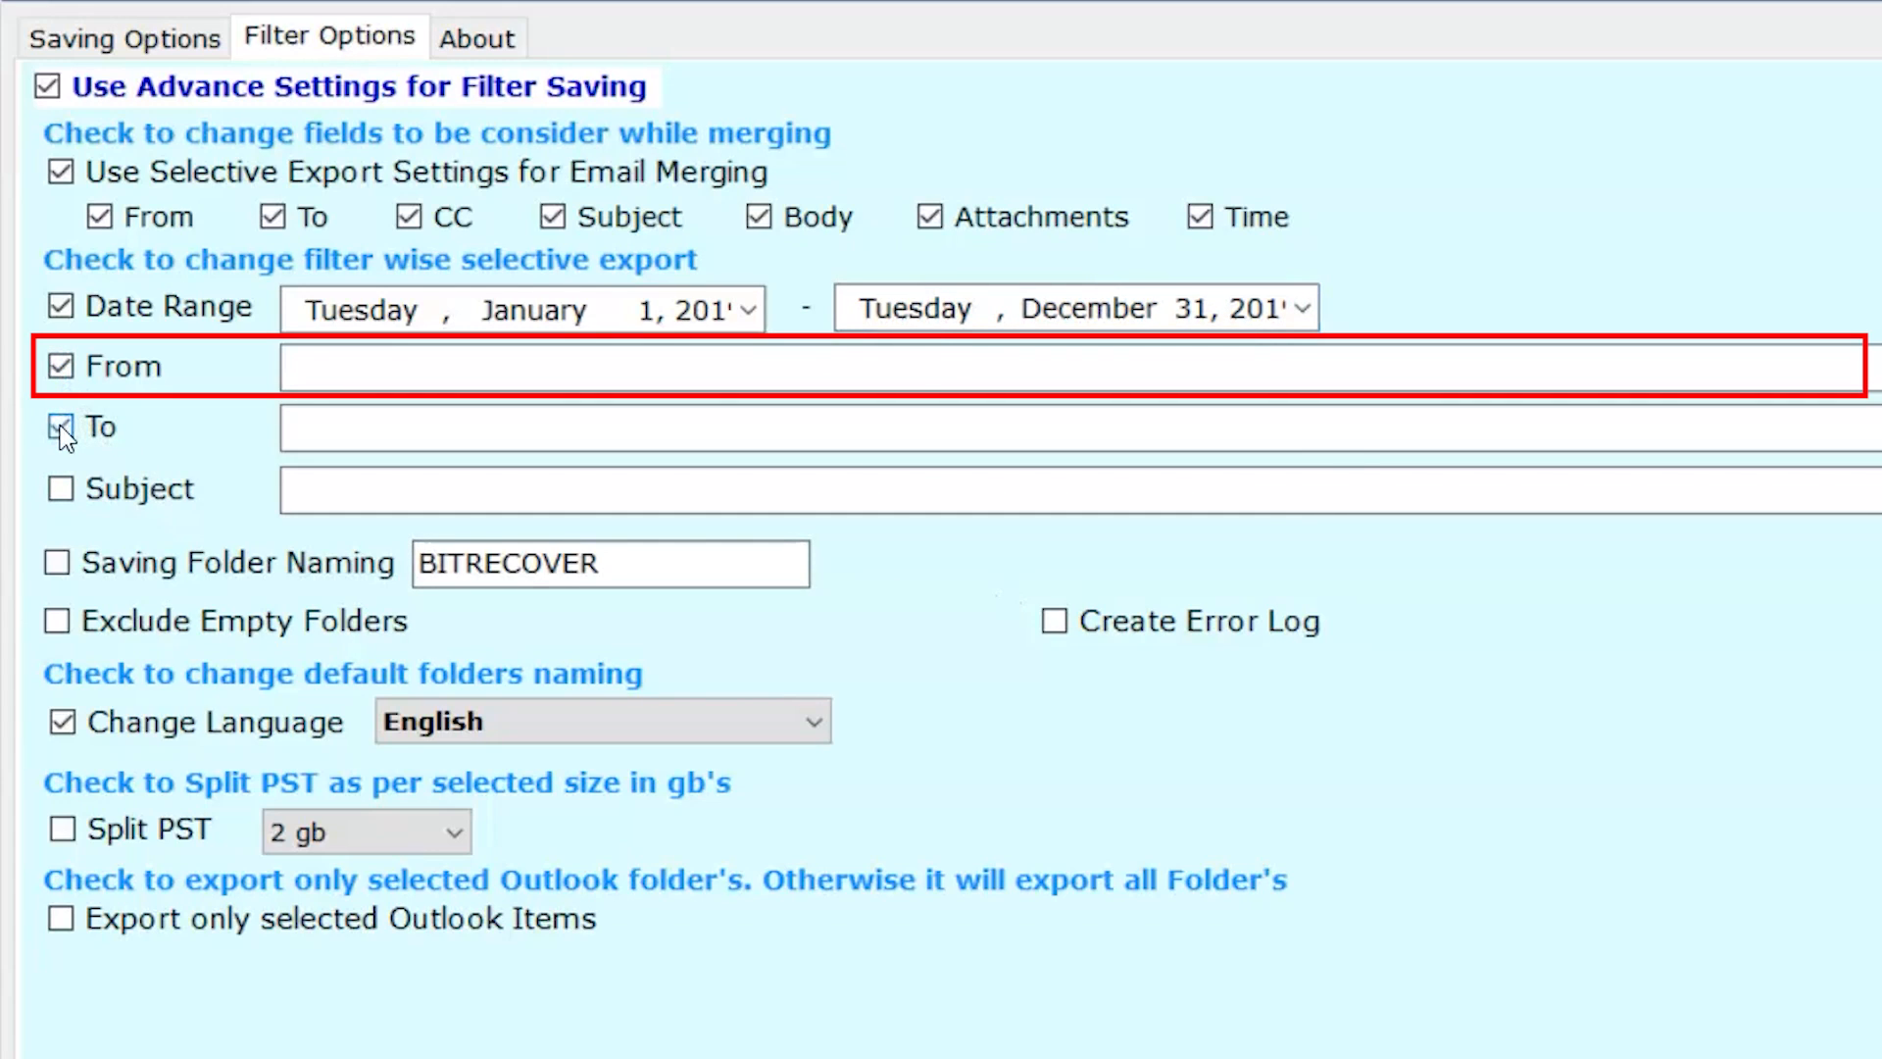
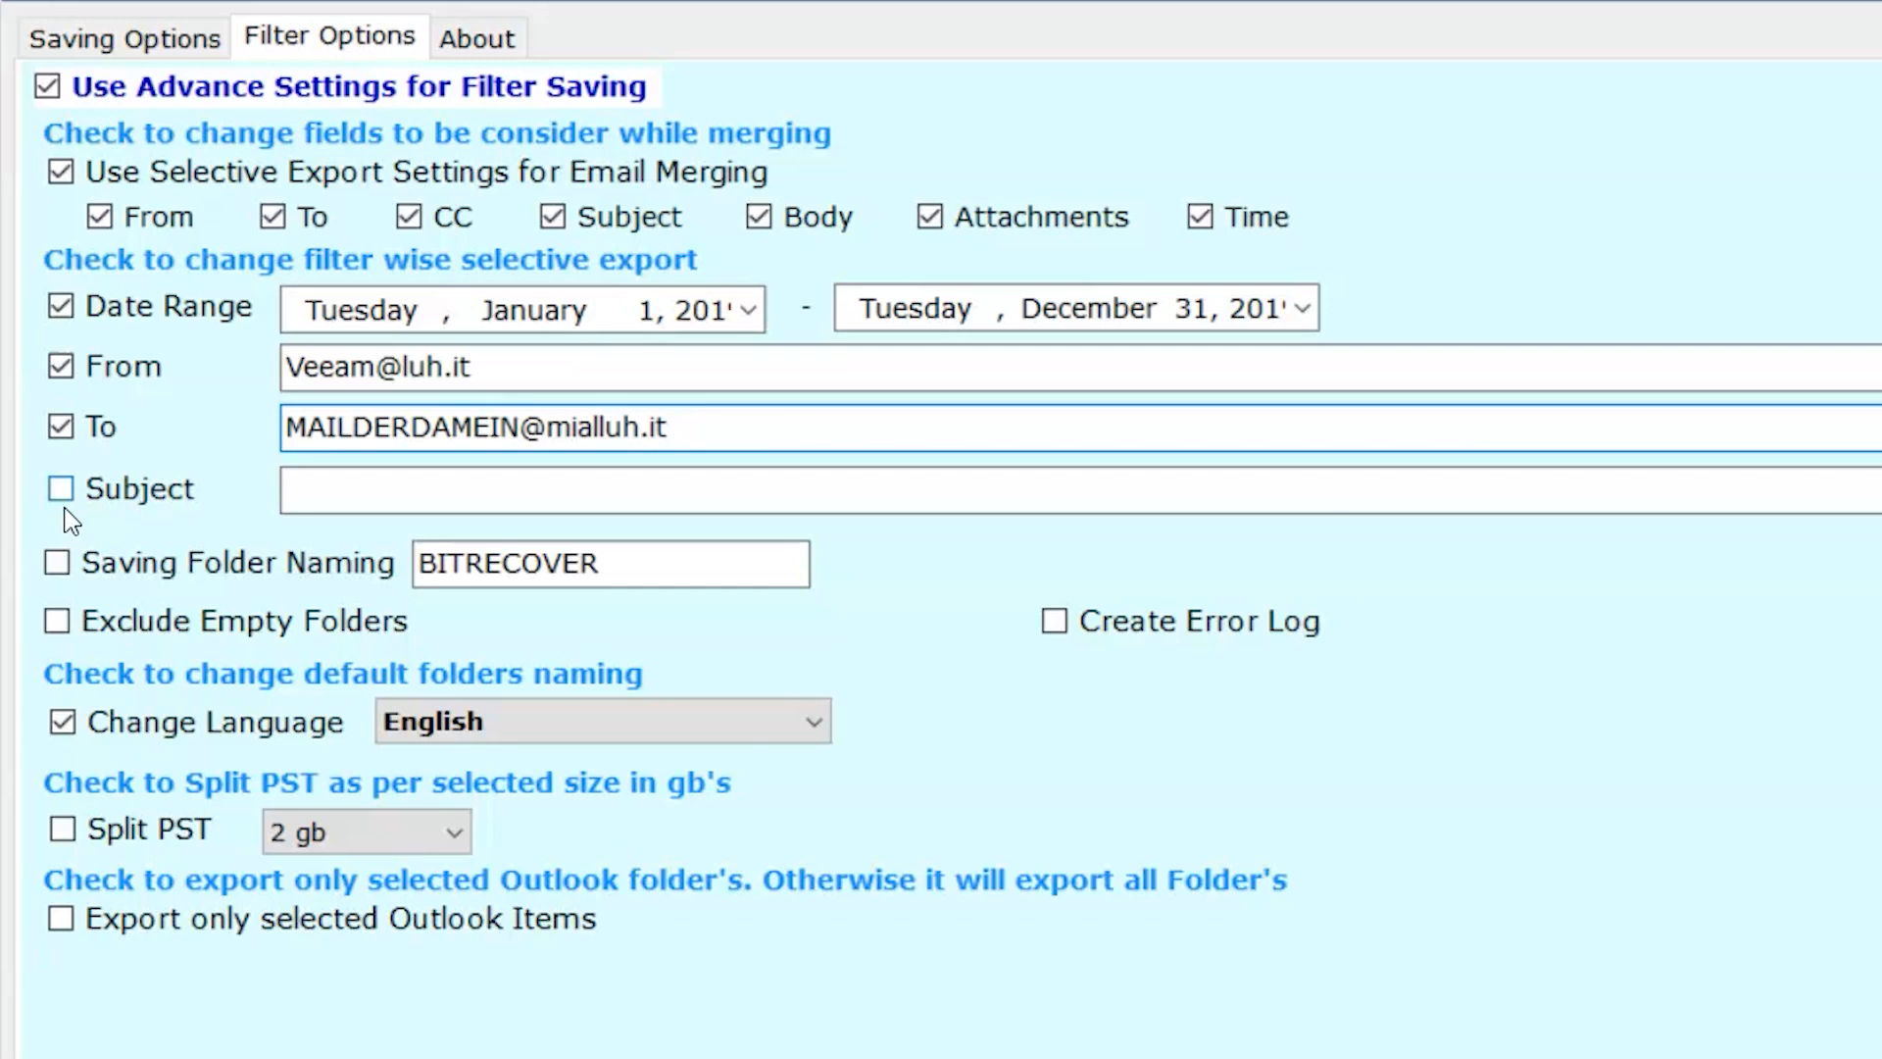
left_click(60, 488)
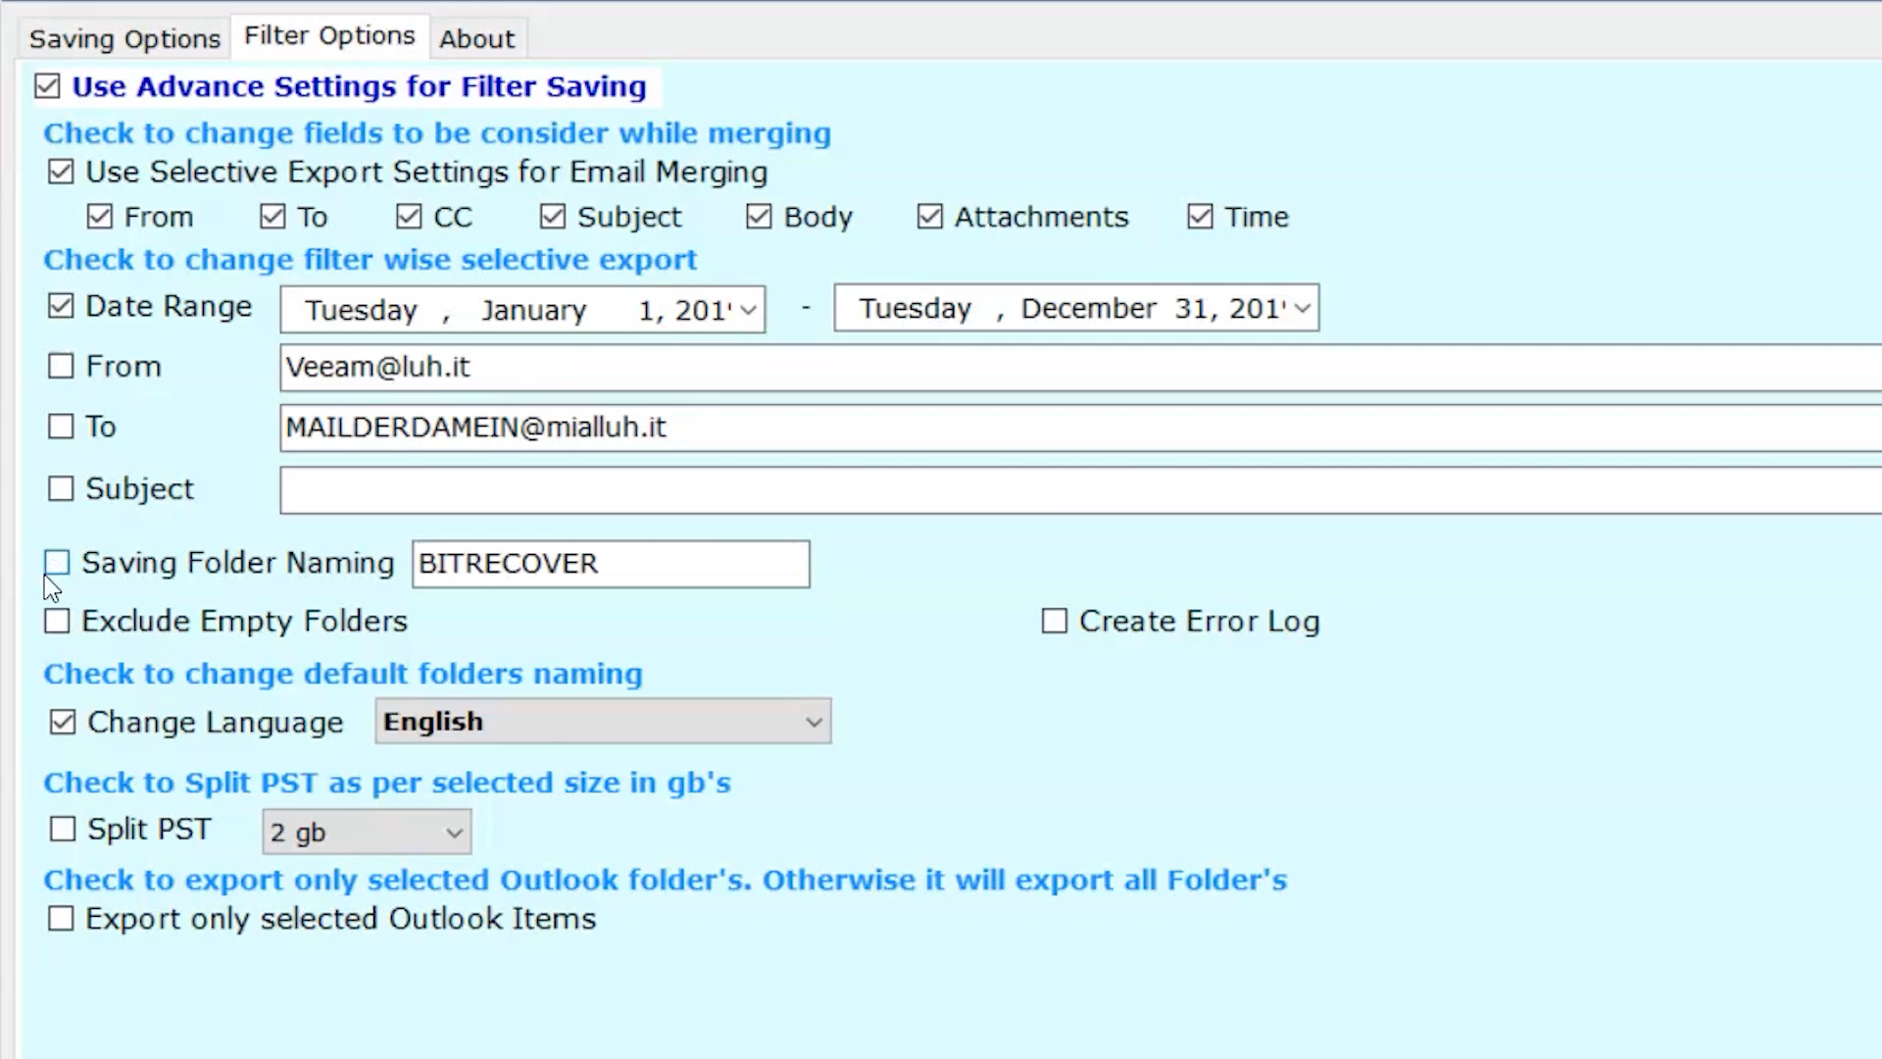
- Enable Saving Folder Naming as 'PST merge files' and leave Exclude Empty Folders unchecked
left_click(59, 561)
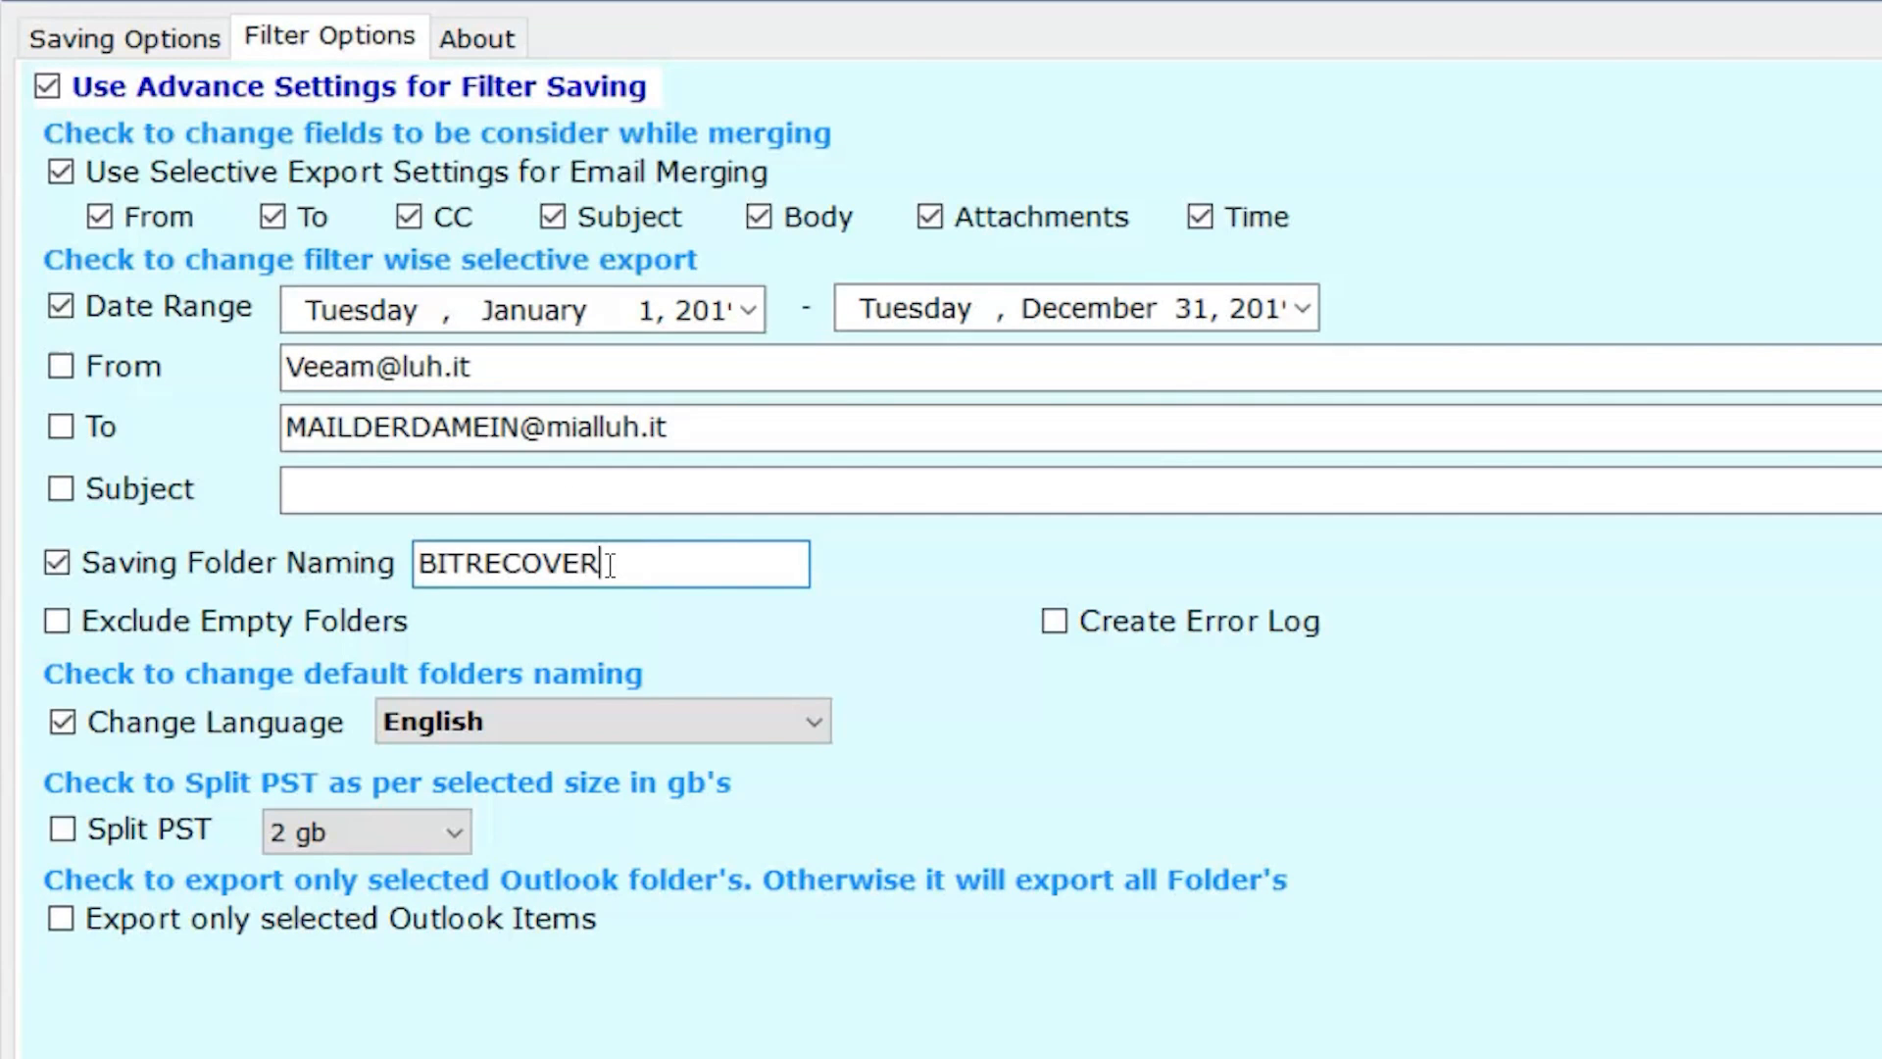
type("PST")
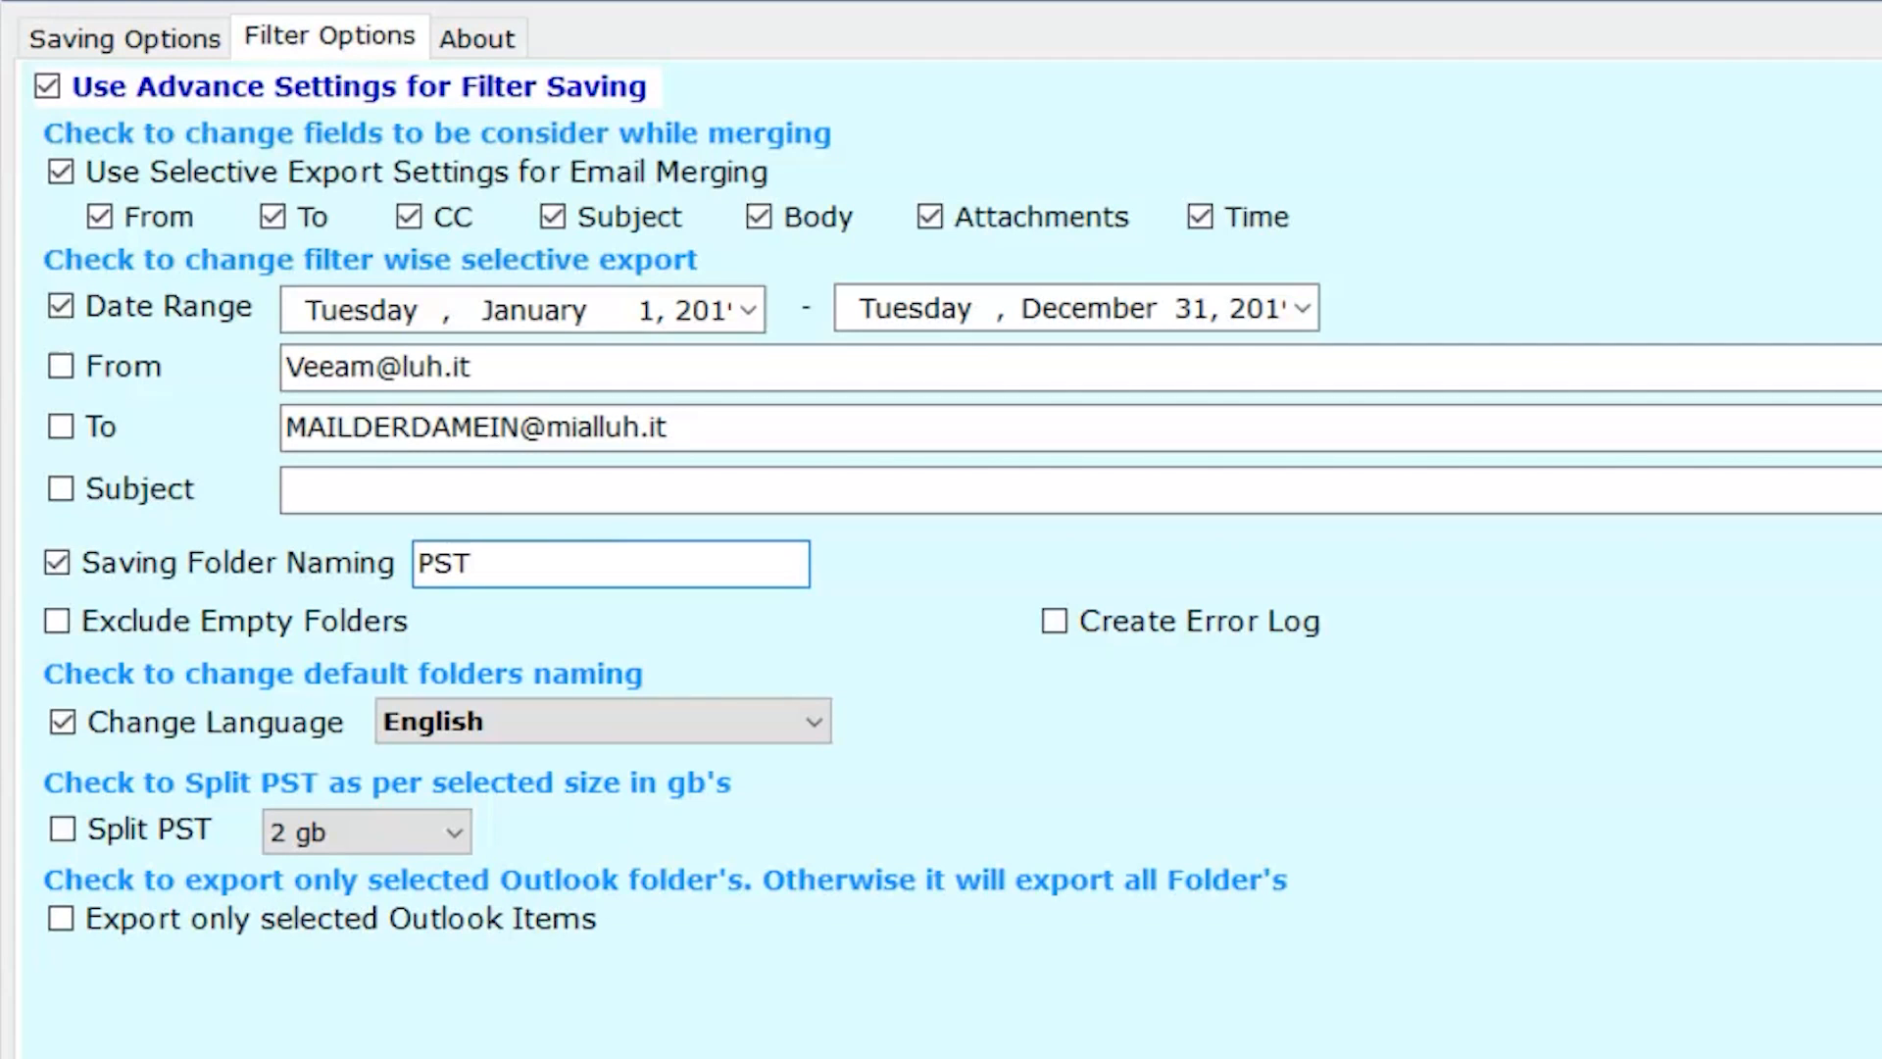
type("merge")
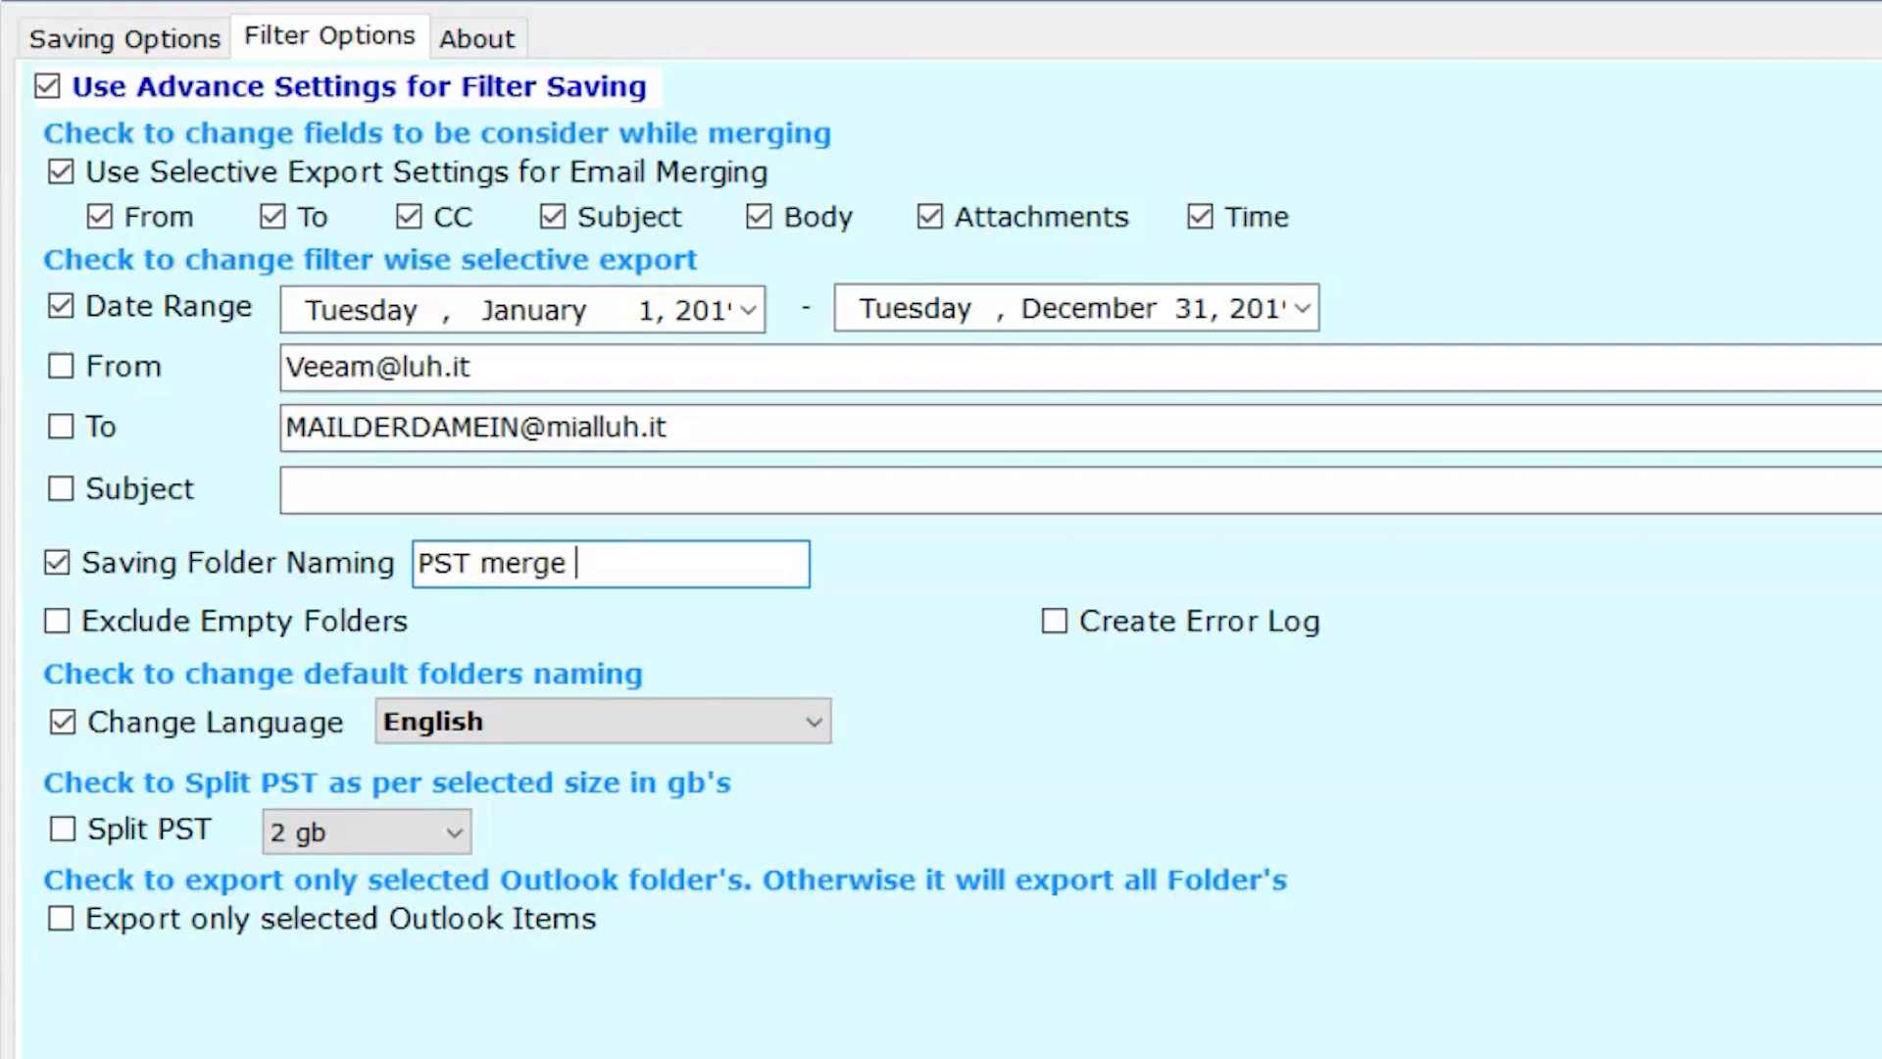
type("files")
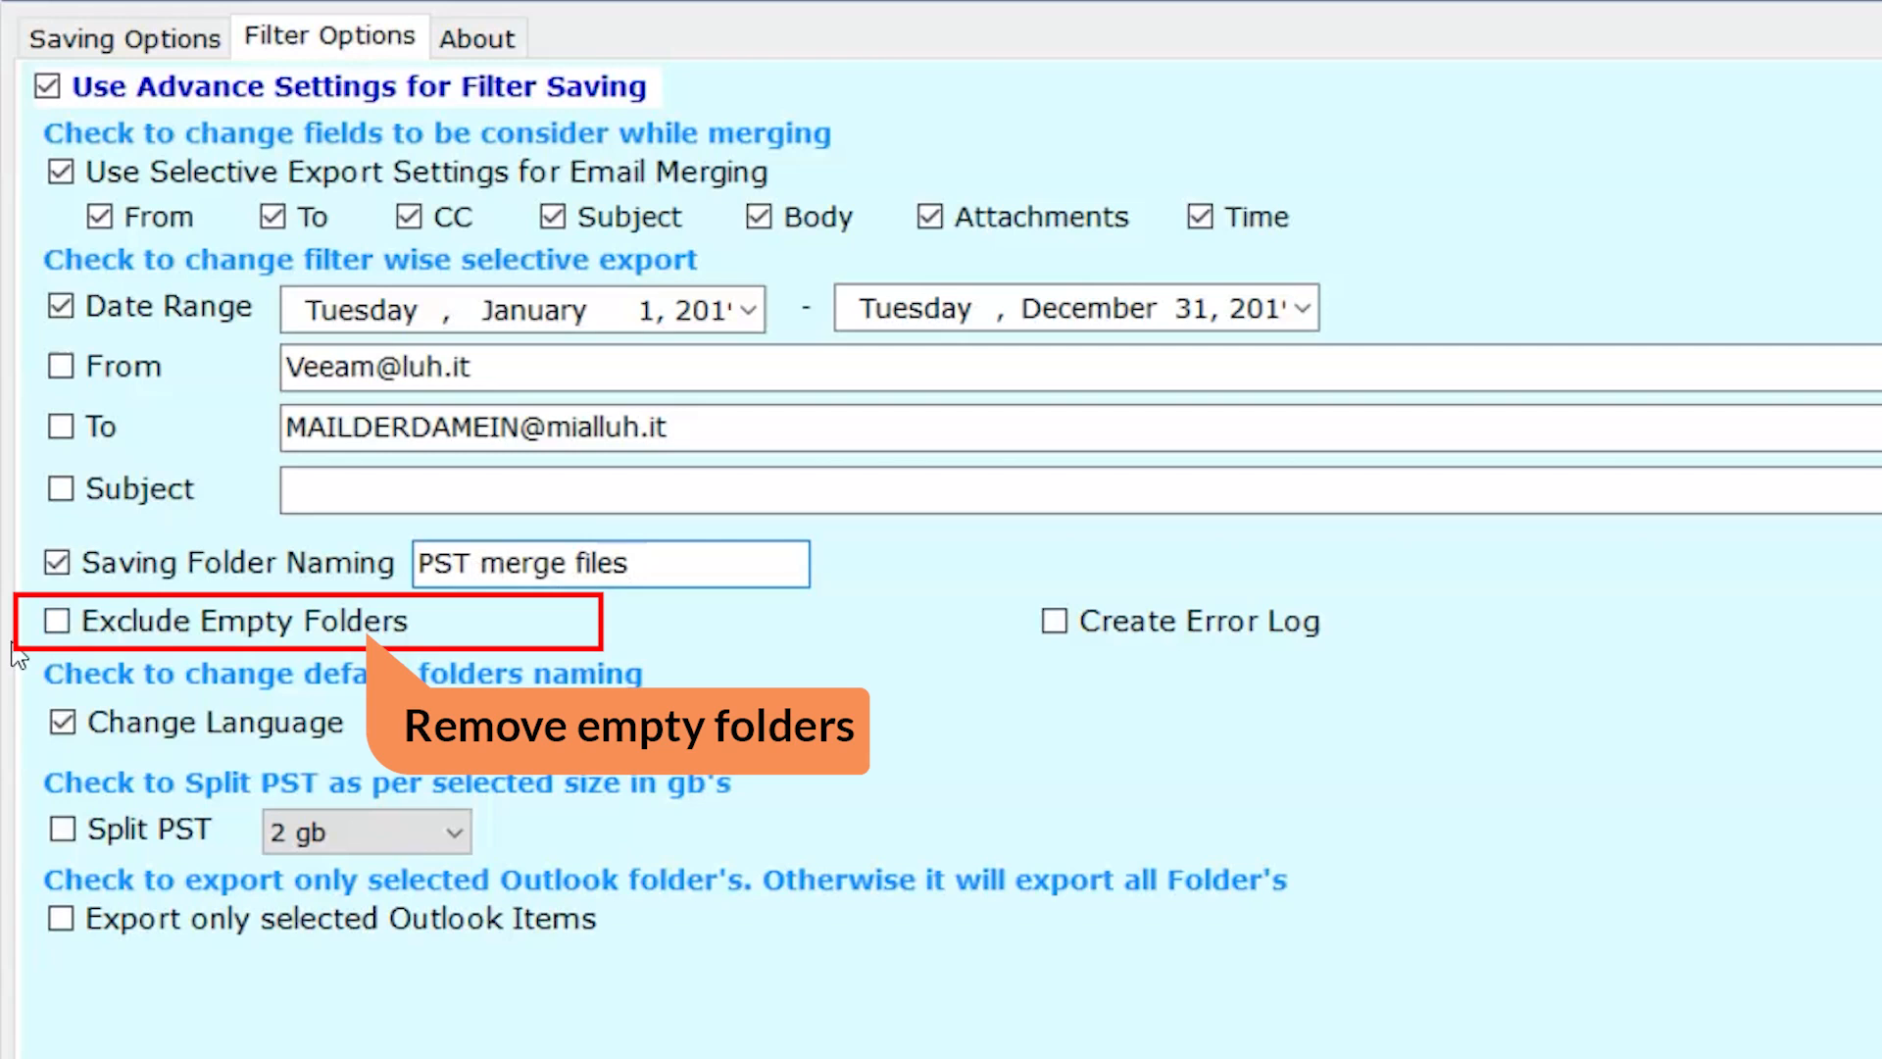
left_click(57, 621)
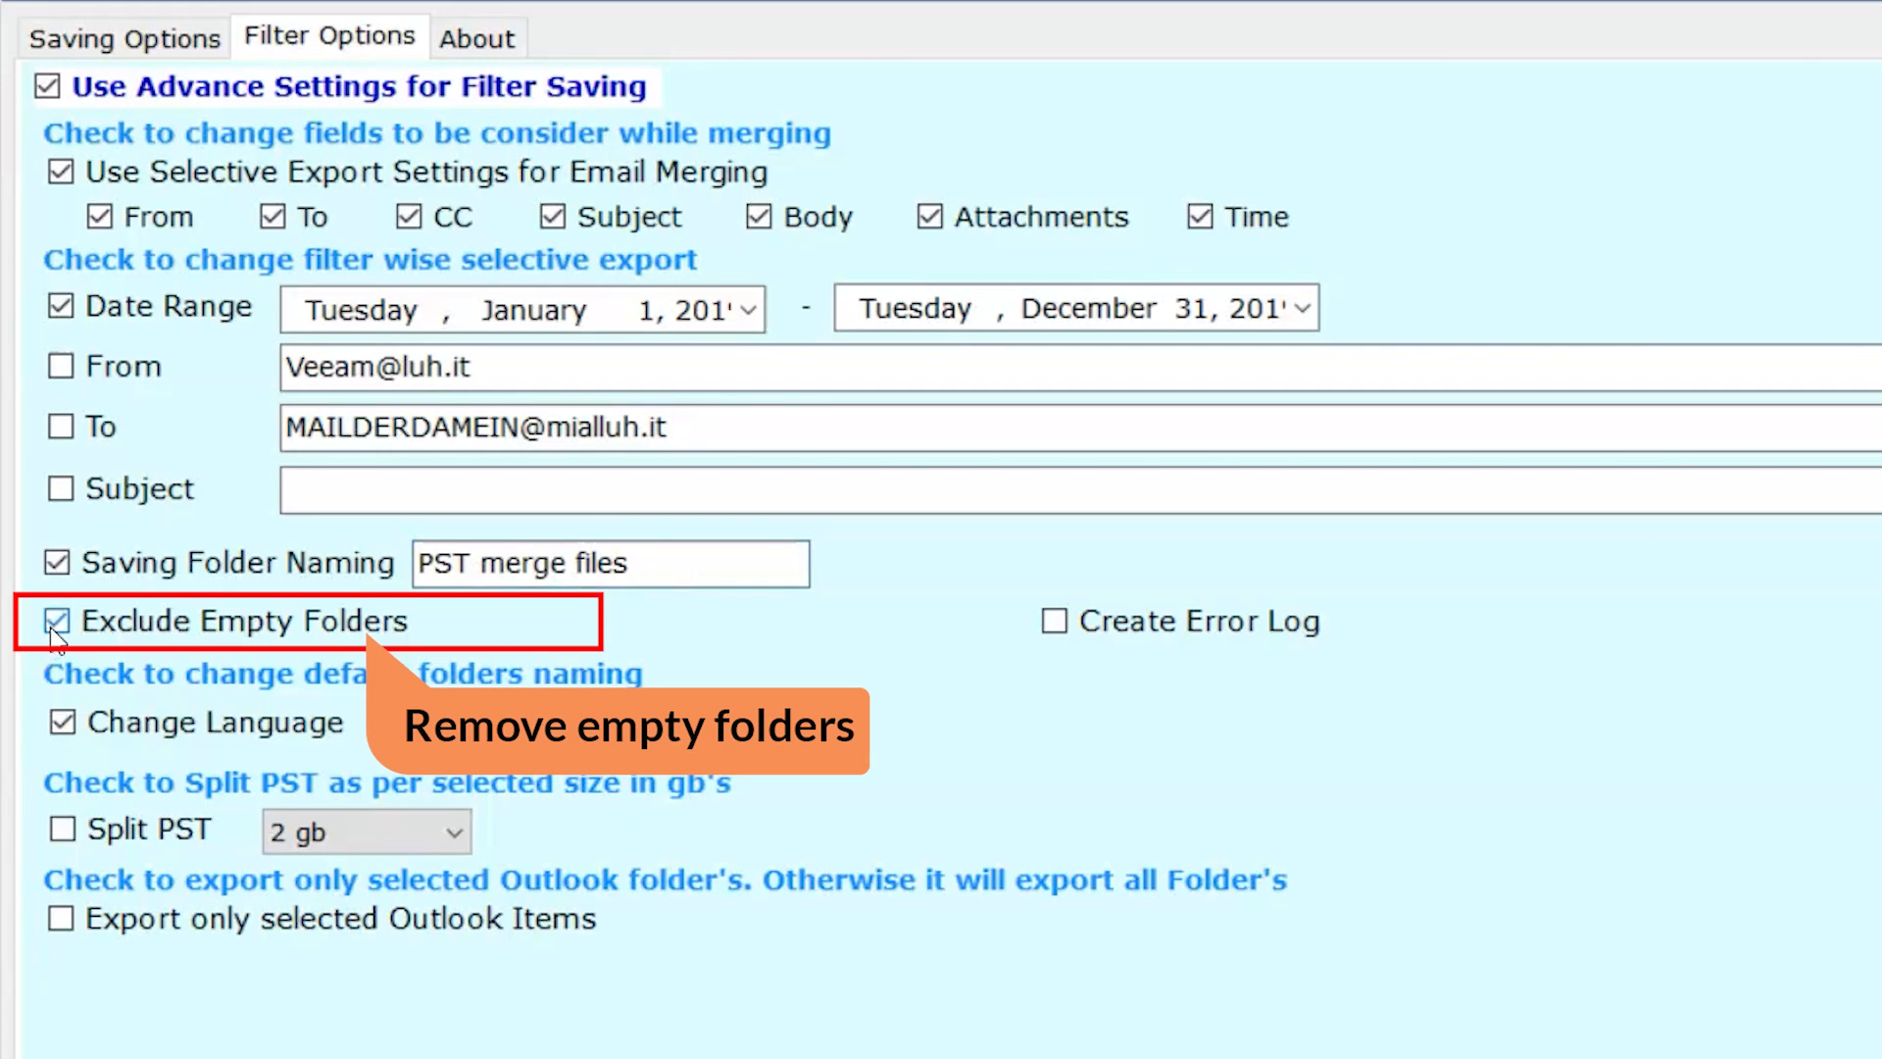
left_click(60, 620)
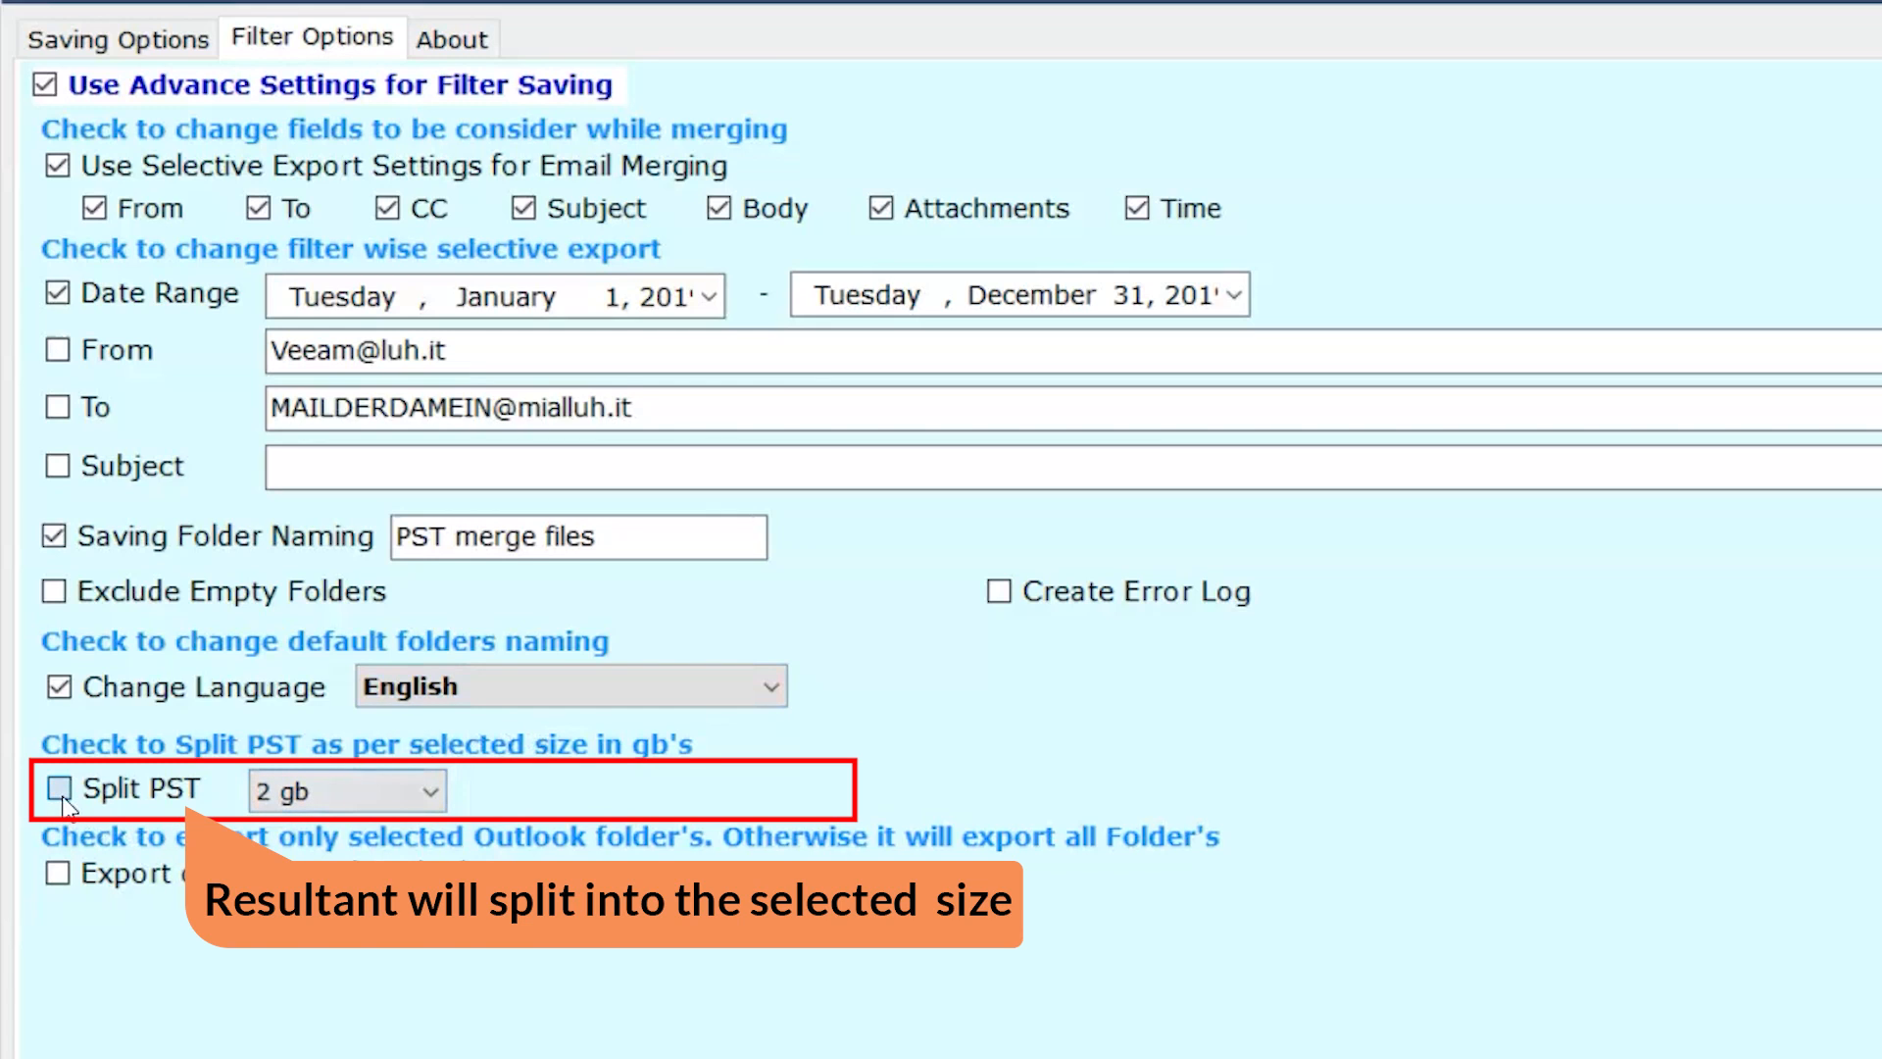
- Enable 2 GB PST splitting, selected-items export with Calendars left unchecked, and error logging
left_click(58, 788)
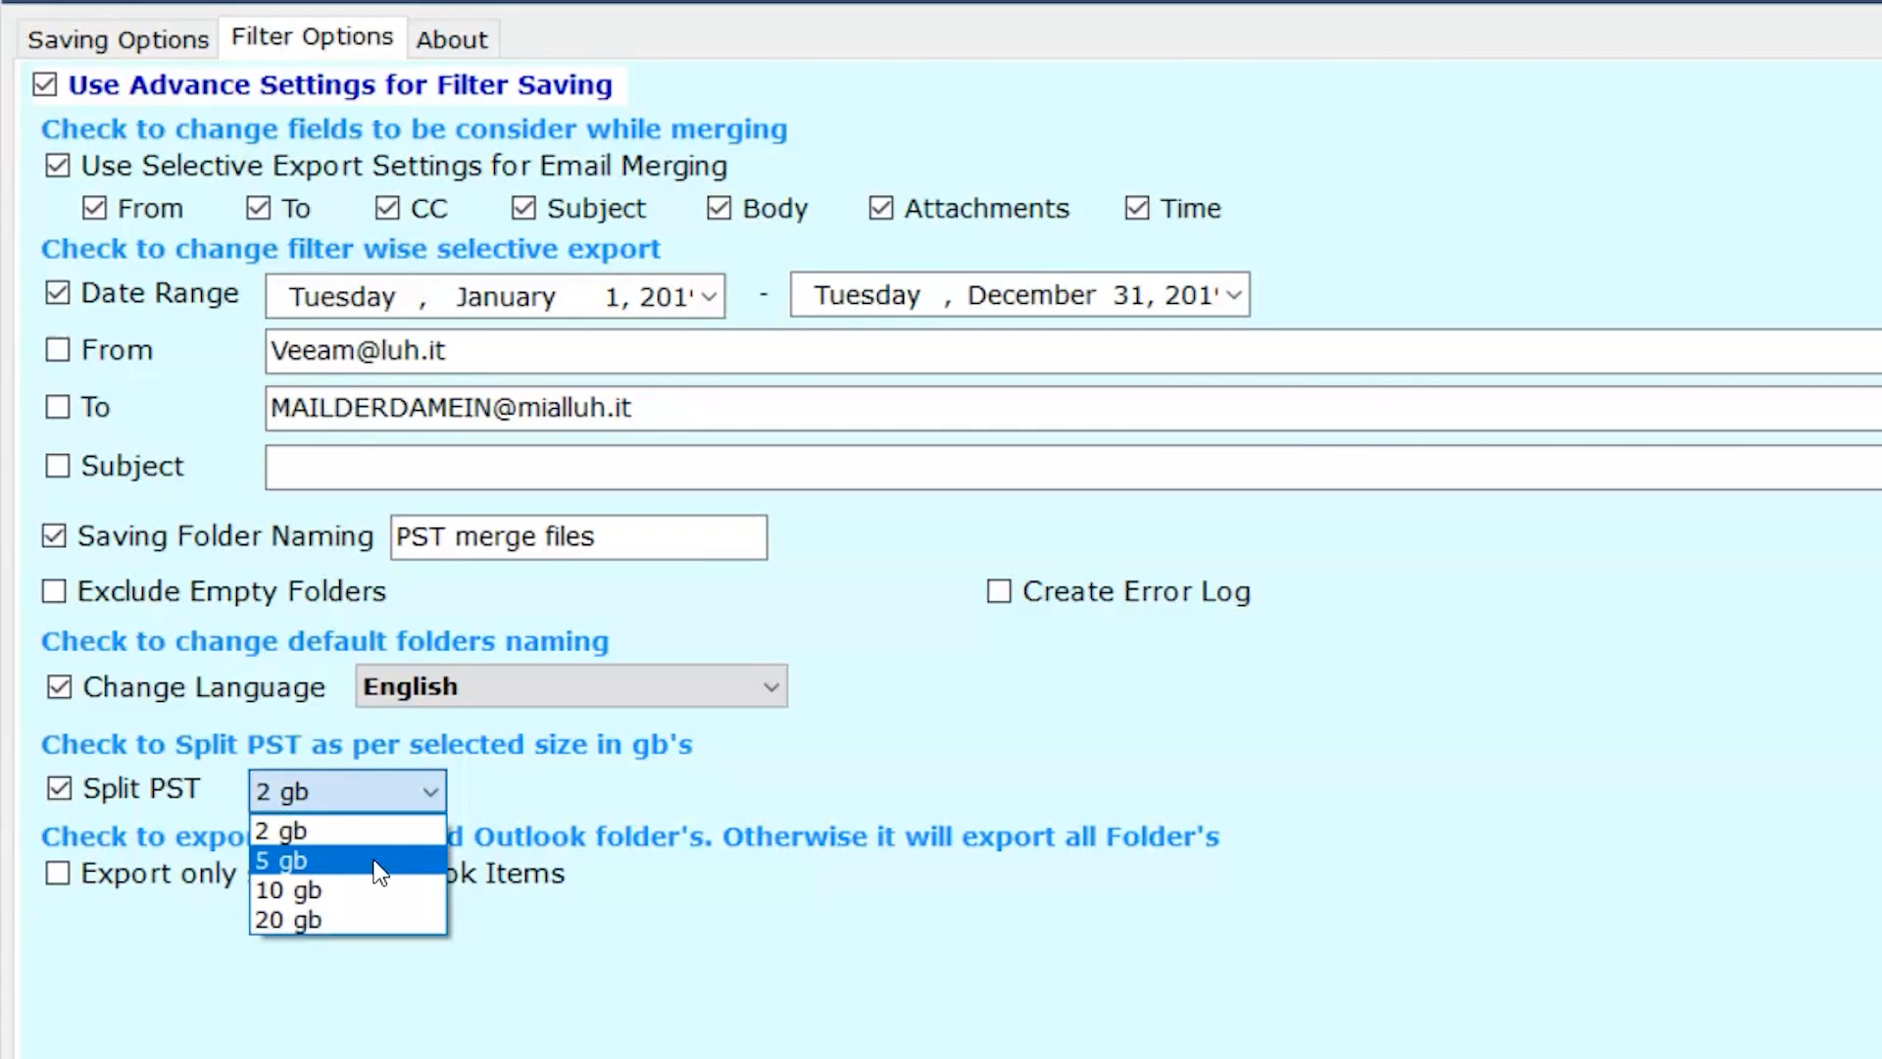
mouse_move(348, 830)
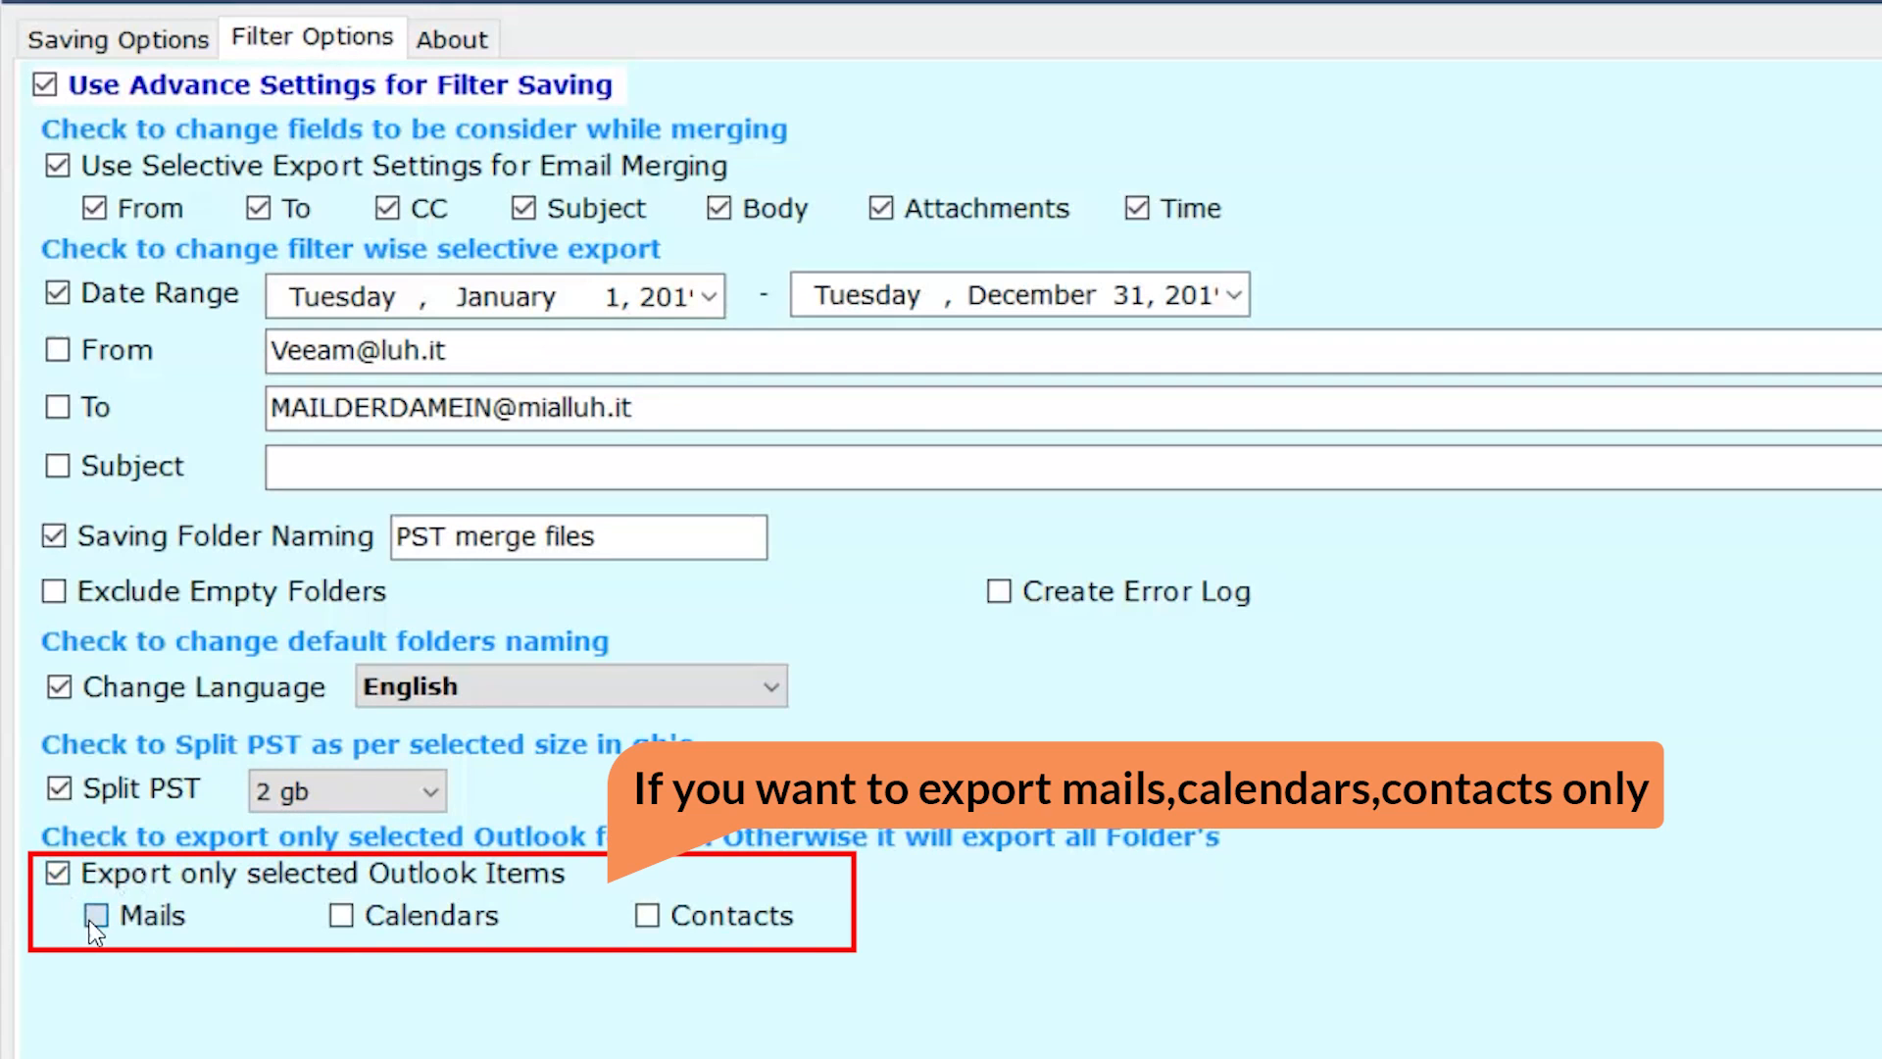
left_click(340, 915)
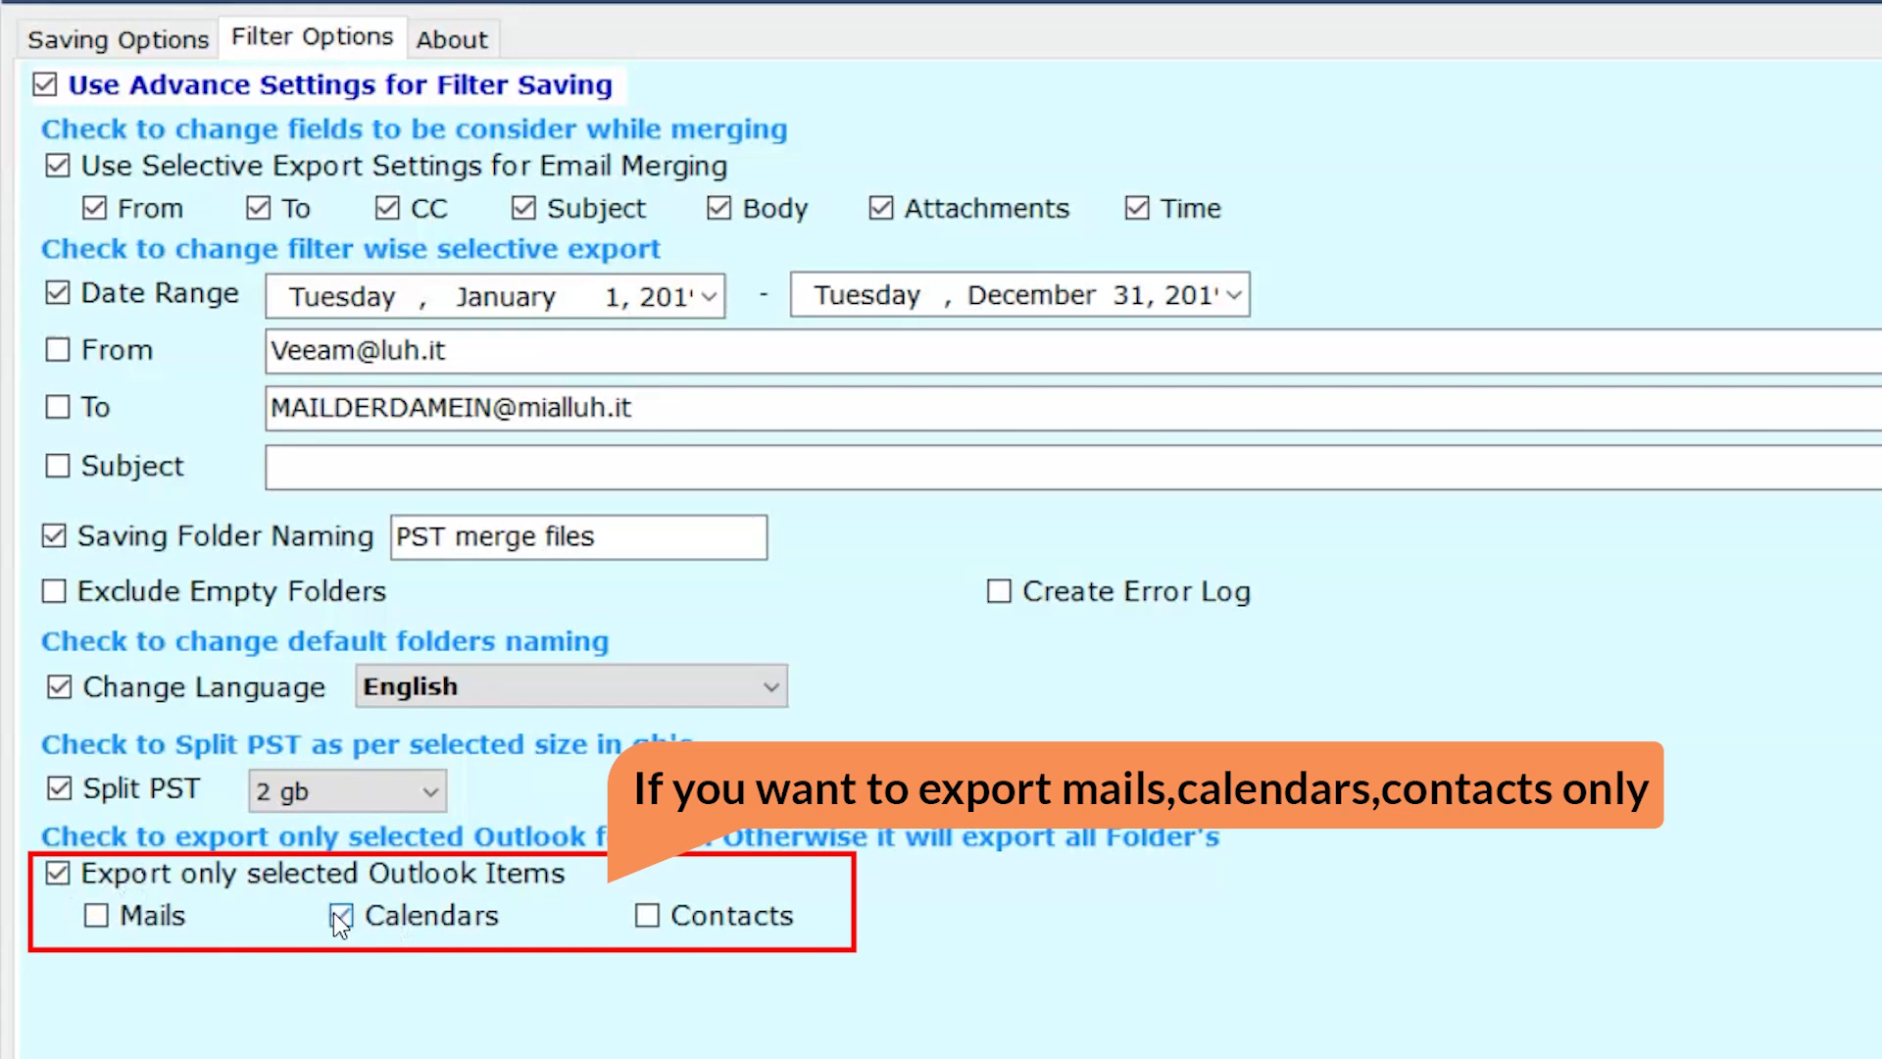
left_click(341, 915)
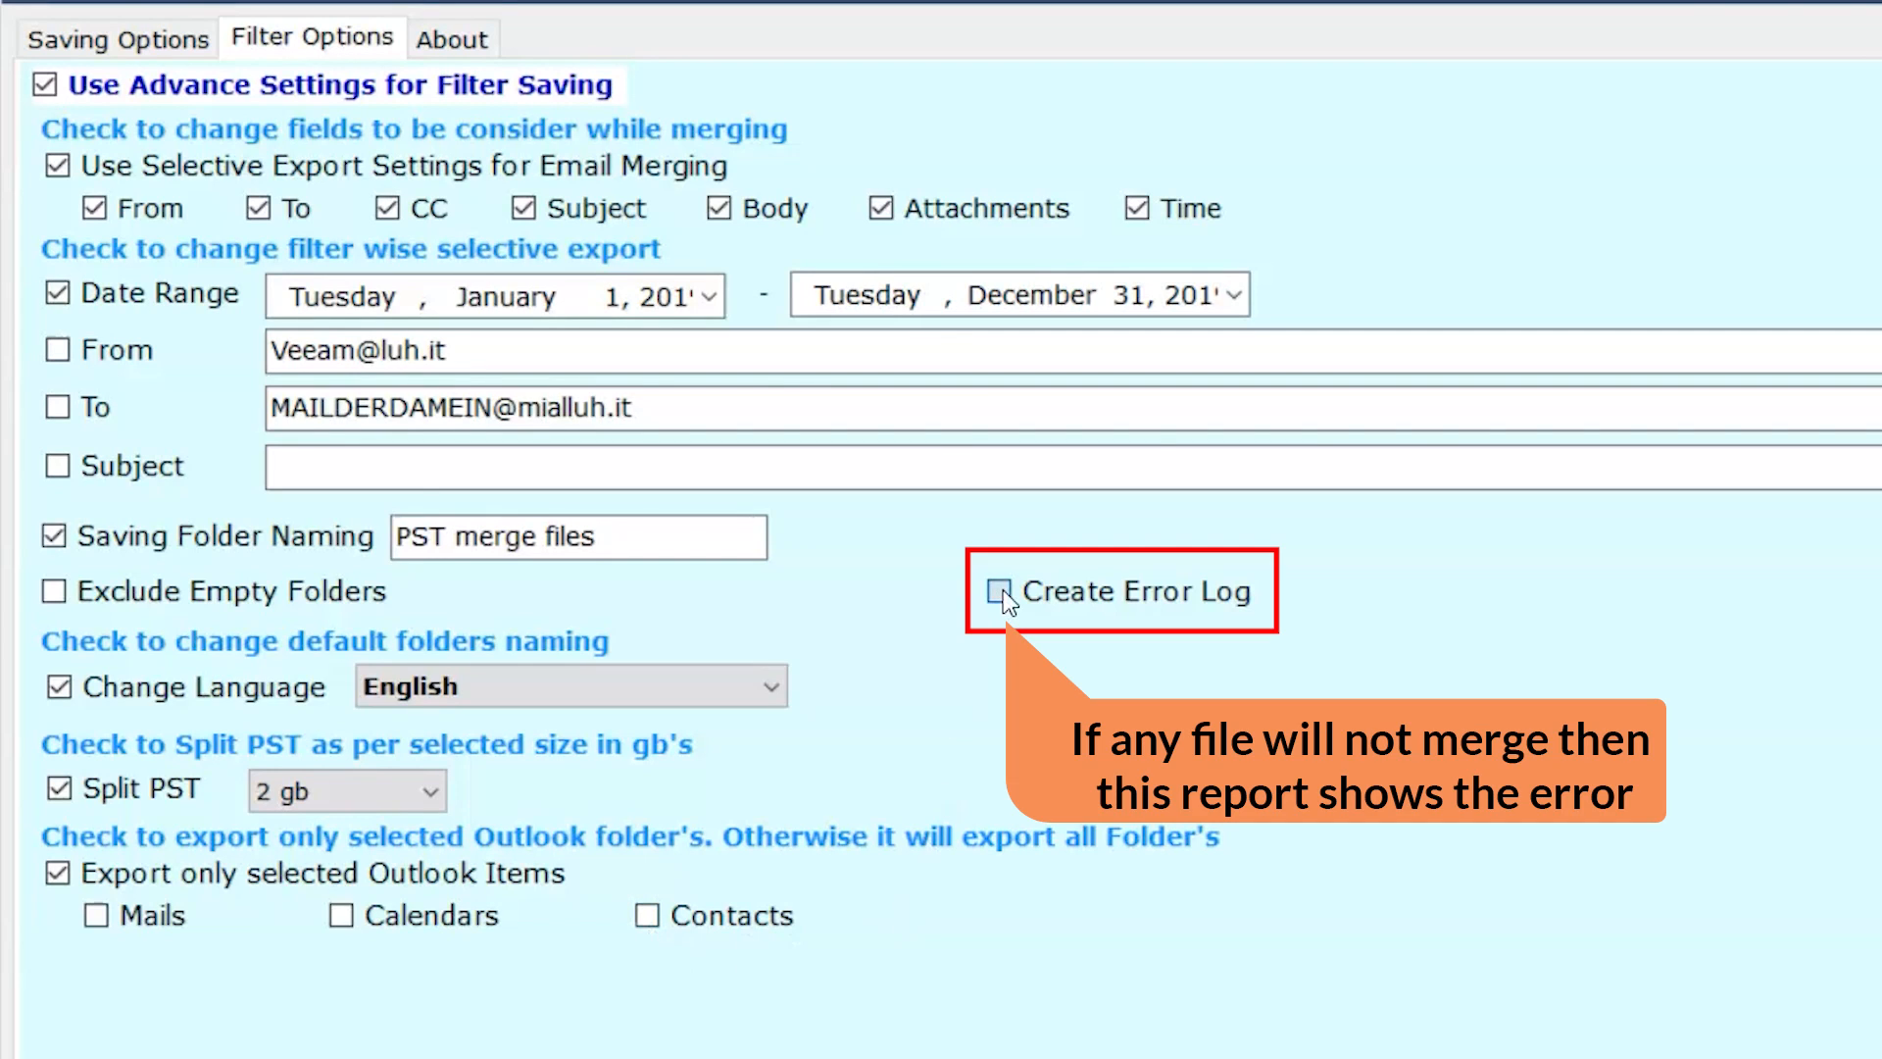
left_click(994, 590)
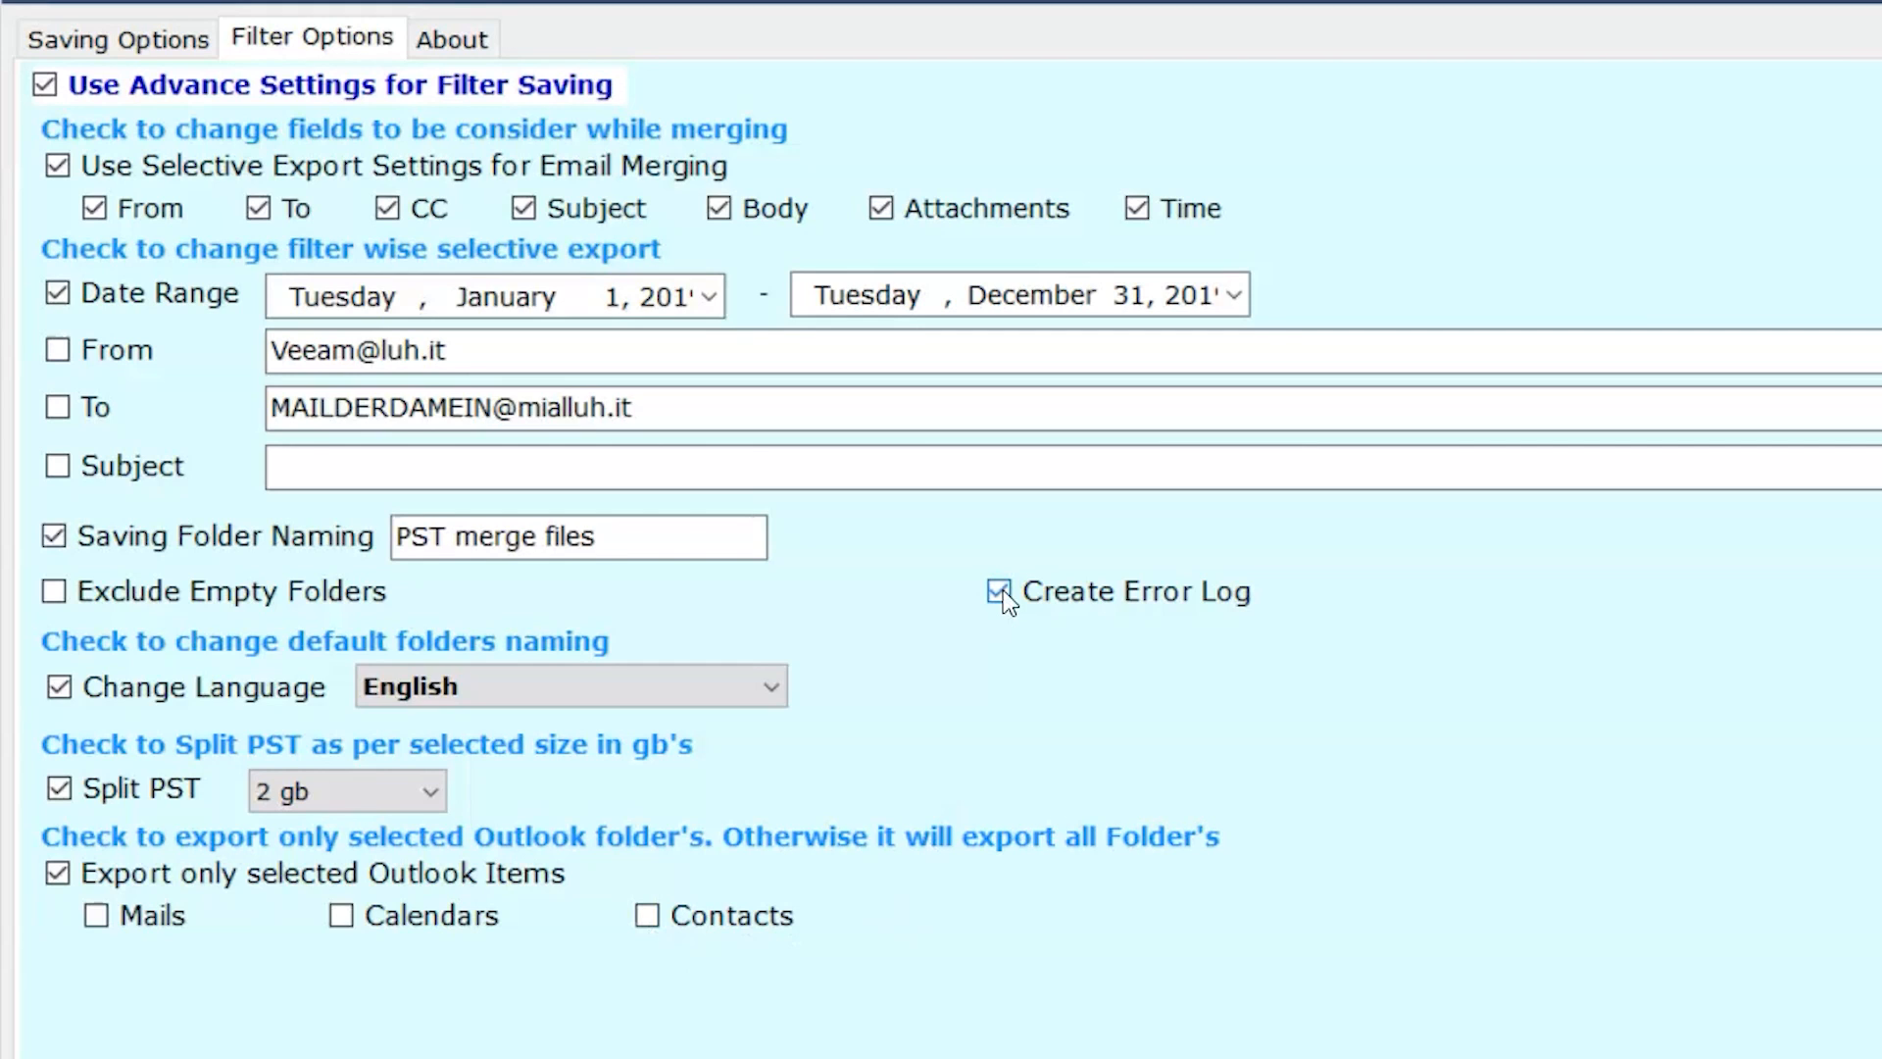
left_click(999, 590)
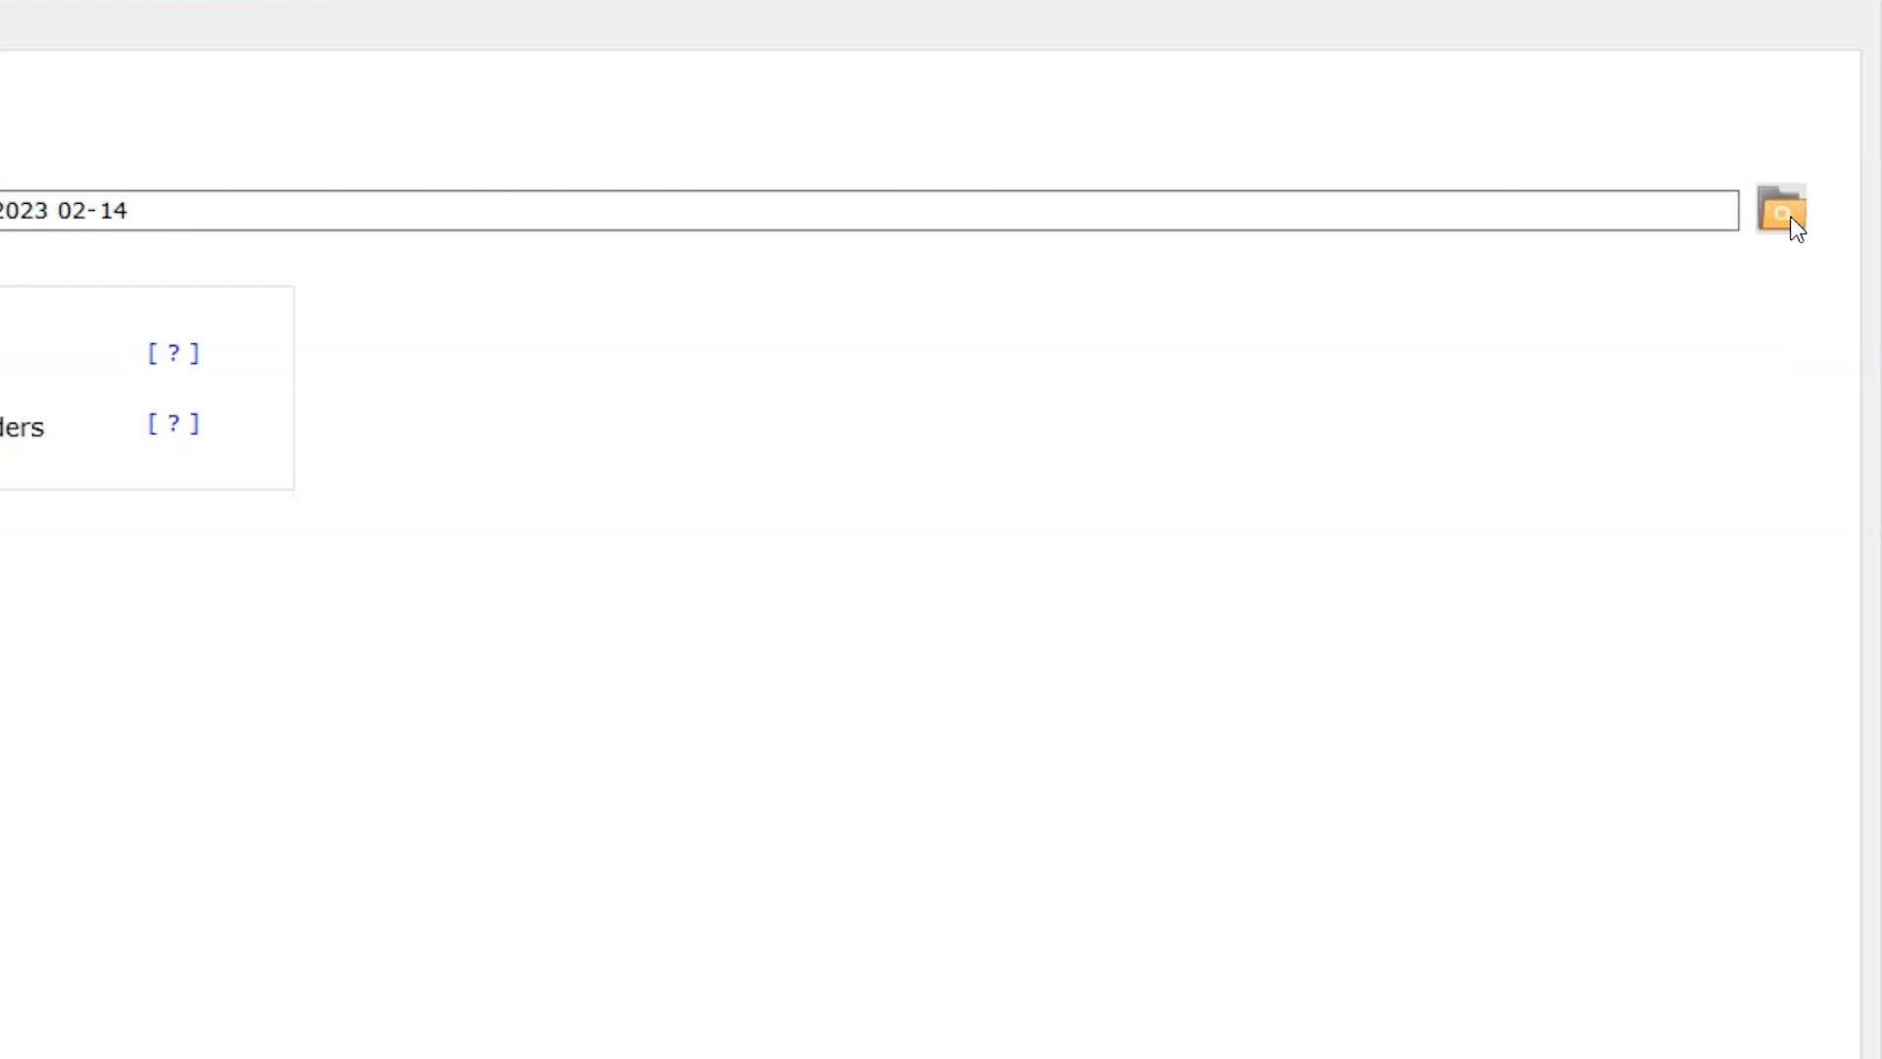
- Browse for and confirm PST-Files as the output destination folder
left_click(1781, 210)
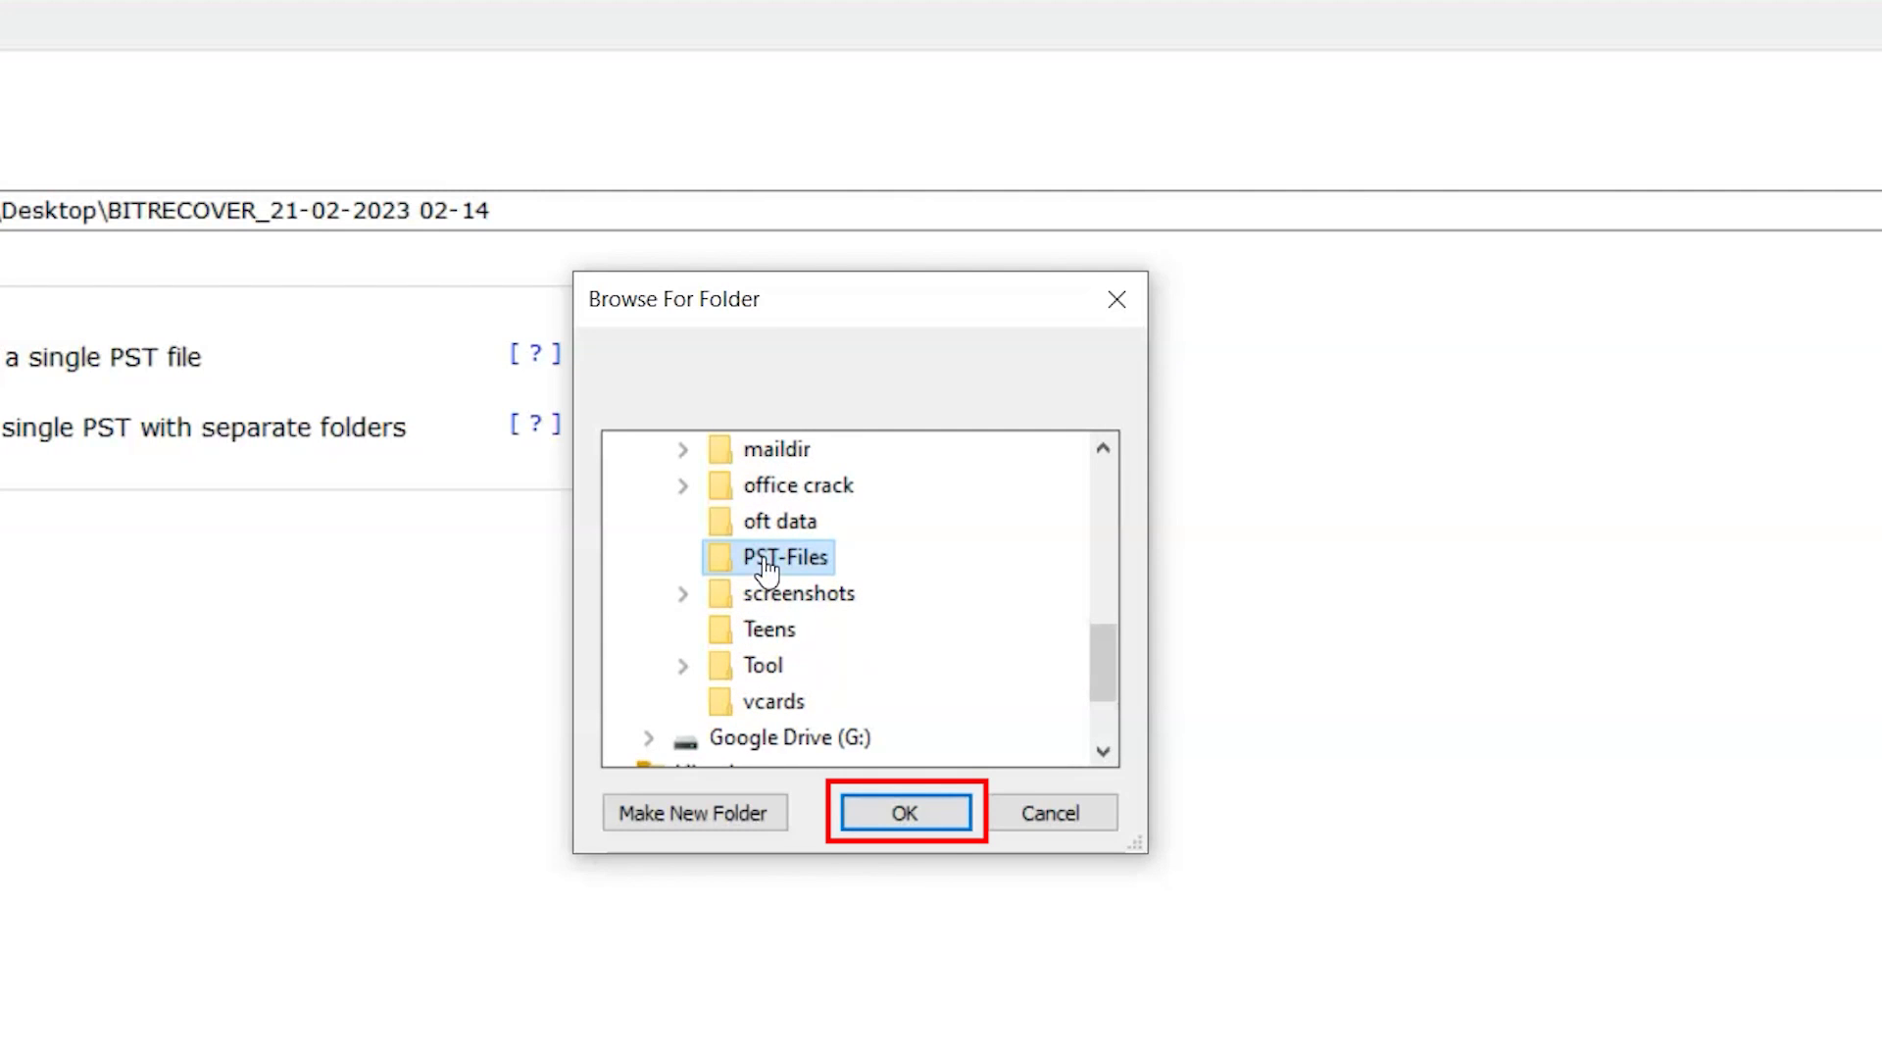
mouse_move(868, 816)
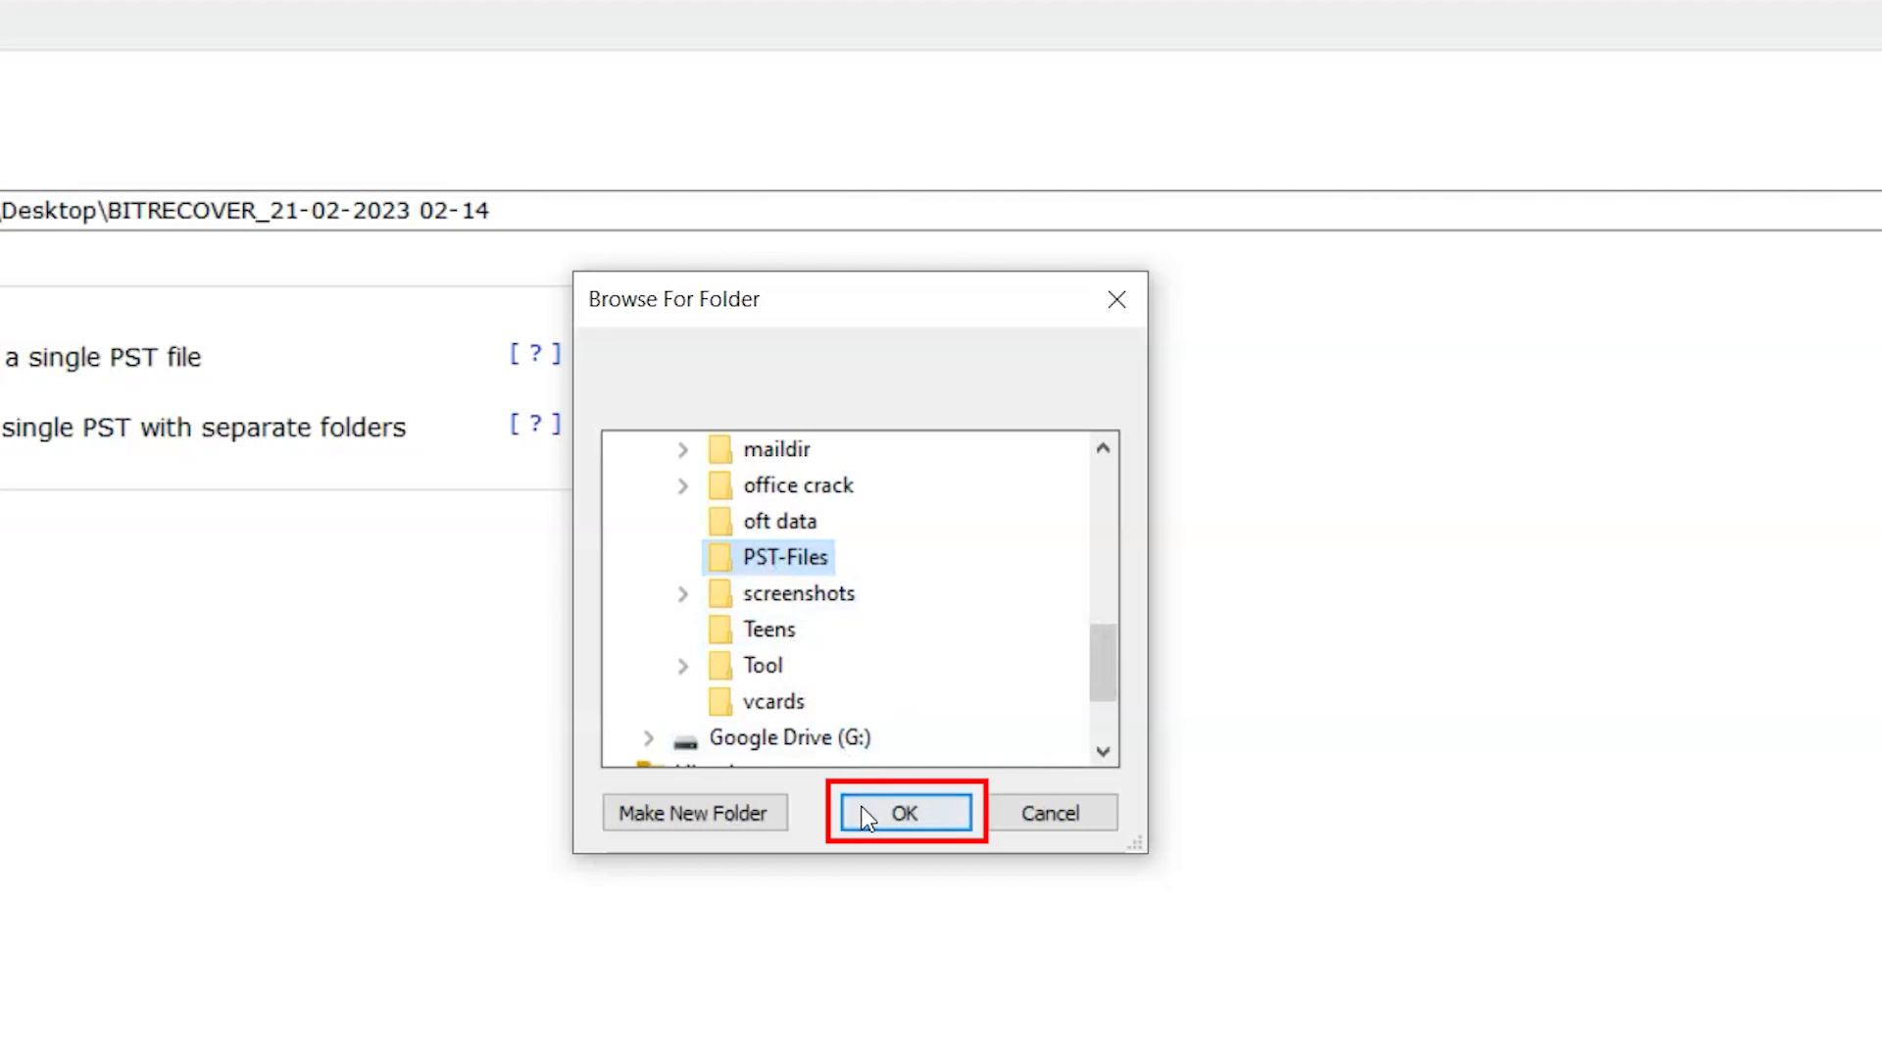
left_click(903, 811)
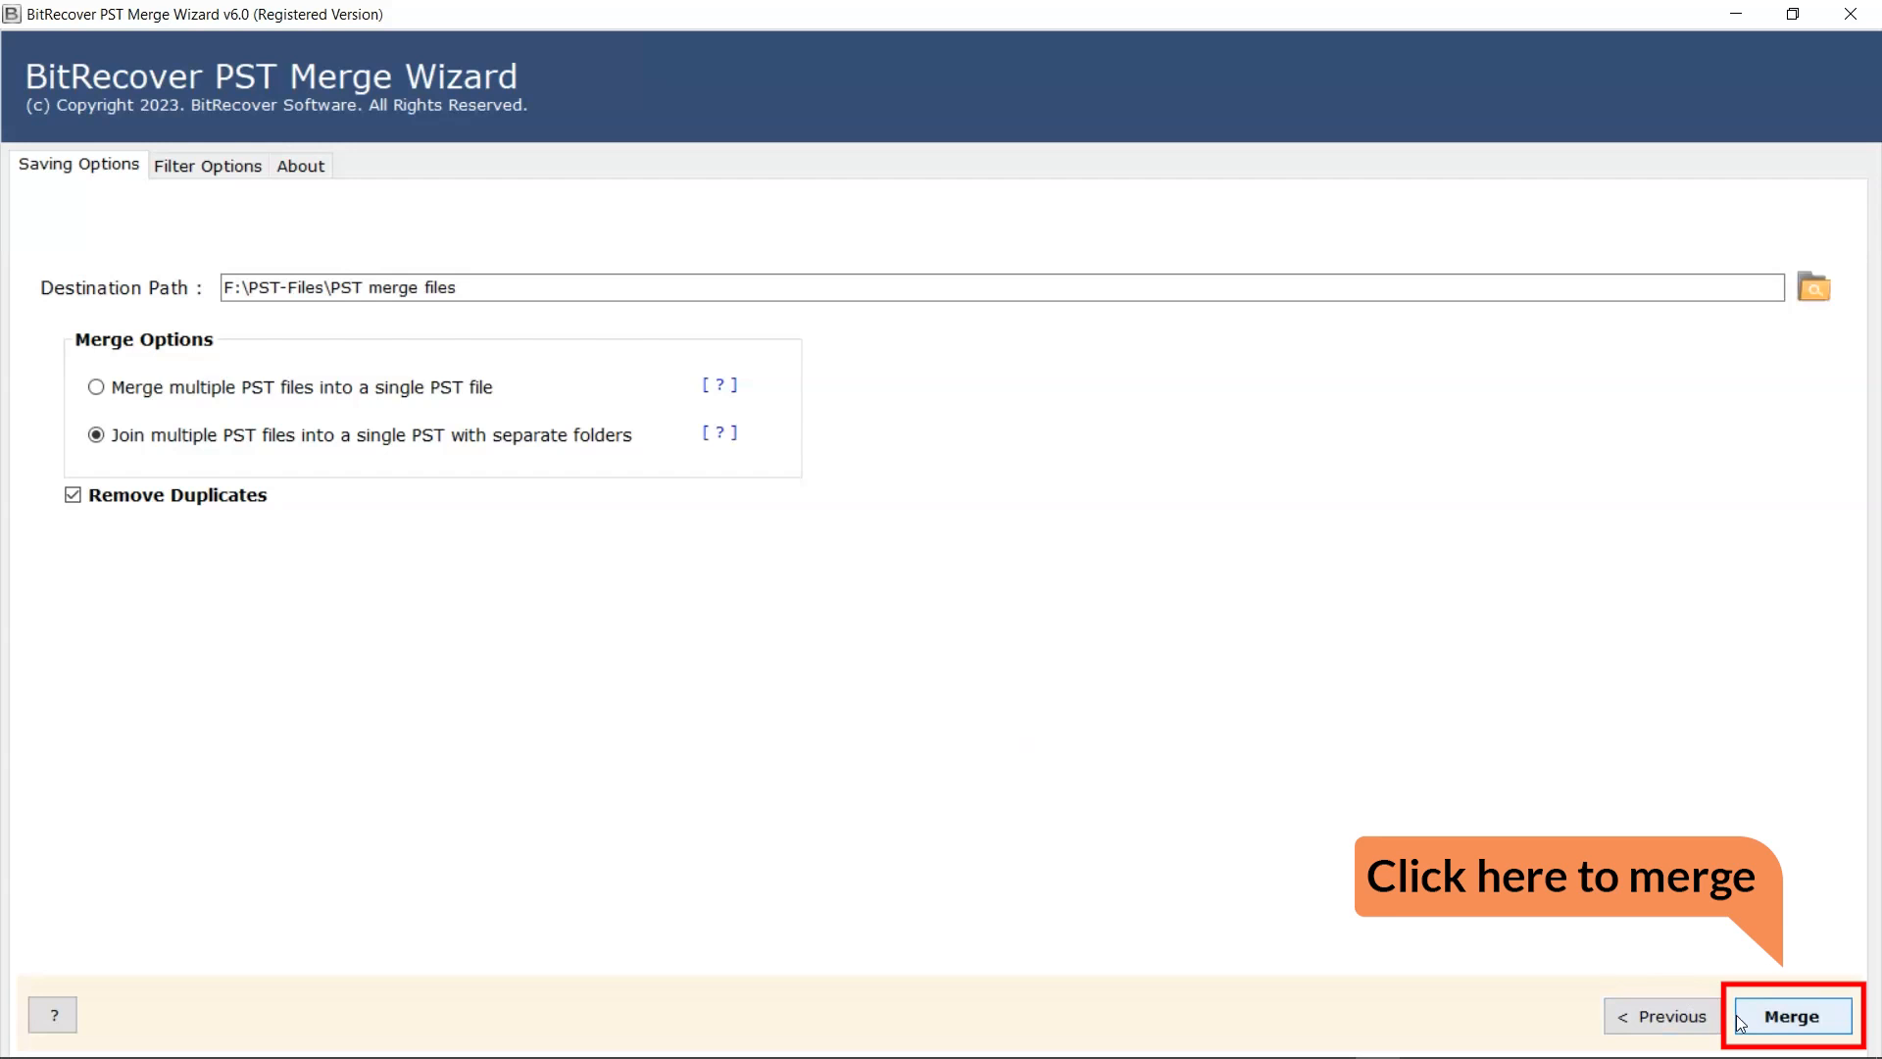
- Run the merge and dismiss the completed-successfully message
left_click(1790, 1015)
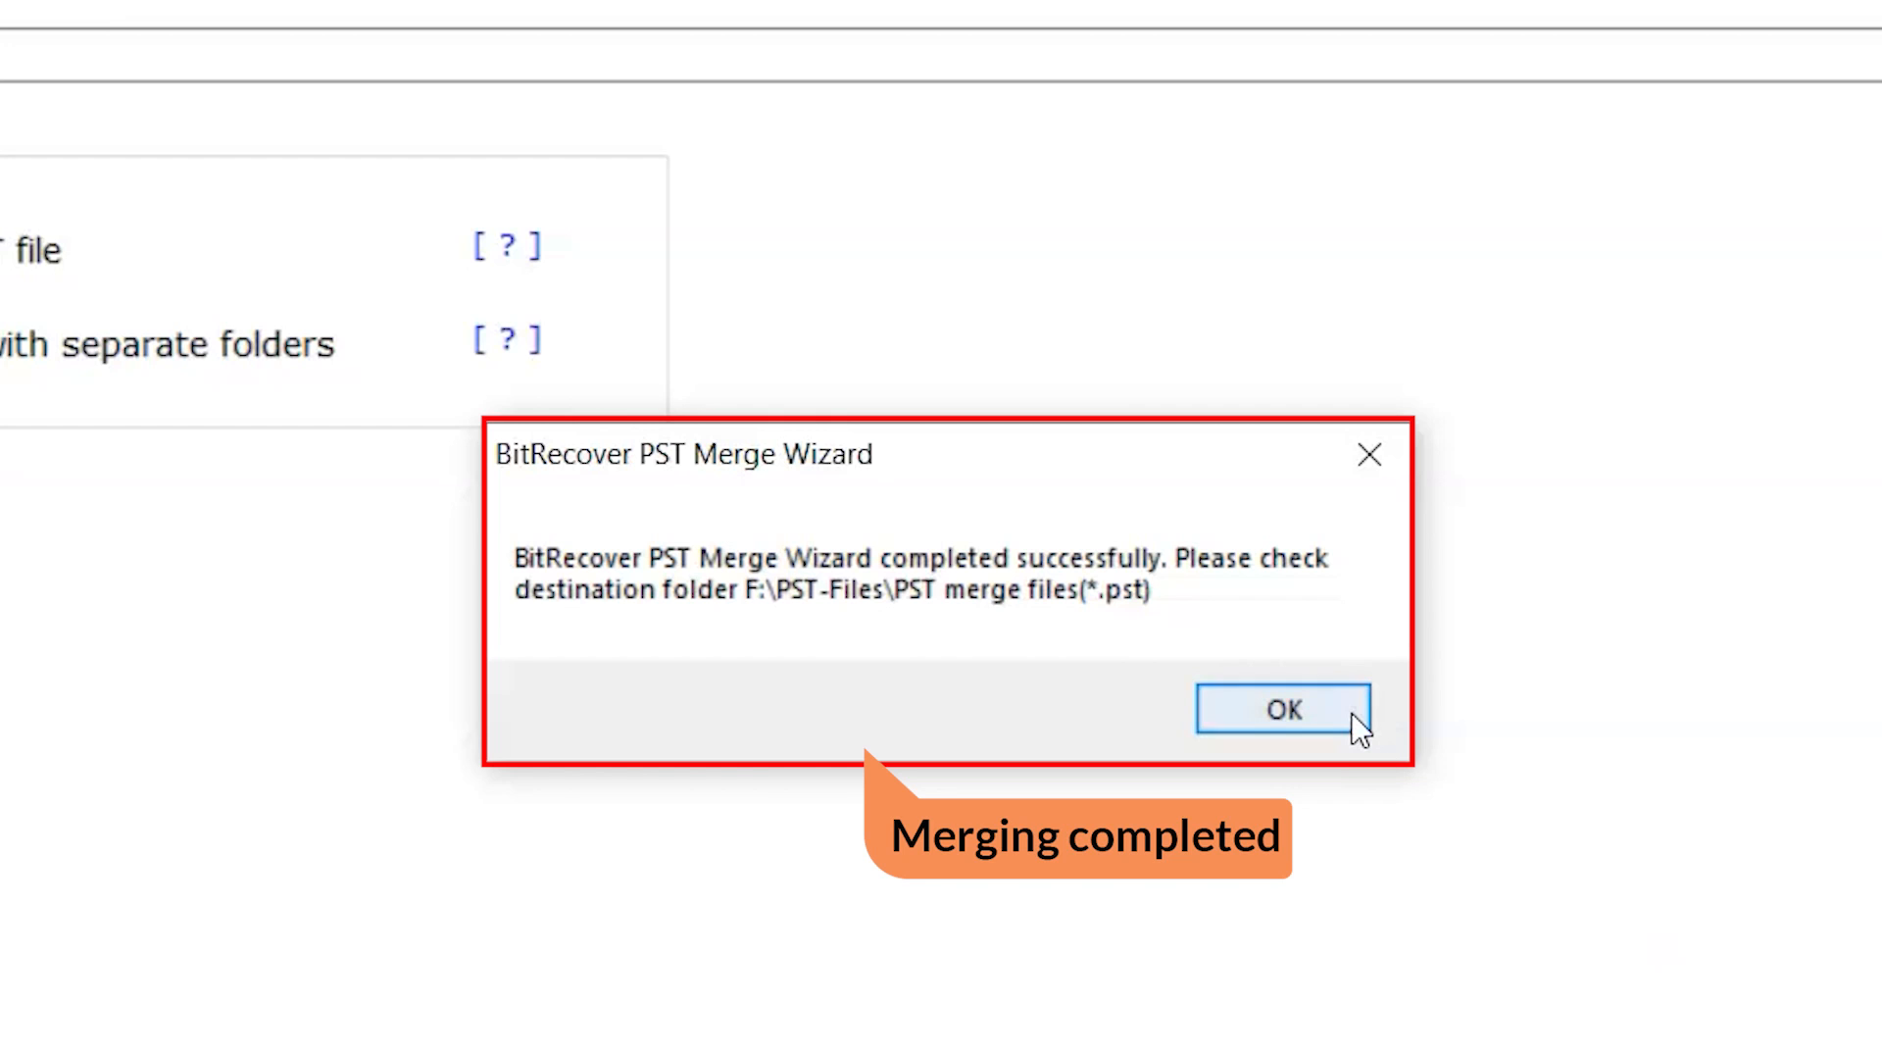
left_click(1283, 710)
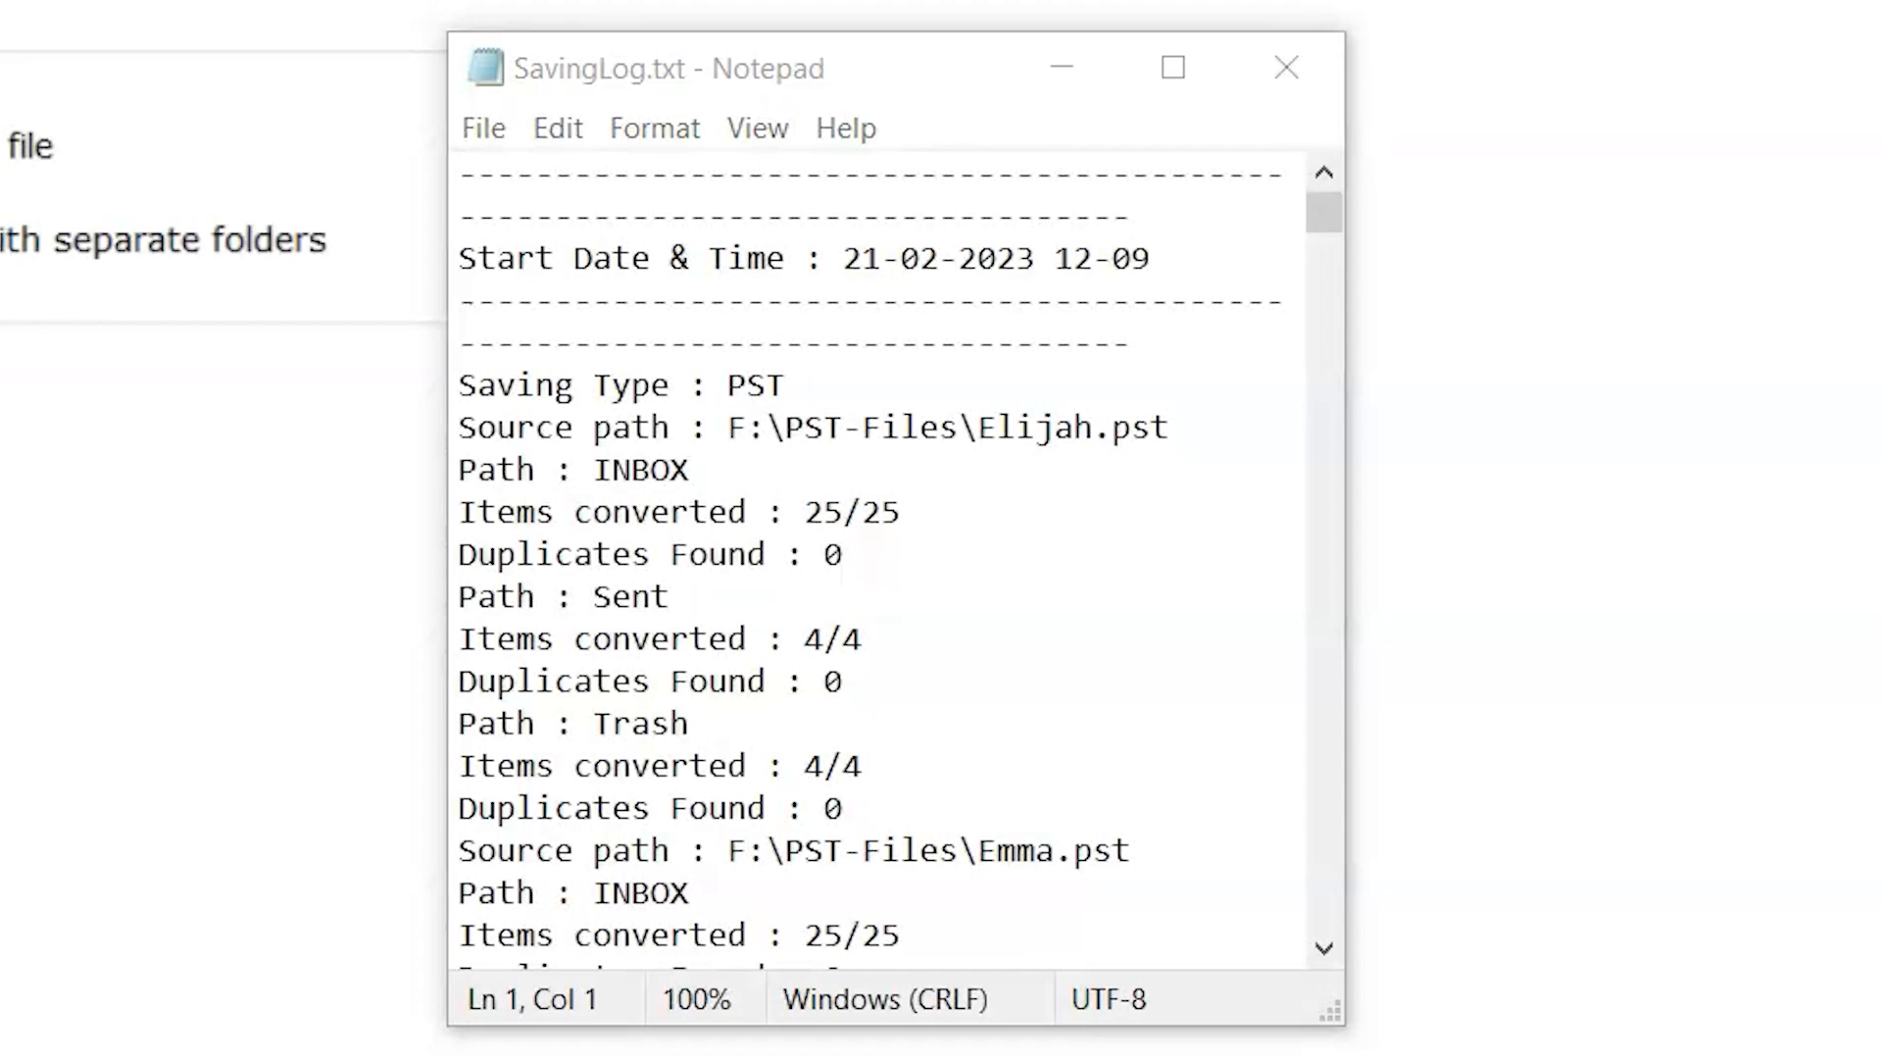
mouse_move(1219, 886)
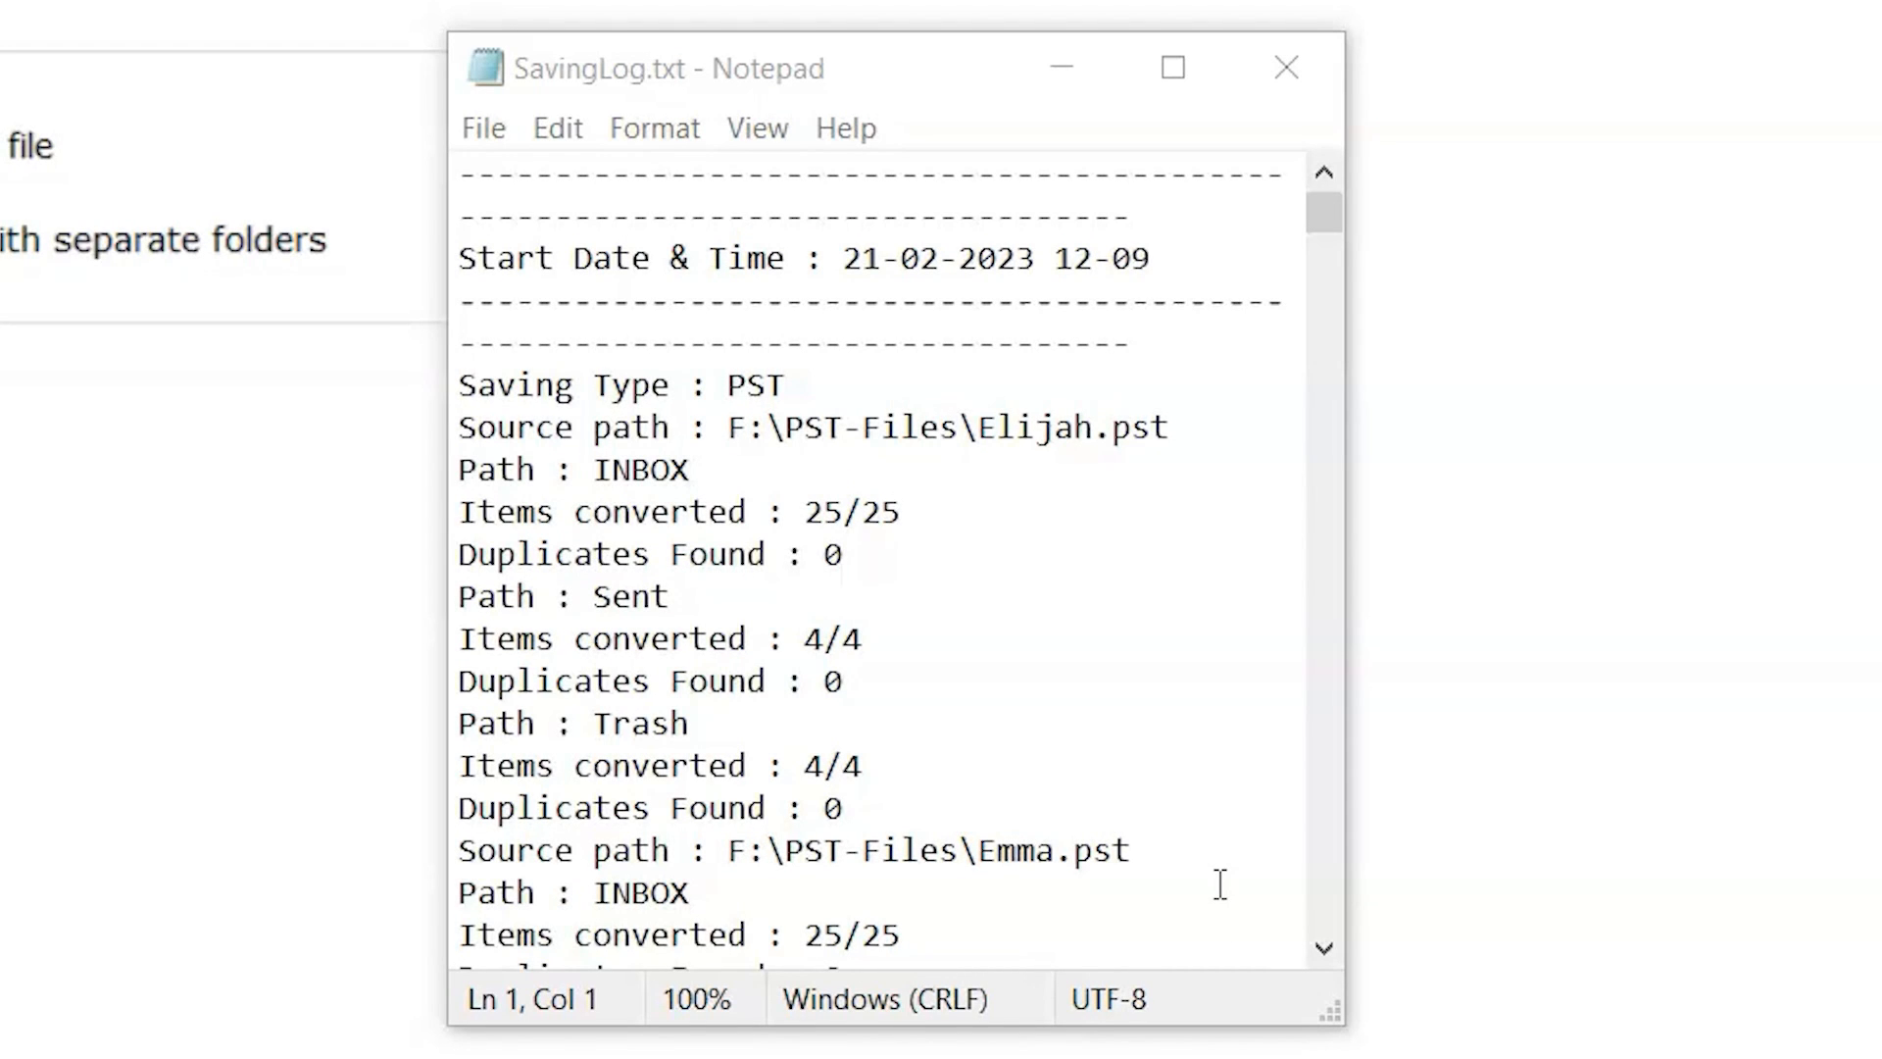
mouse_move(1149, 792)
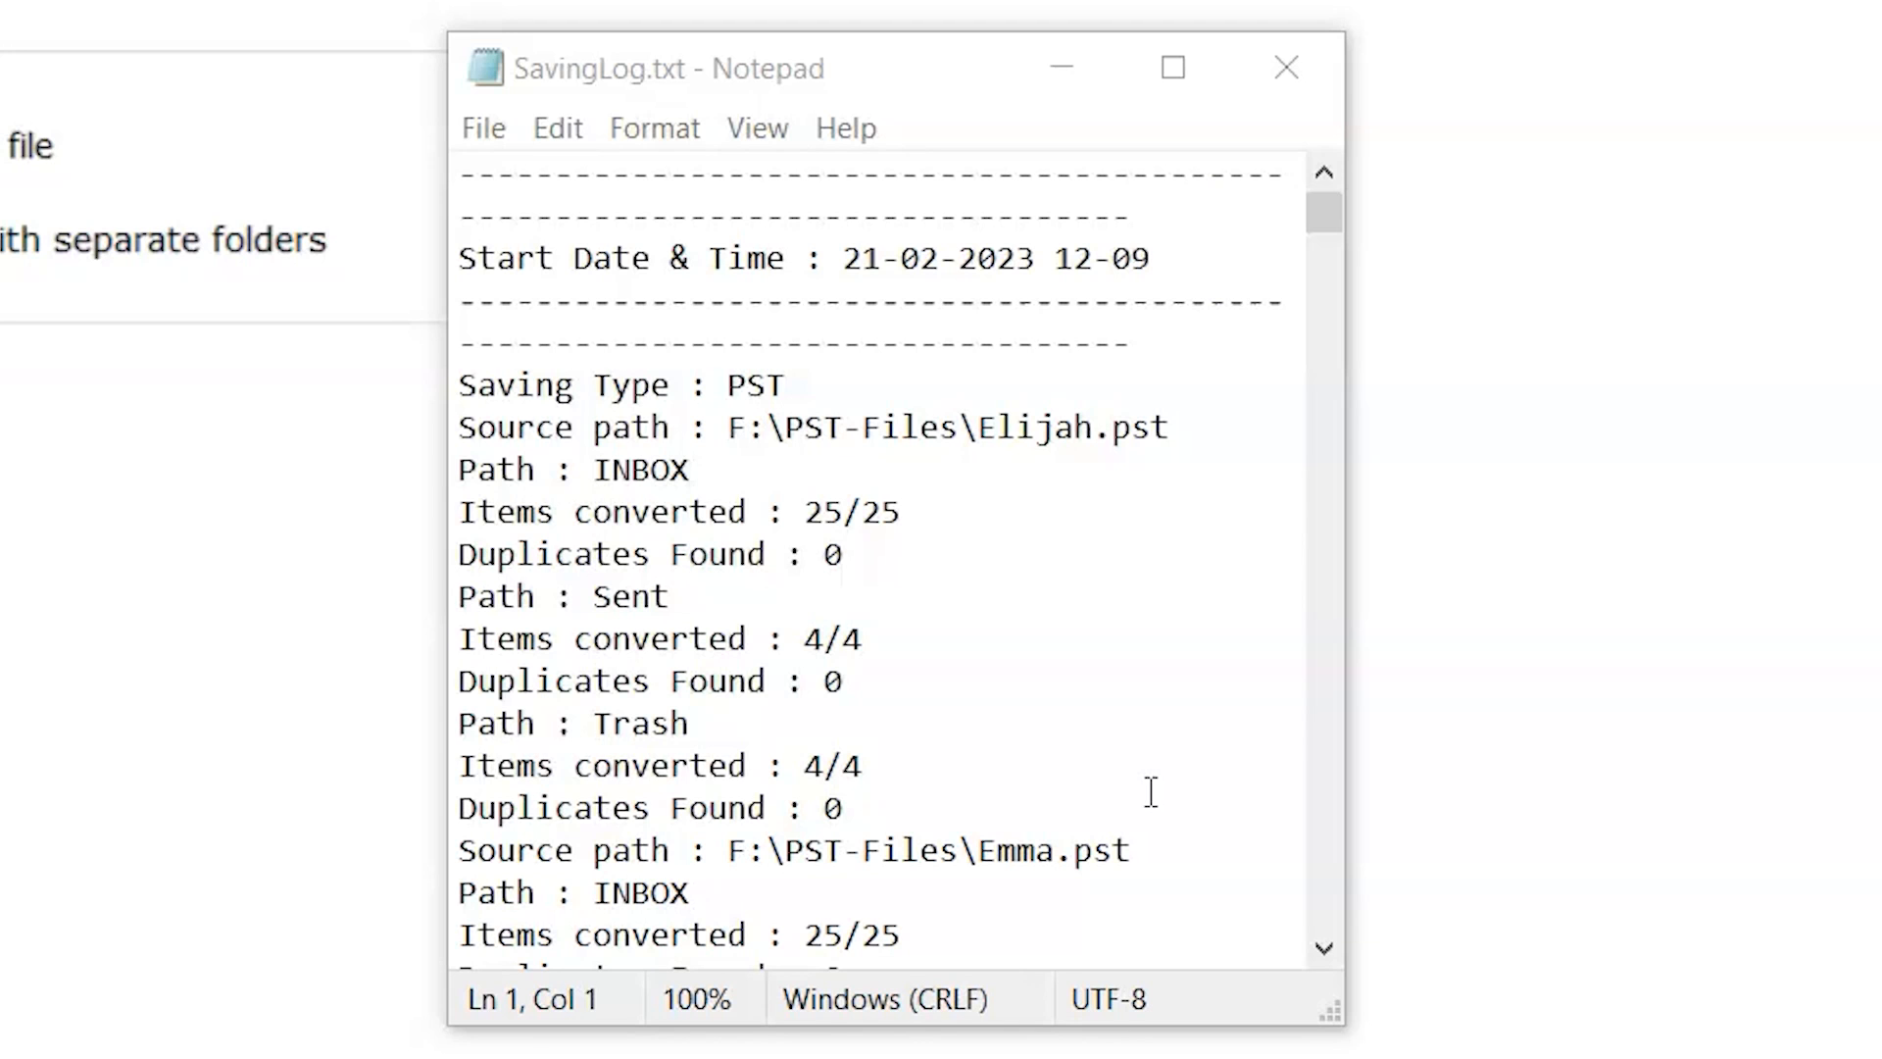
mouse_move(1287, 68)
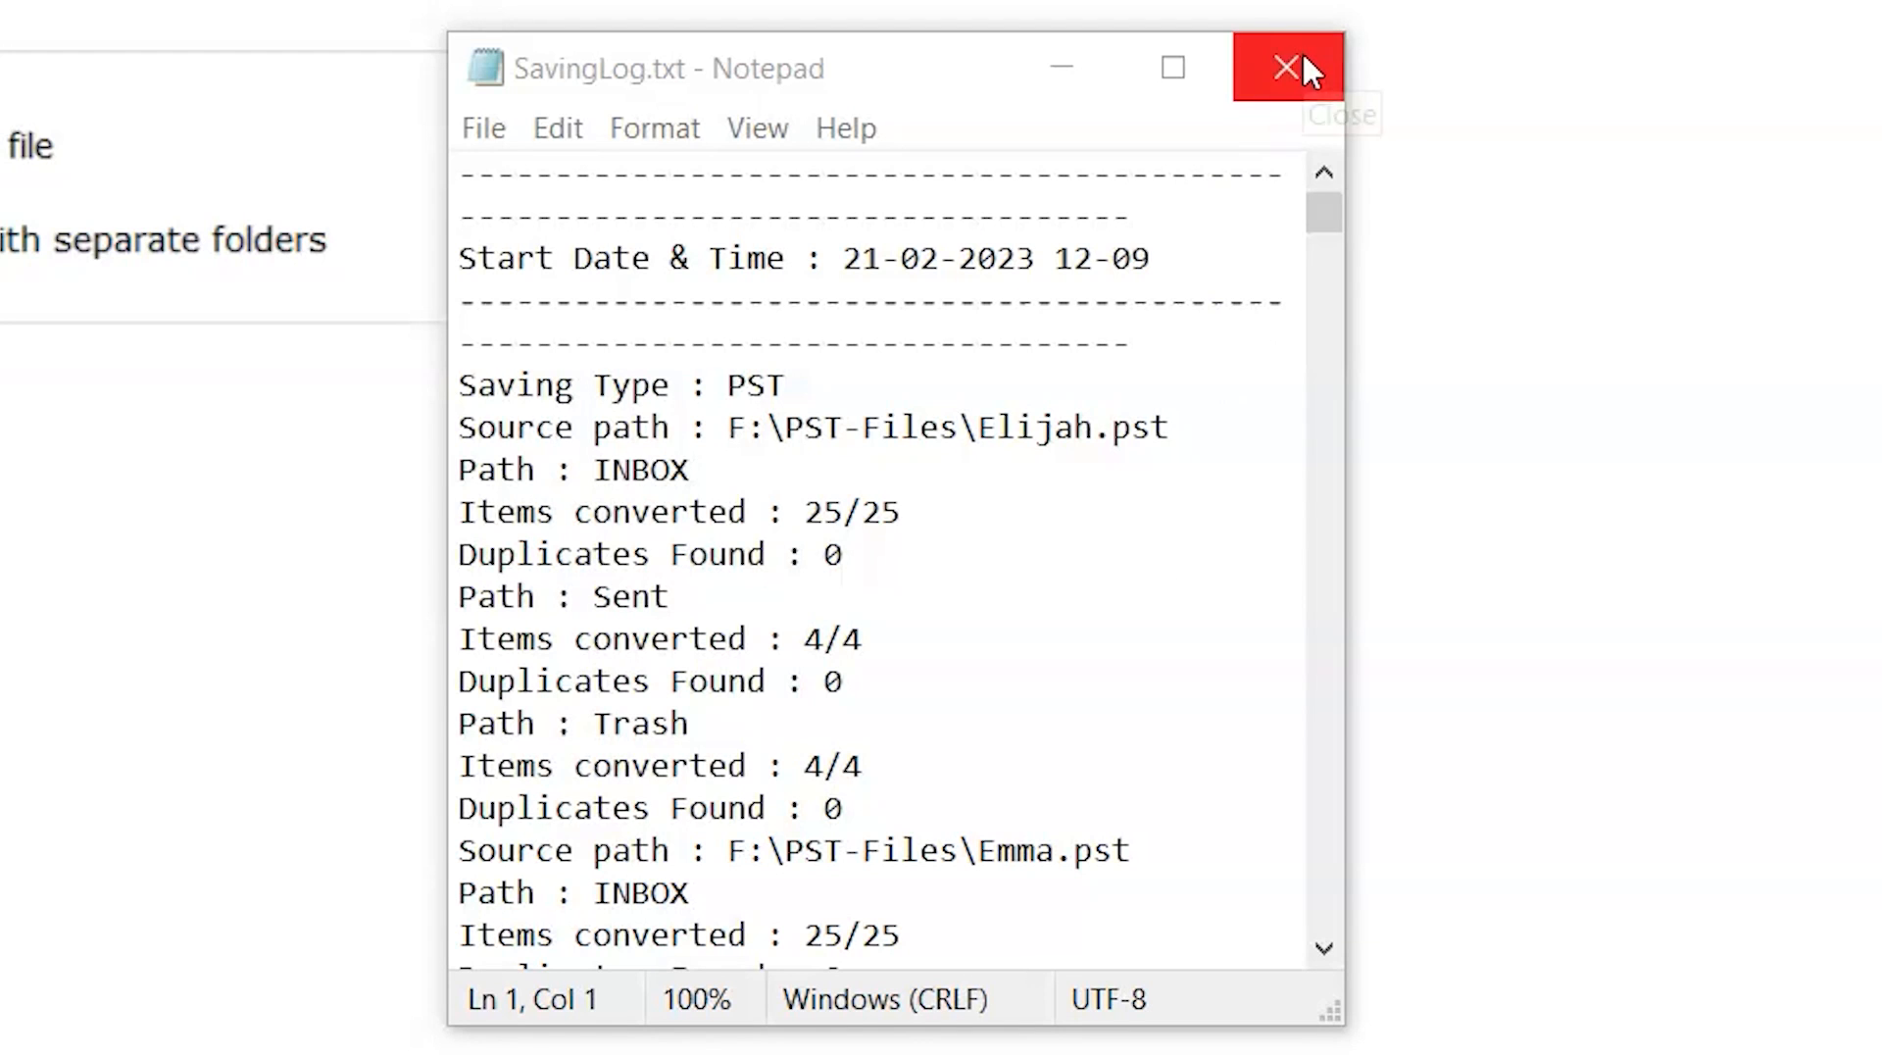
- Close SavingLog.txt to reveal Elijah_Join.pst in the output folder
left_click(1288, 68)
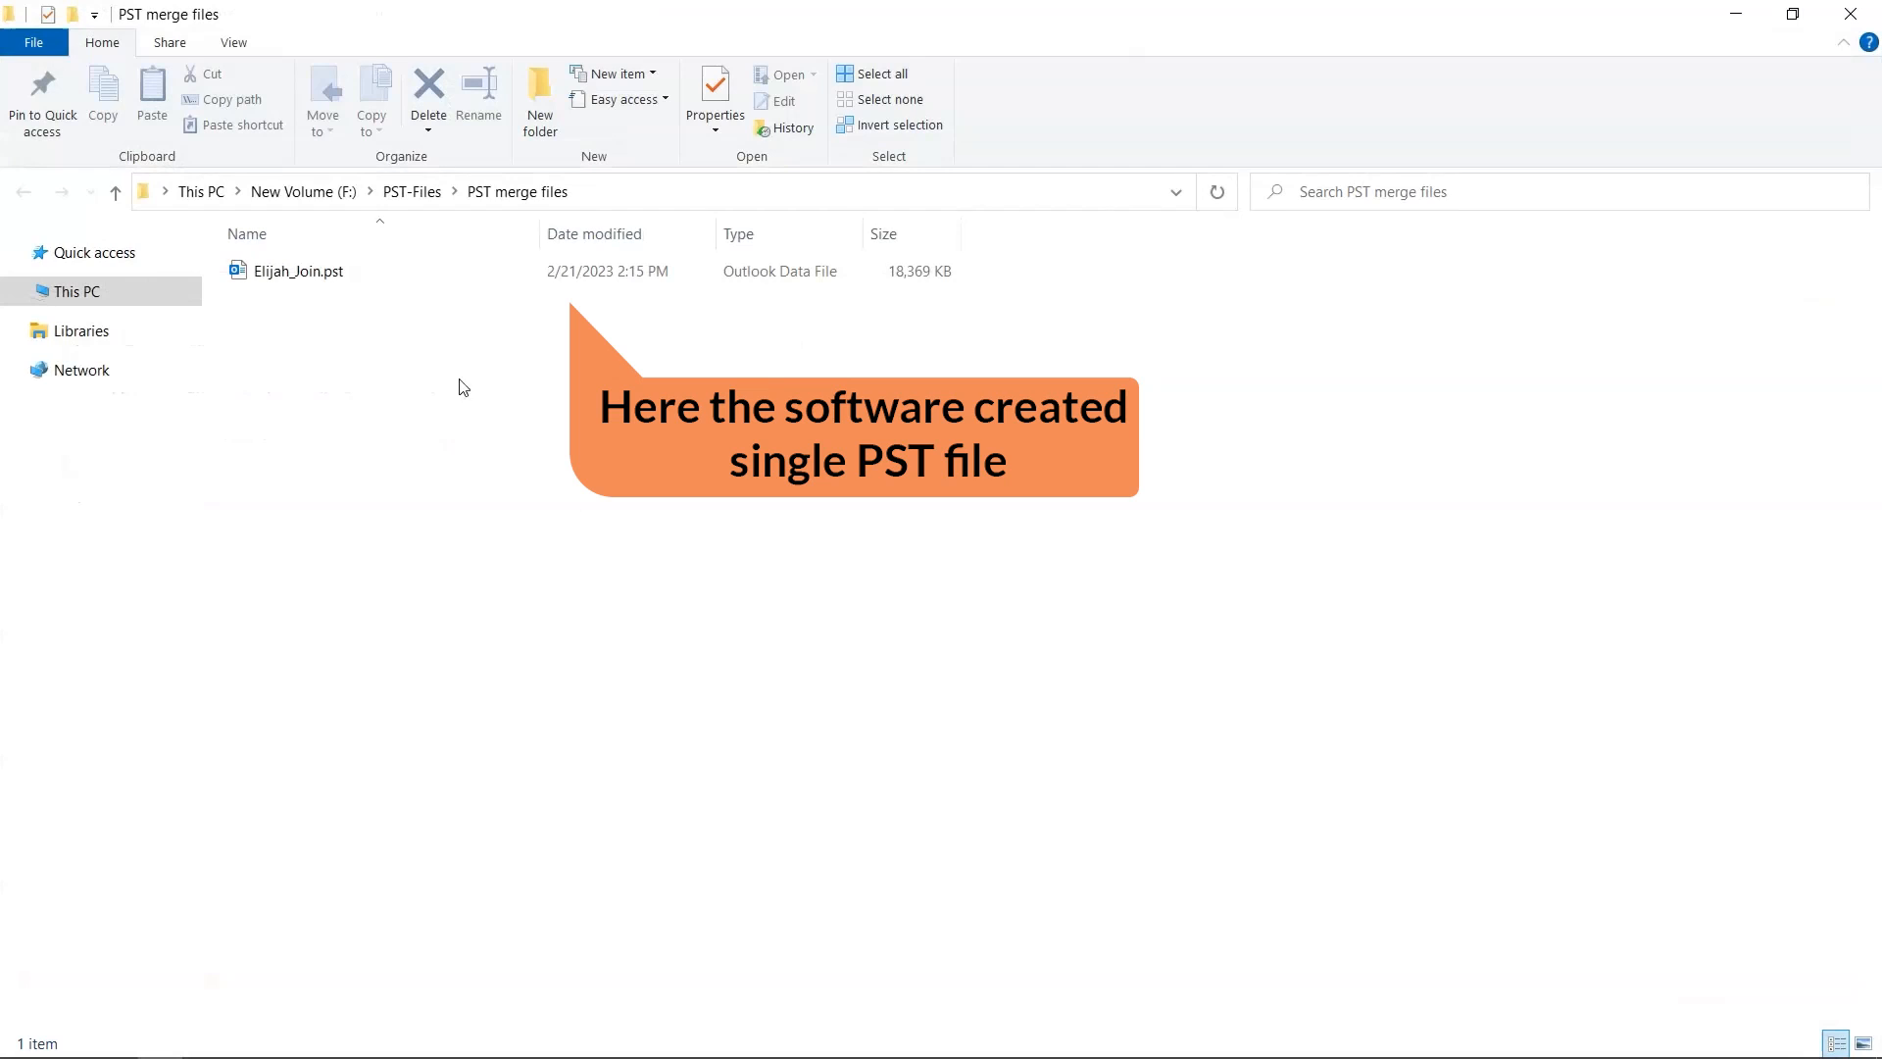